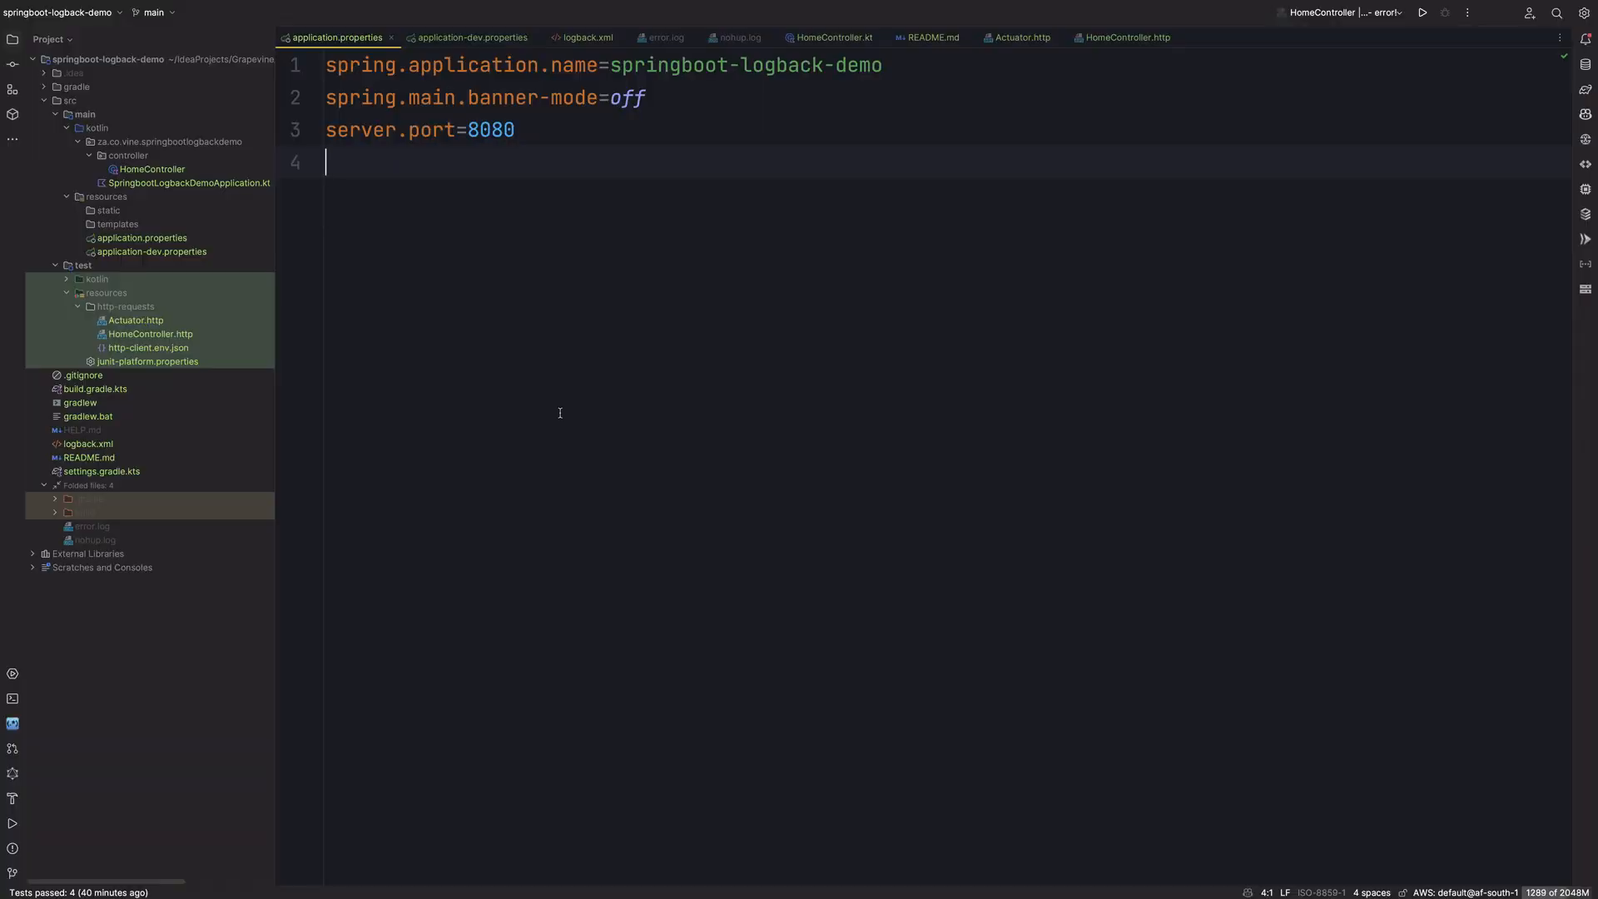
mouse_move(577, 372)
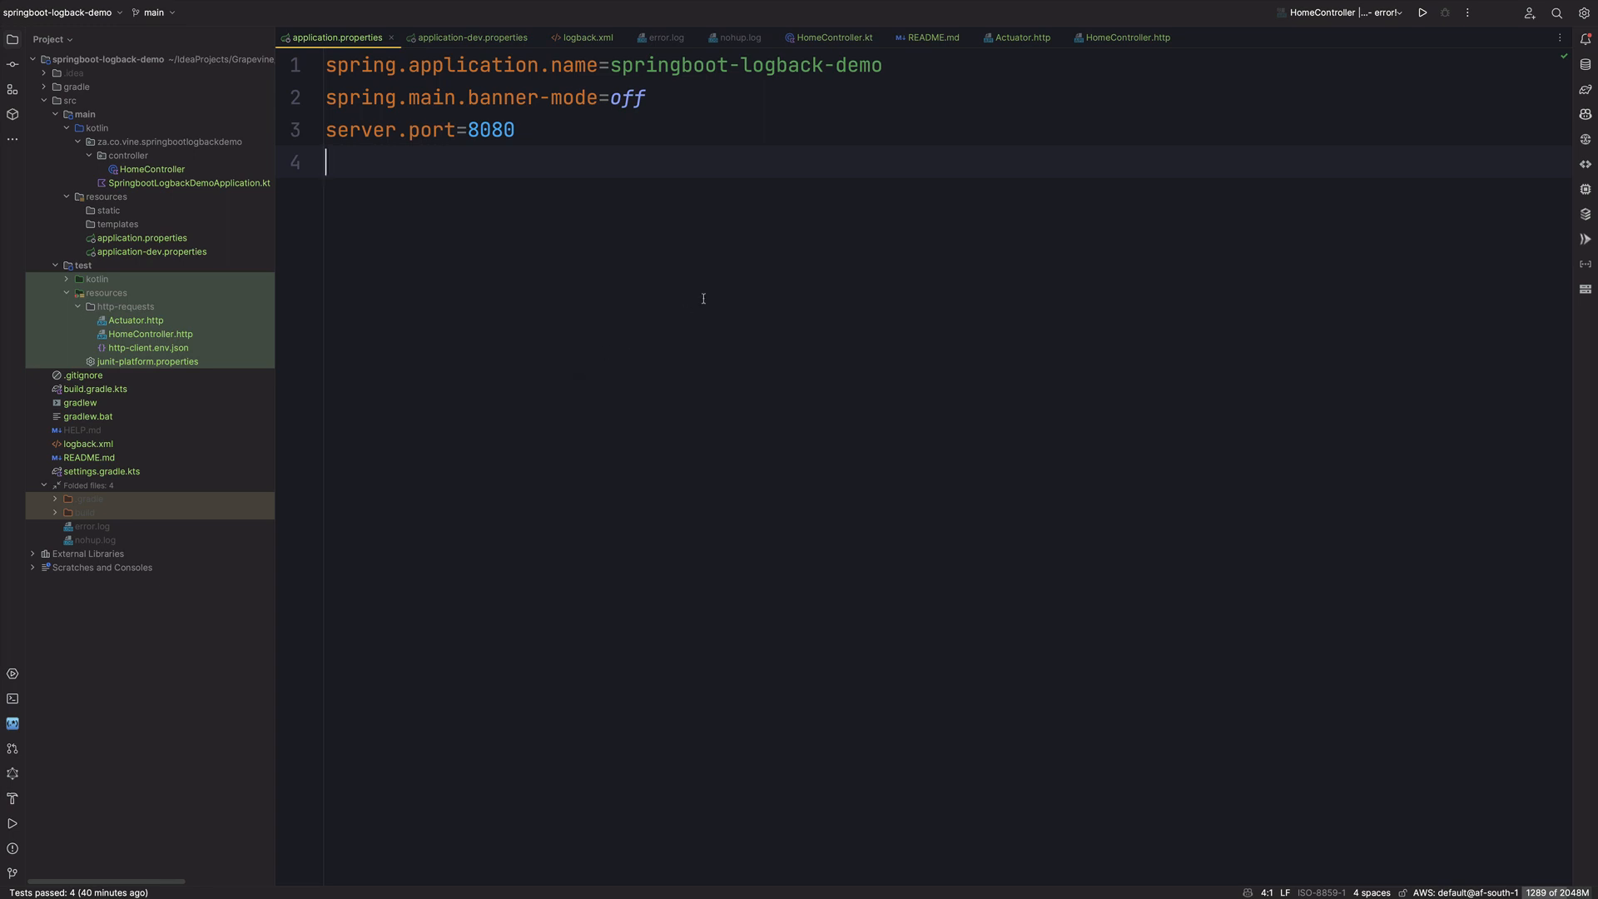
mouse_move(730, 243)
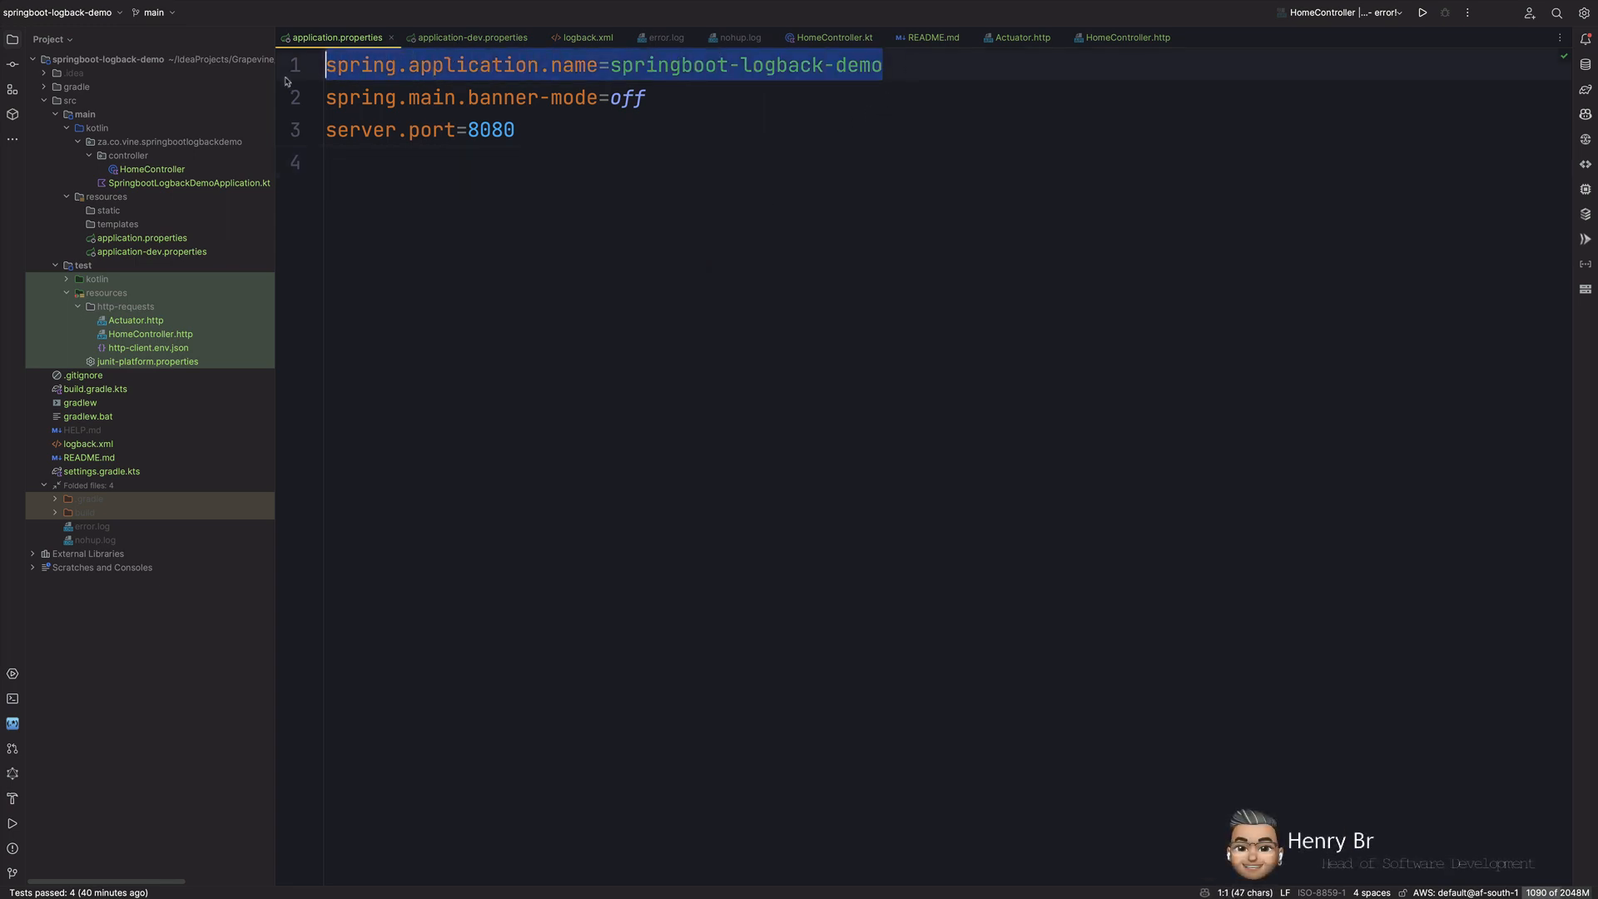
Step: Point out banner-mode off and the server port, then view application-dev.properties
double_click(627, 97)
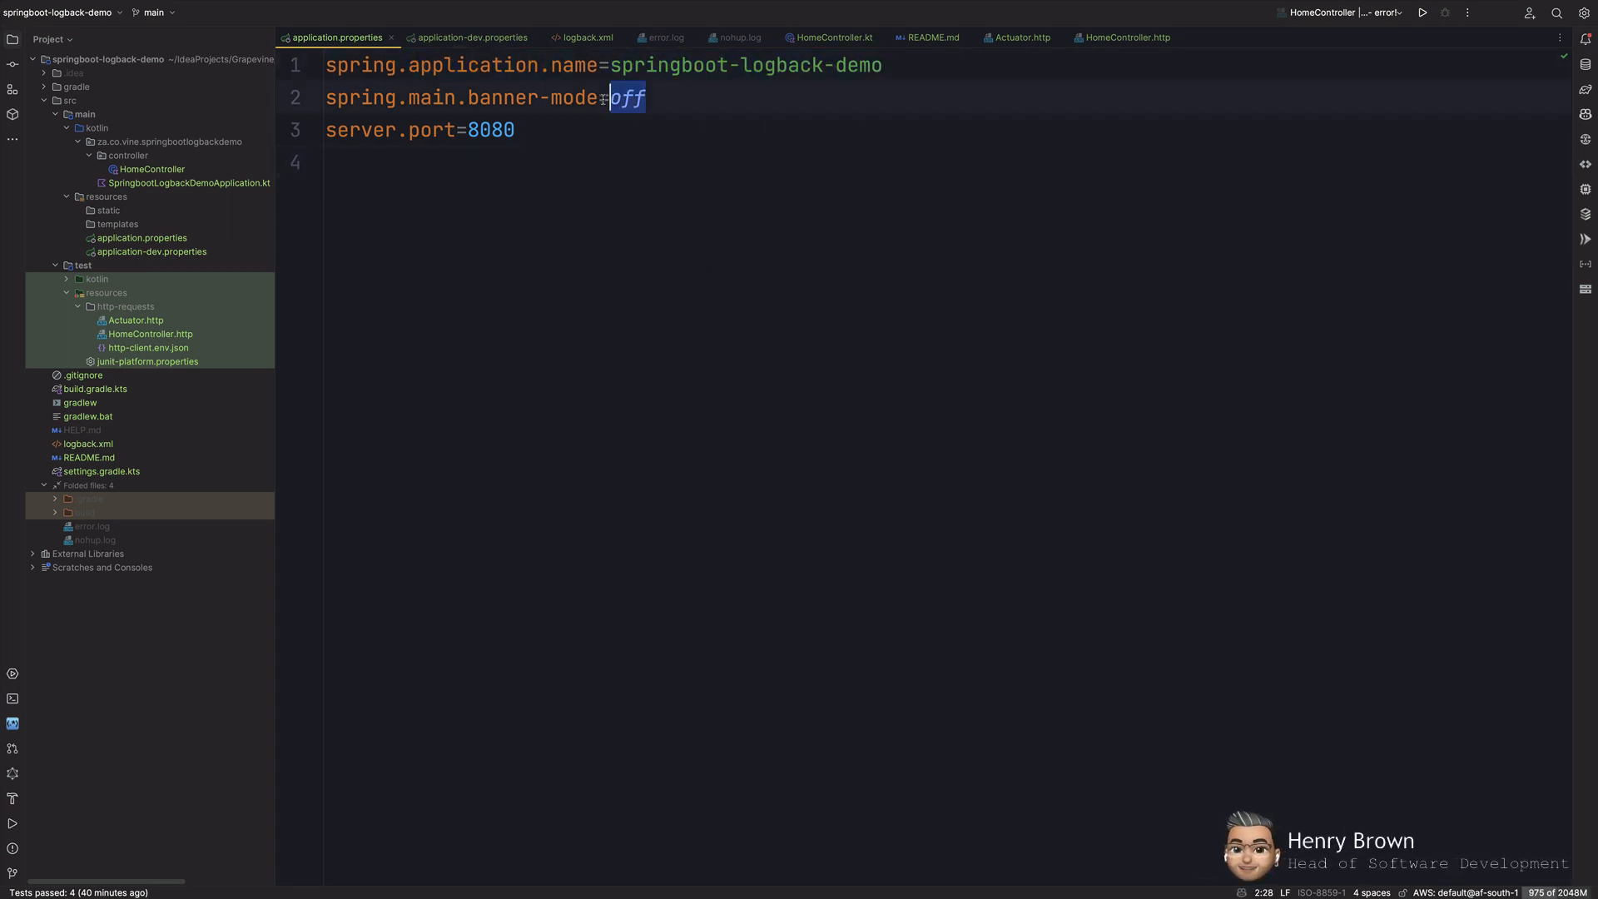
double_click(489, 130)
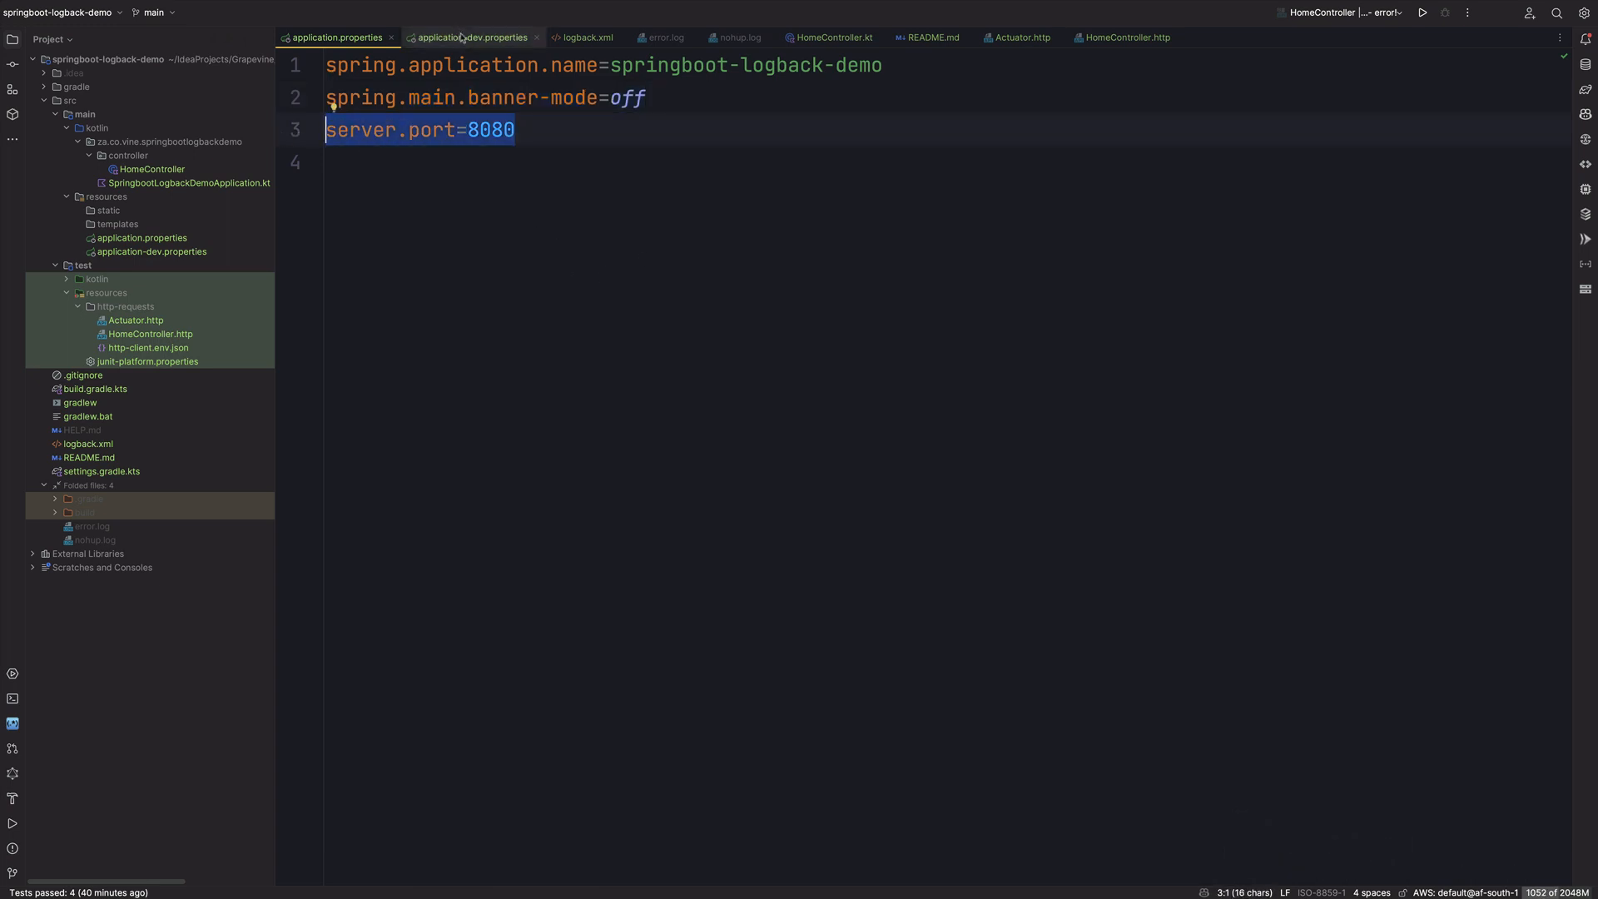
click(466, 38)
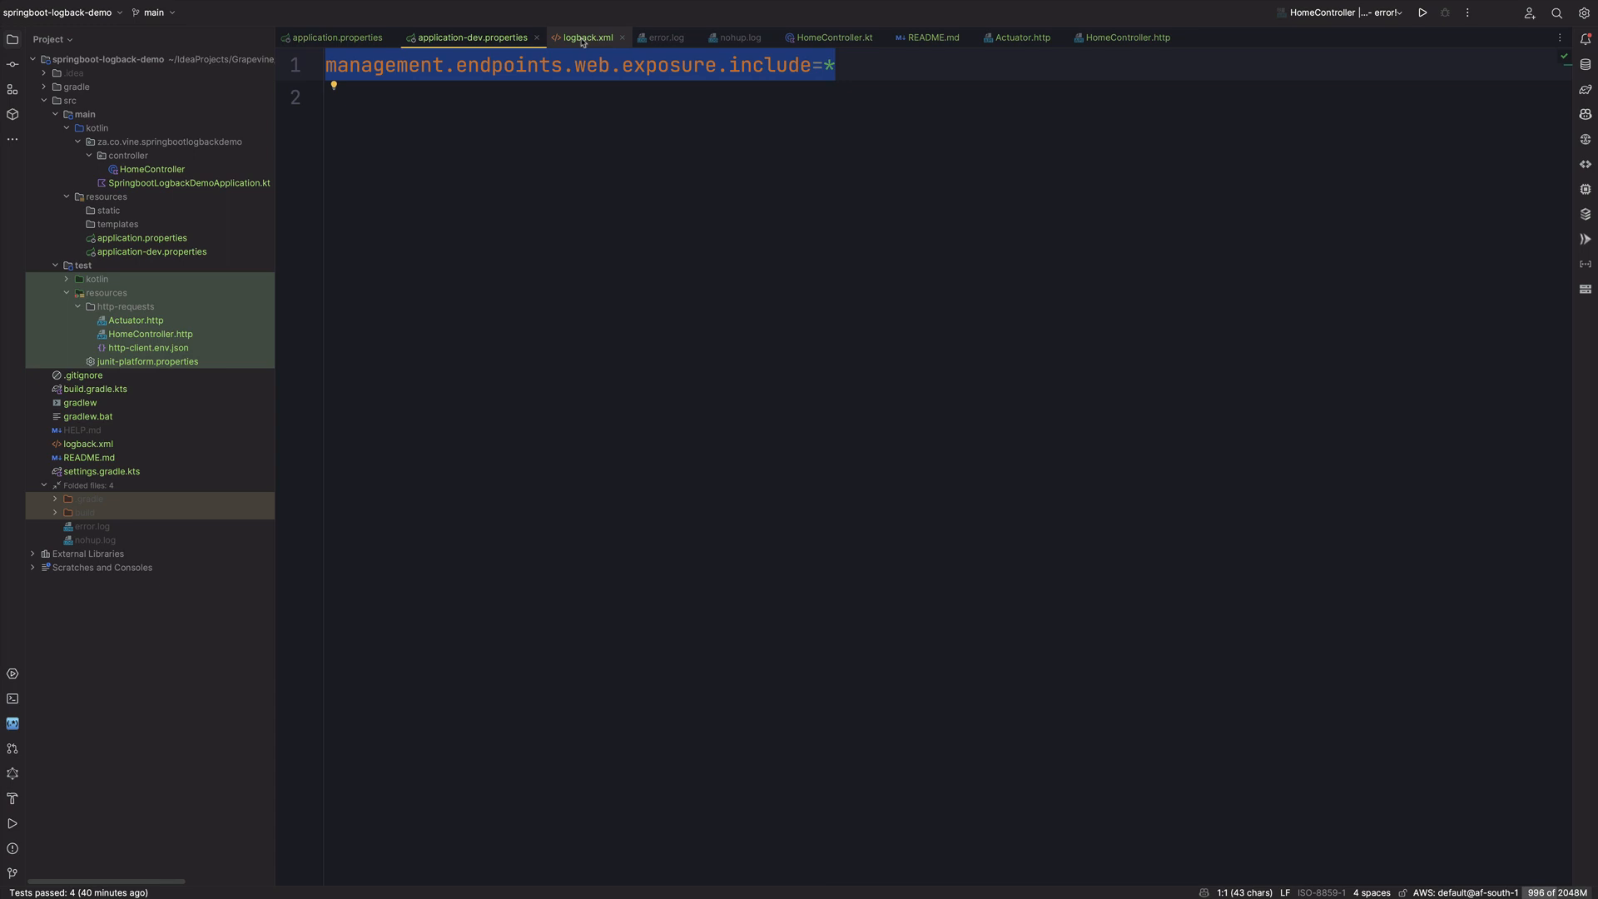
Step: Review logback.xml's ErrorFileAppender with its ERROR level filter, and the NoHupFileAppender
click(589, 37)
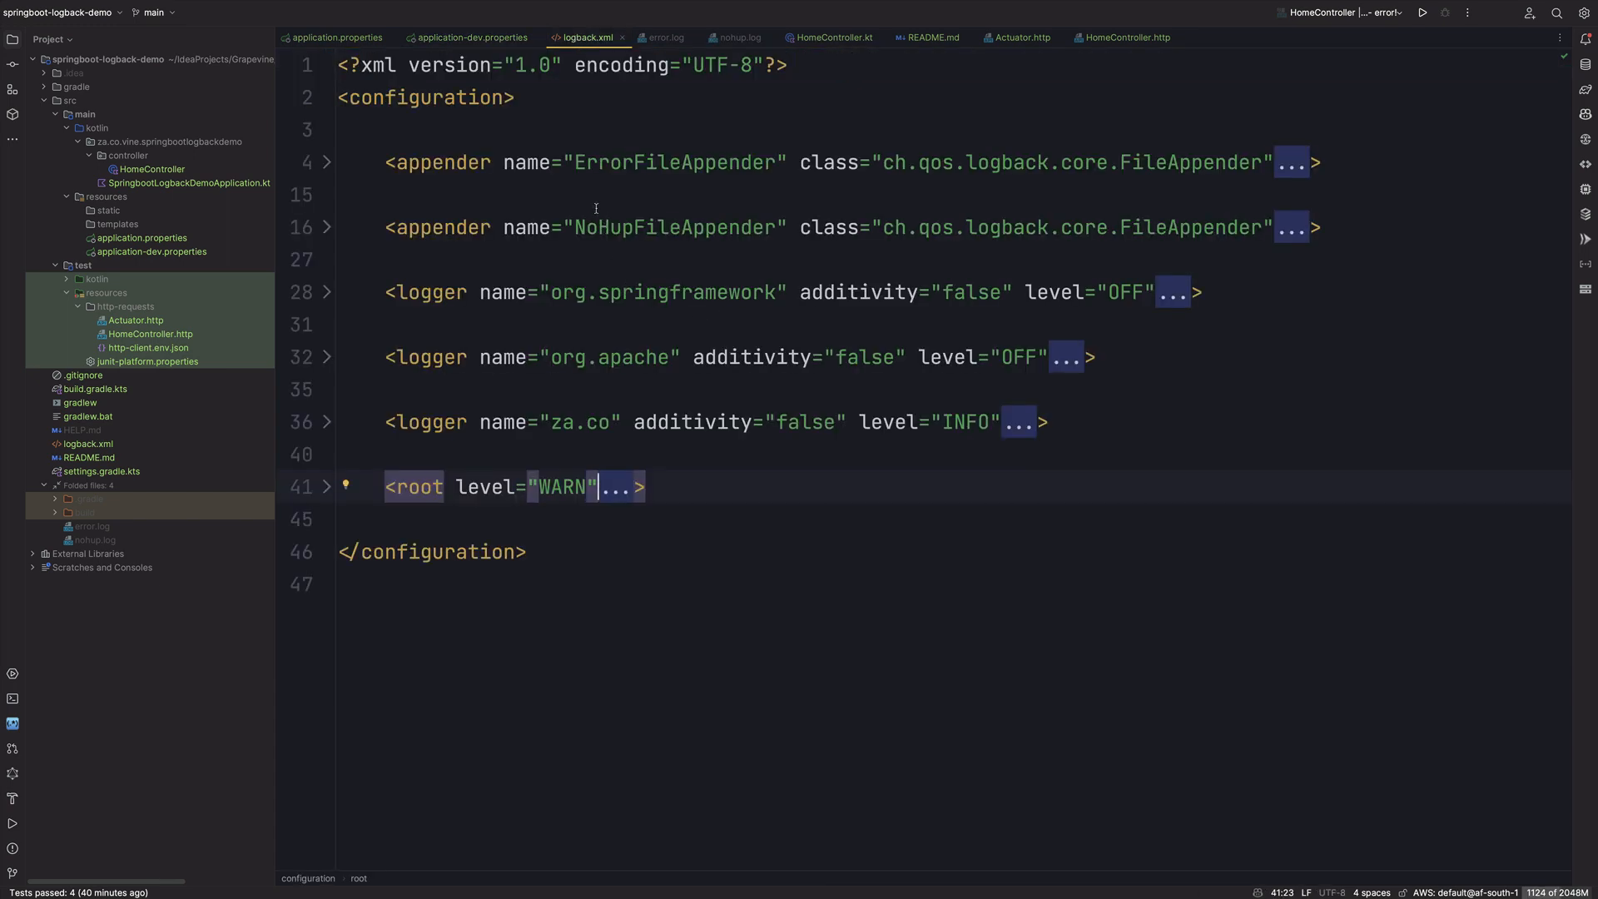
click(327, 162)
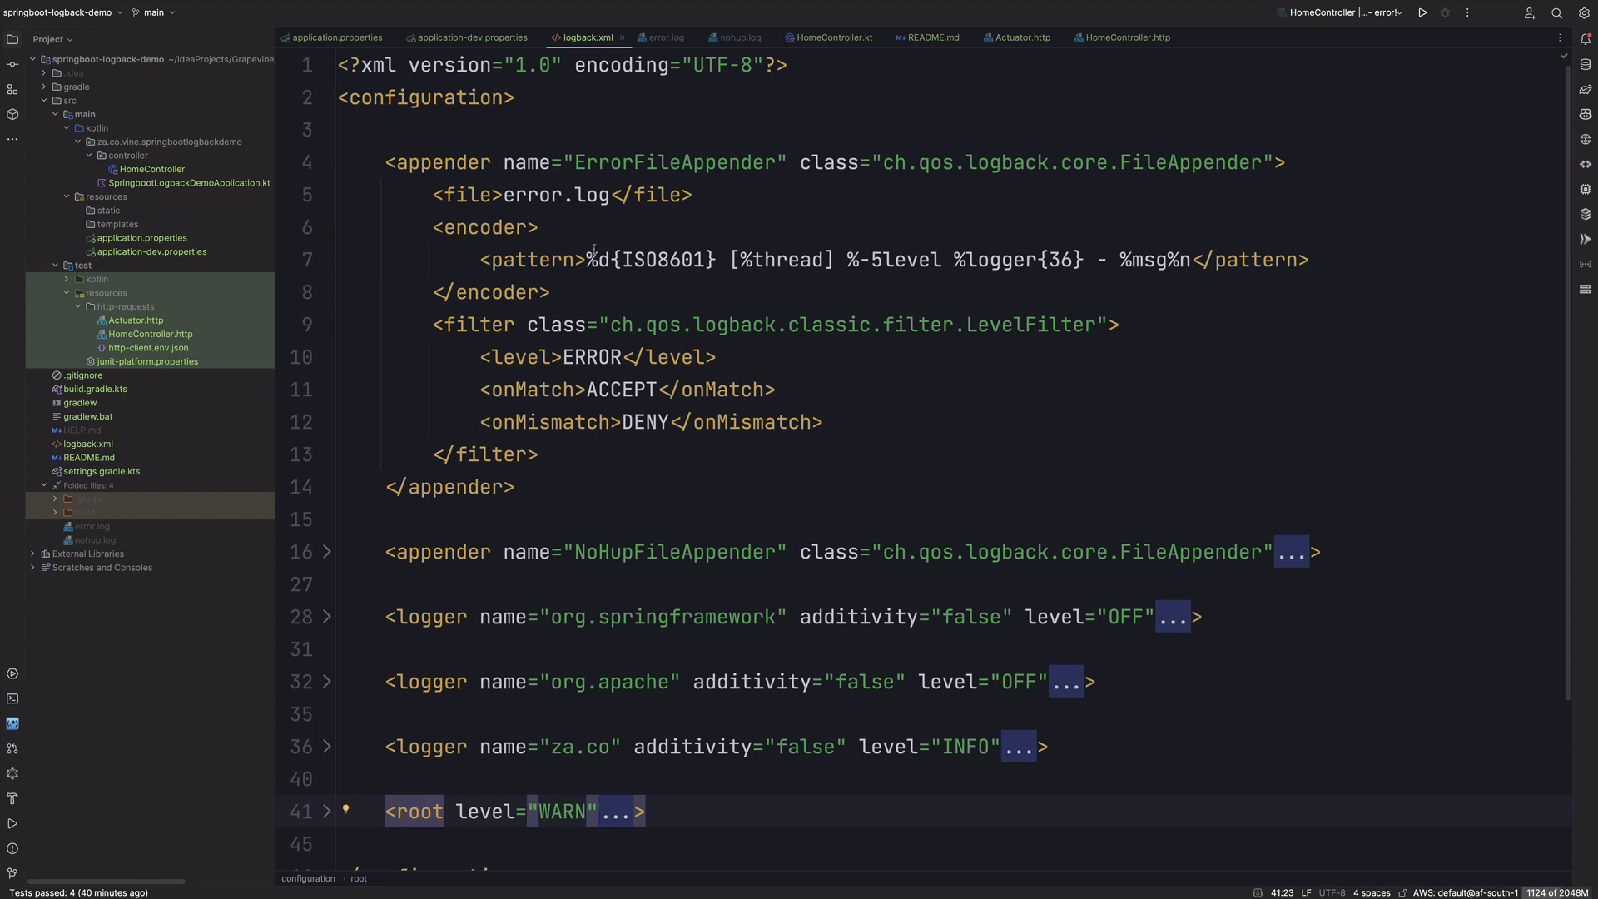
double_click(556, 195)
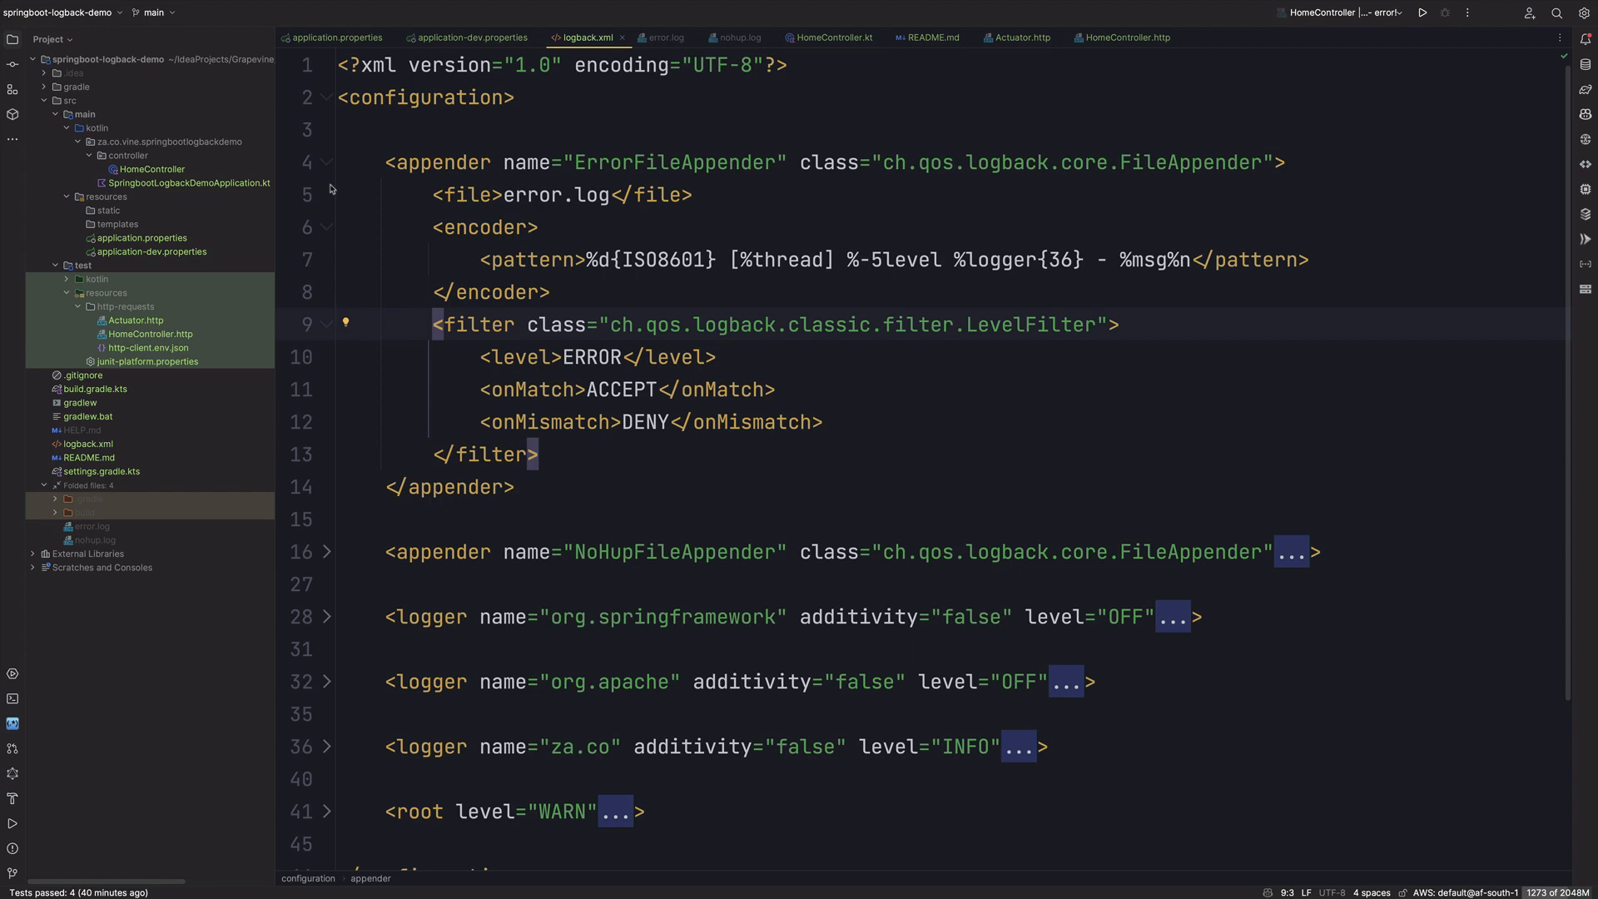
click(326, 162)
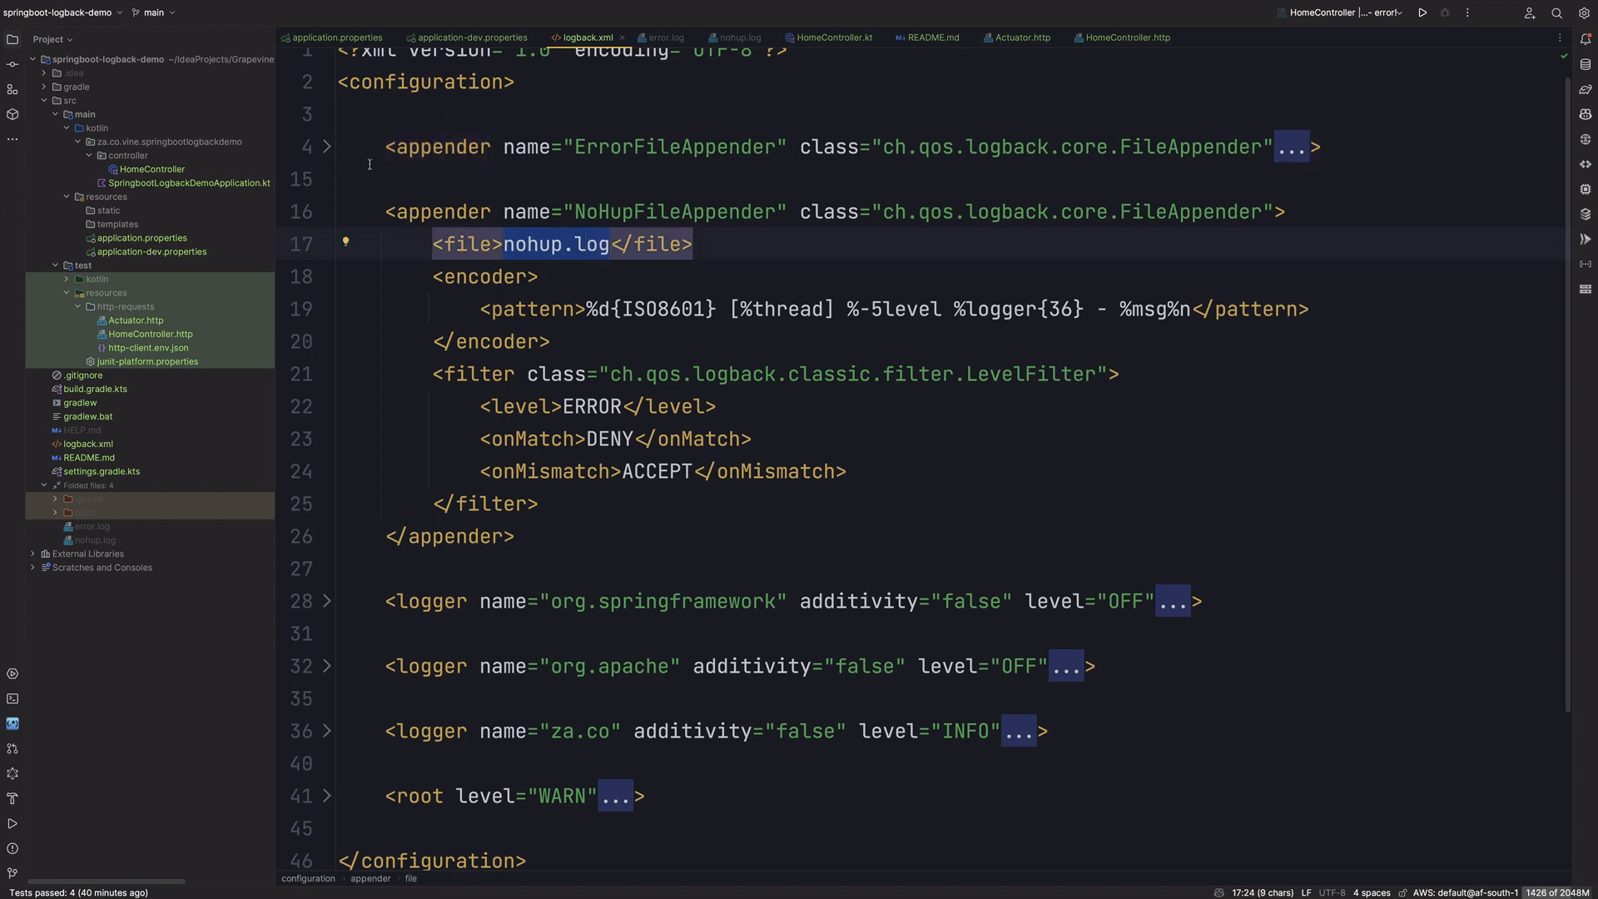
click(327, 211)
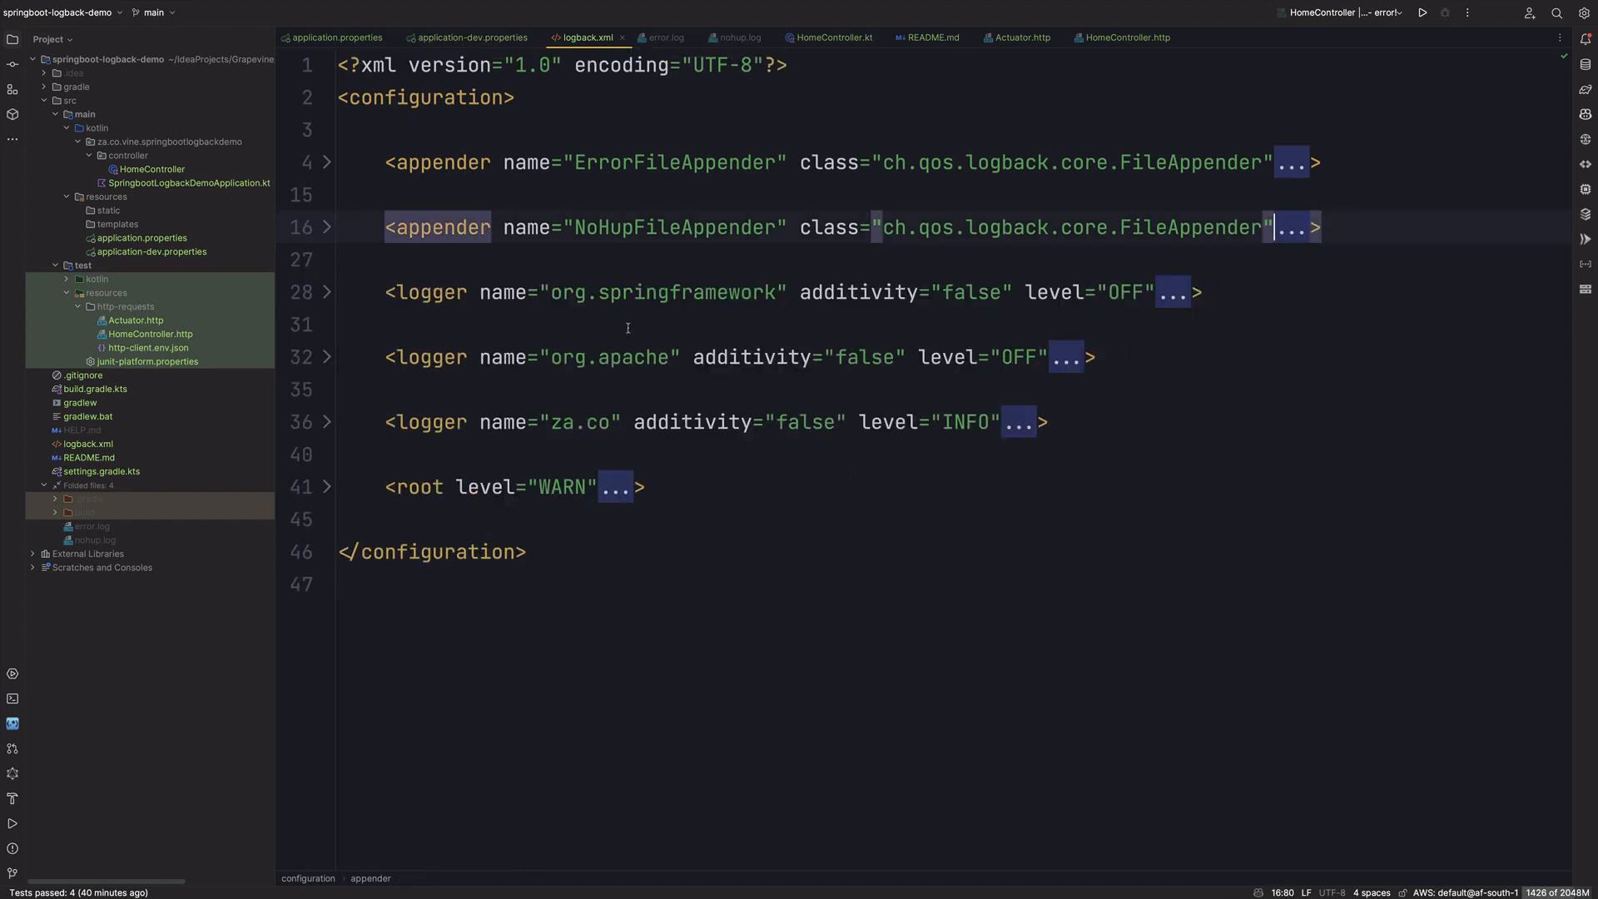
double_click(604, 292)
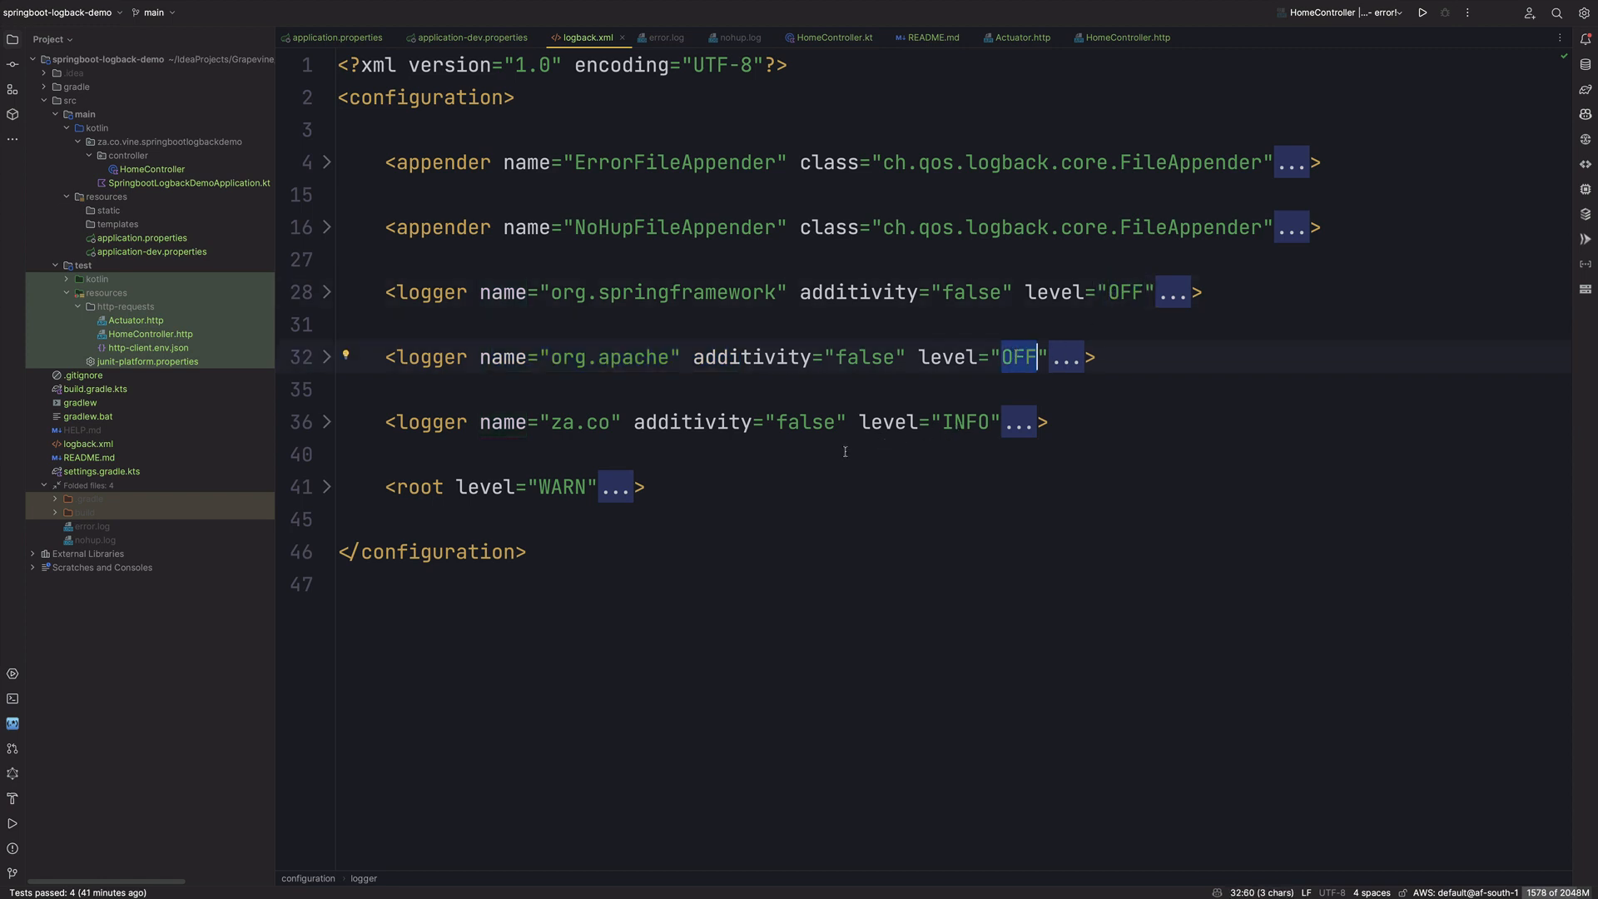
double_click(580, 422)
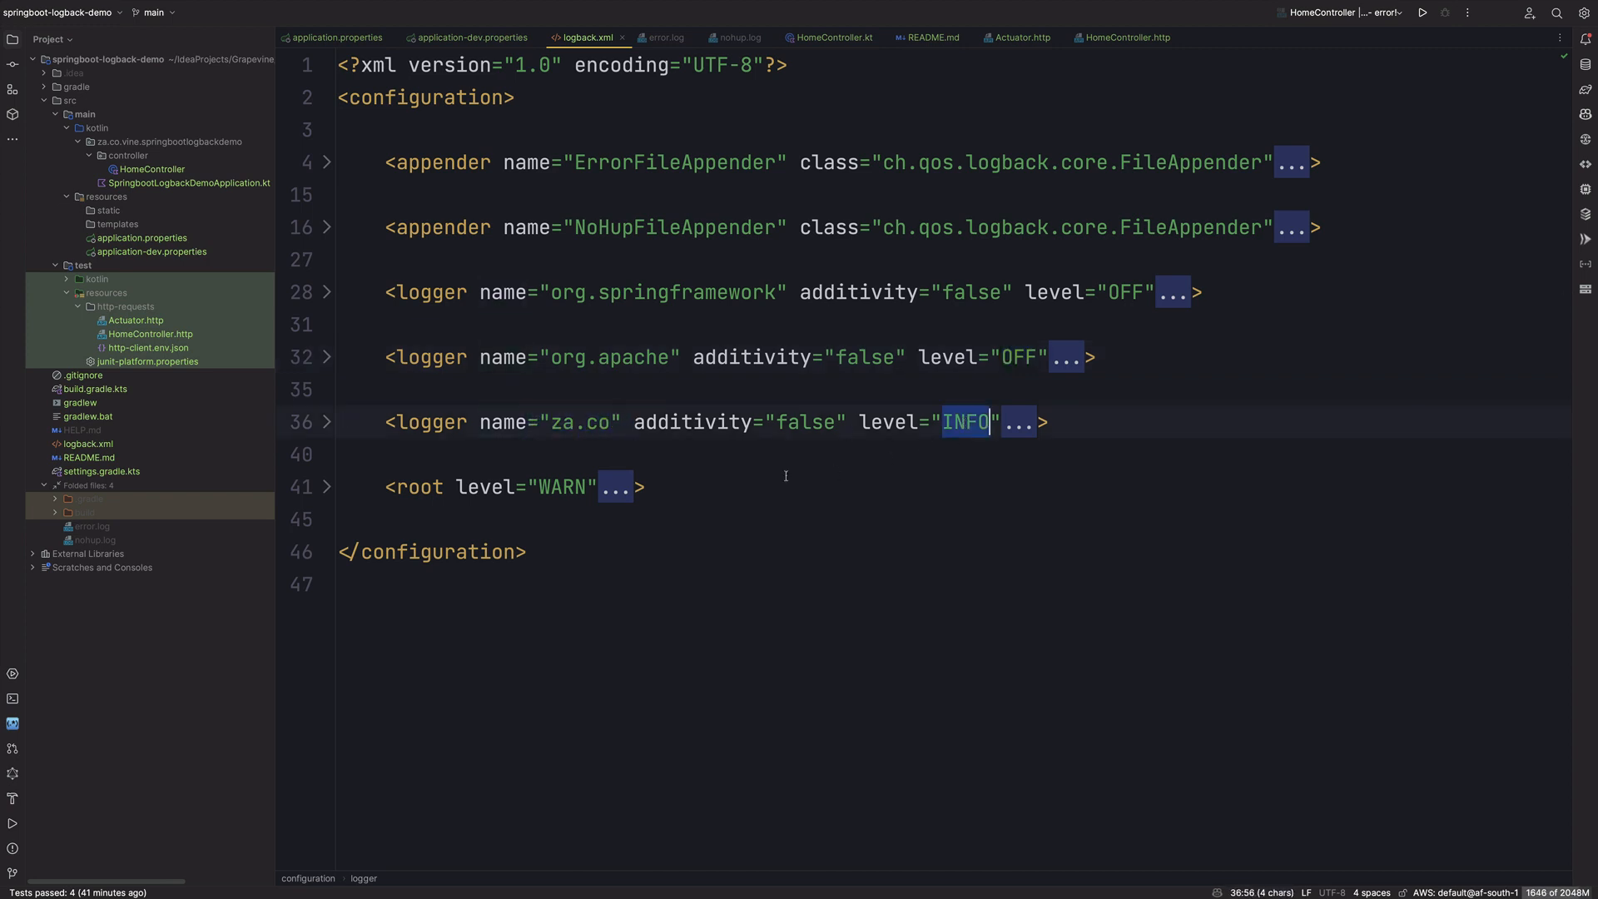
click(327, 422)
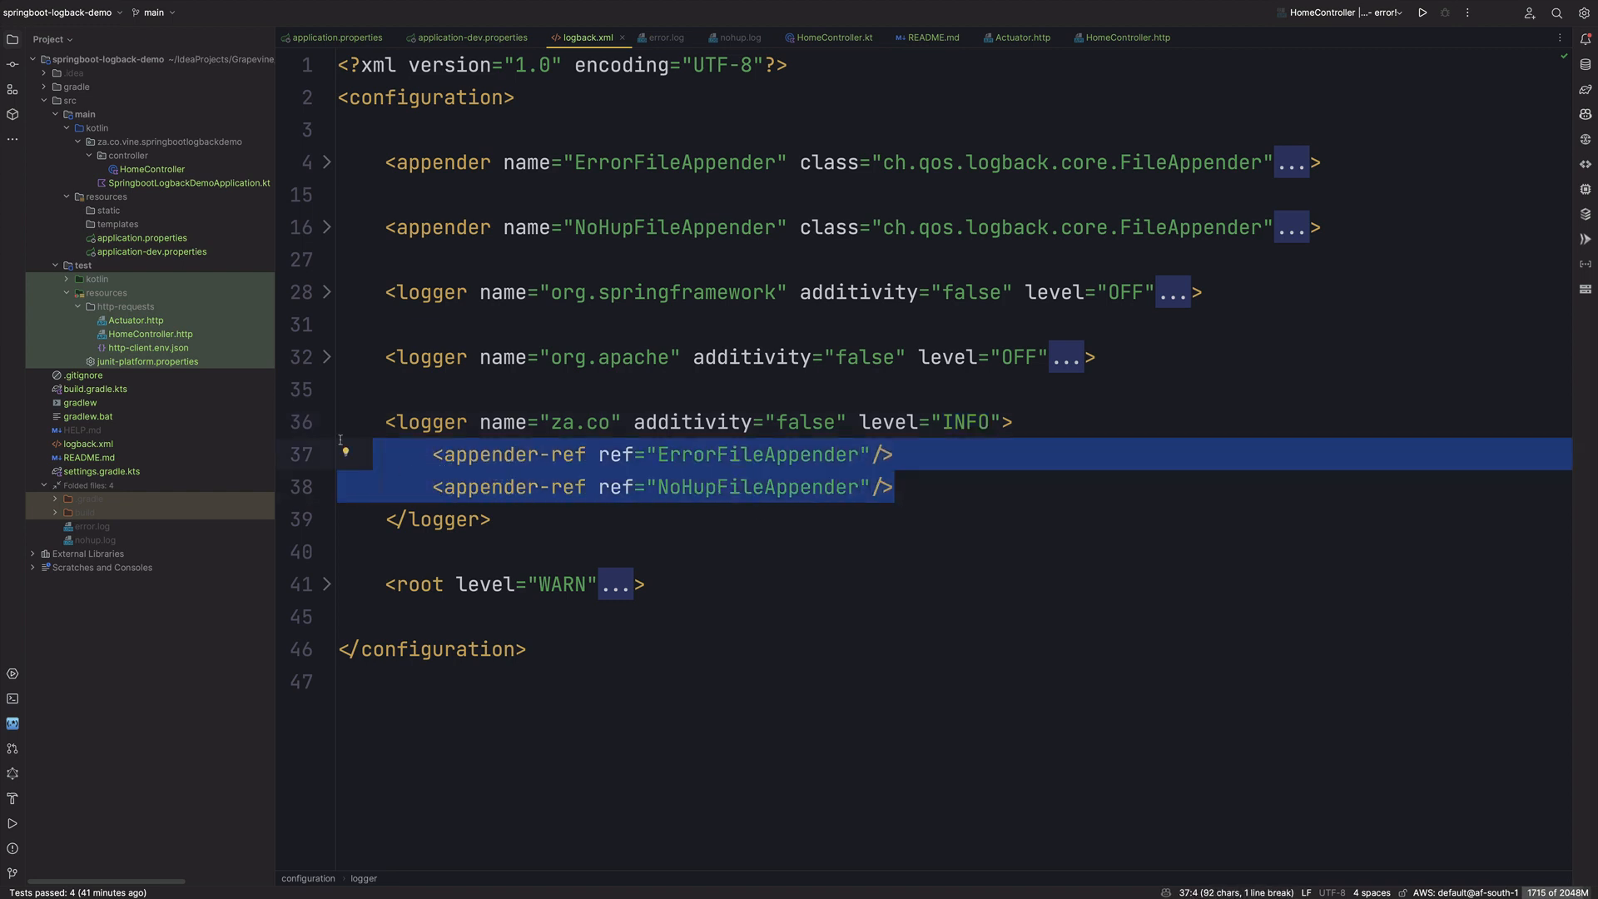
click(327, 422)
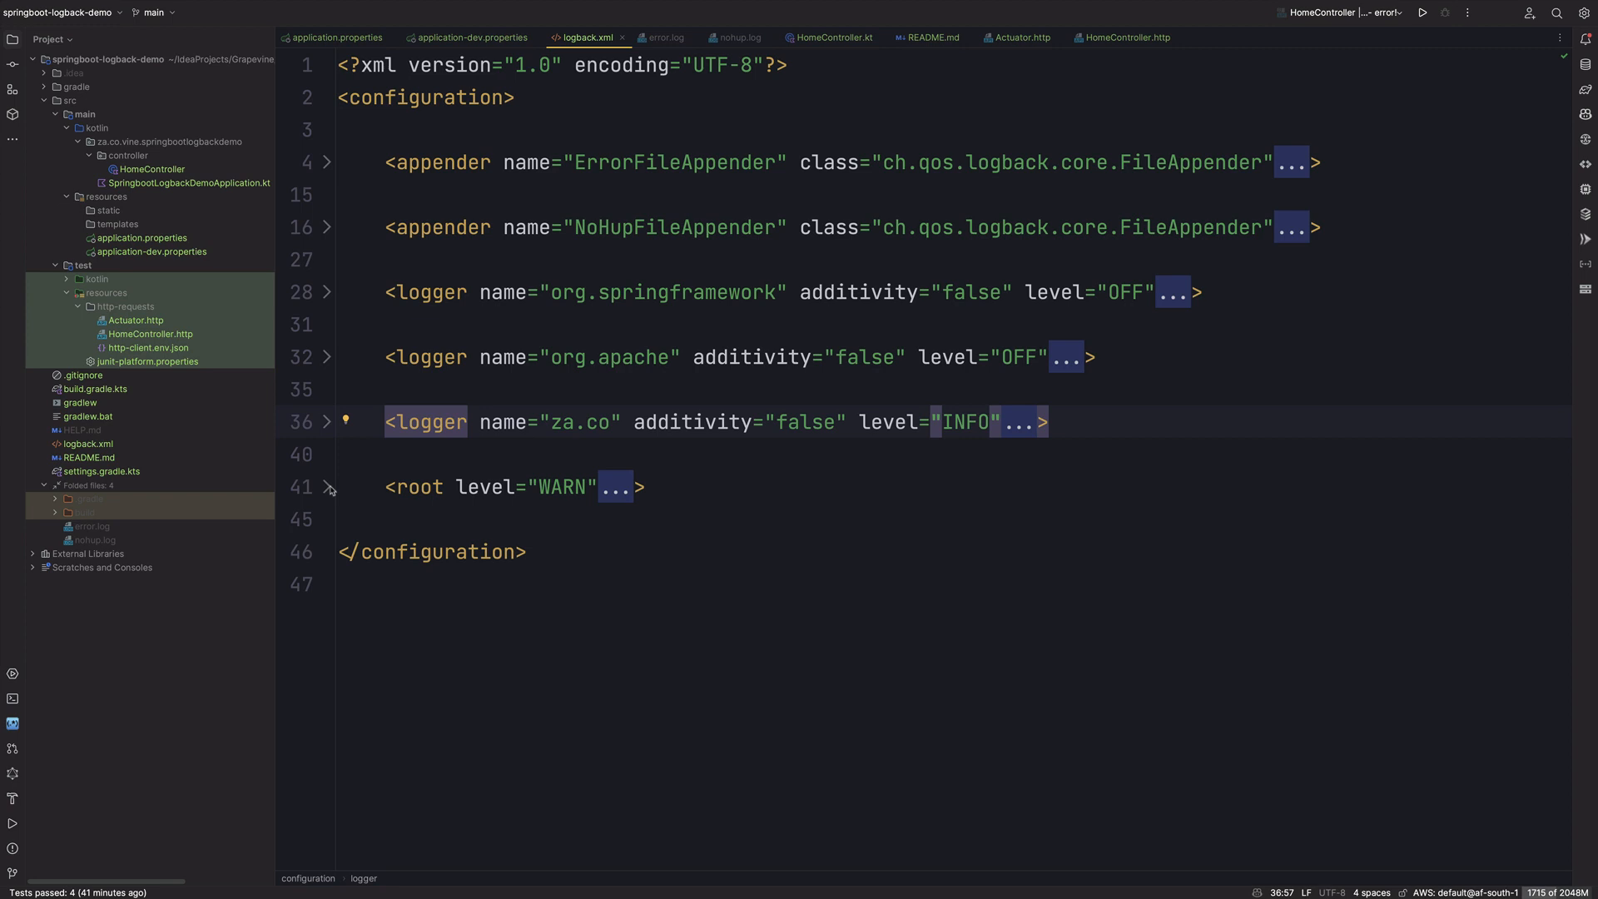
click(327, 487)
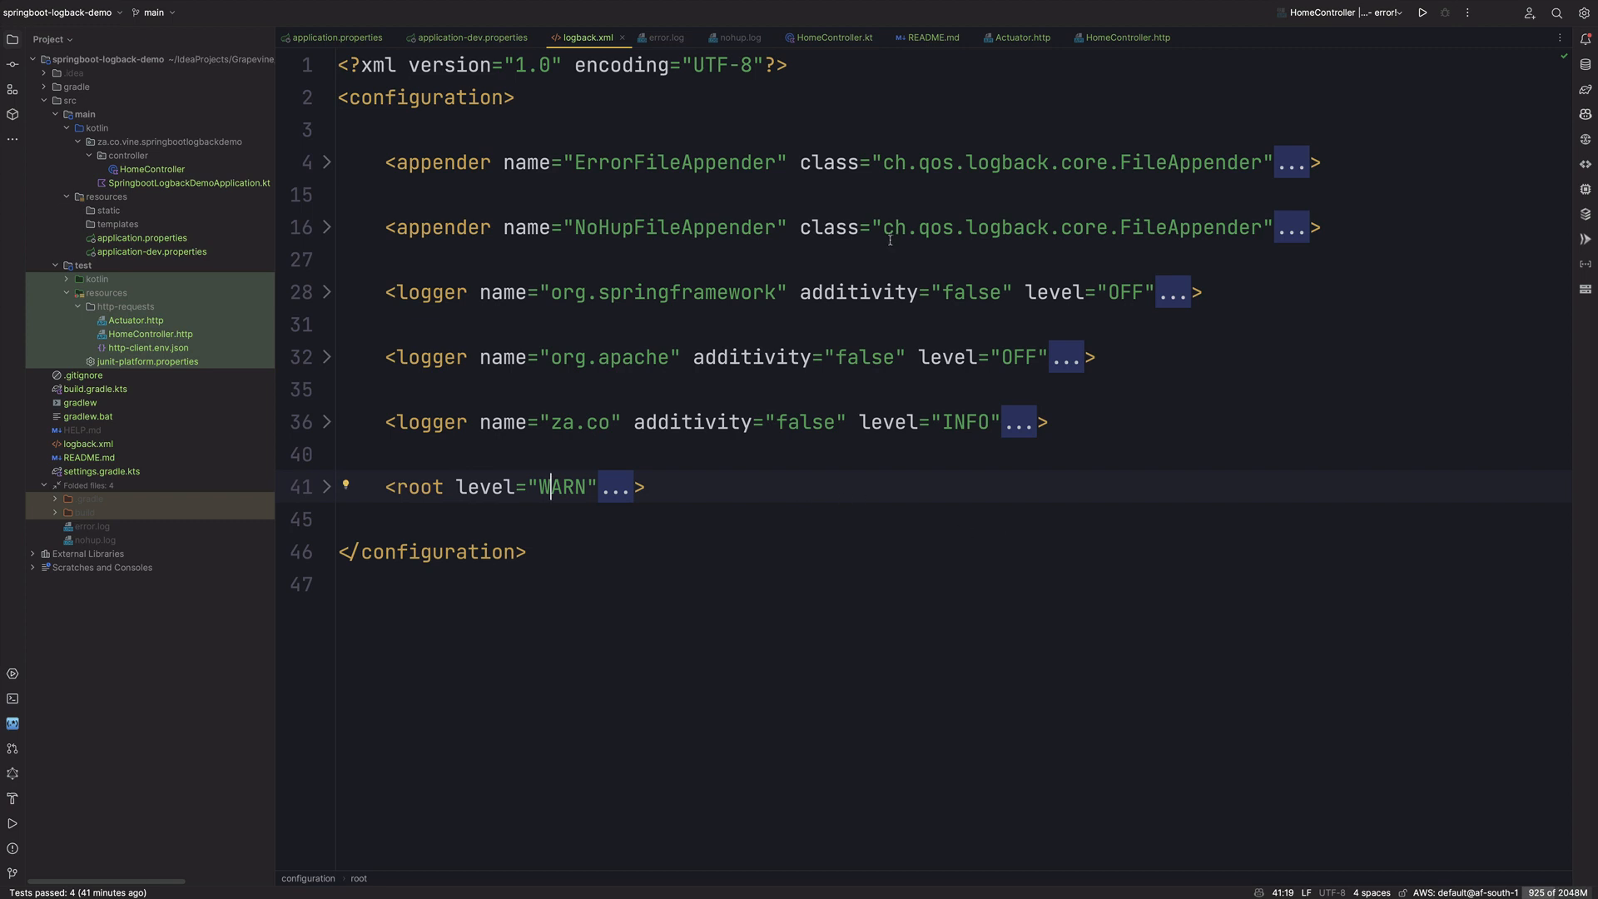
Step: Confirm error.log and nohup.log are empty, then inspect HomeController's logger and home() debug call
click(665, 38)
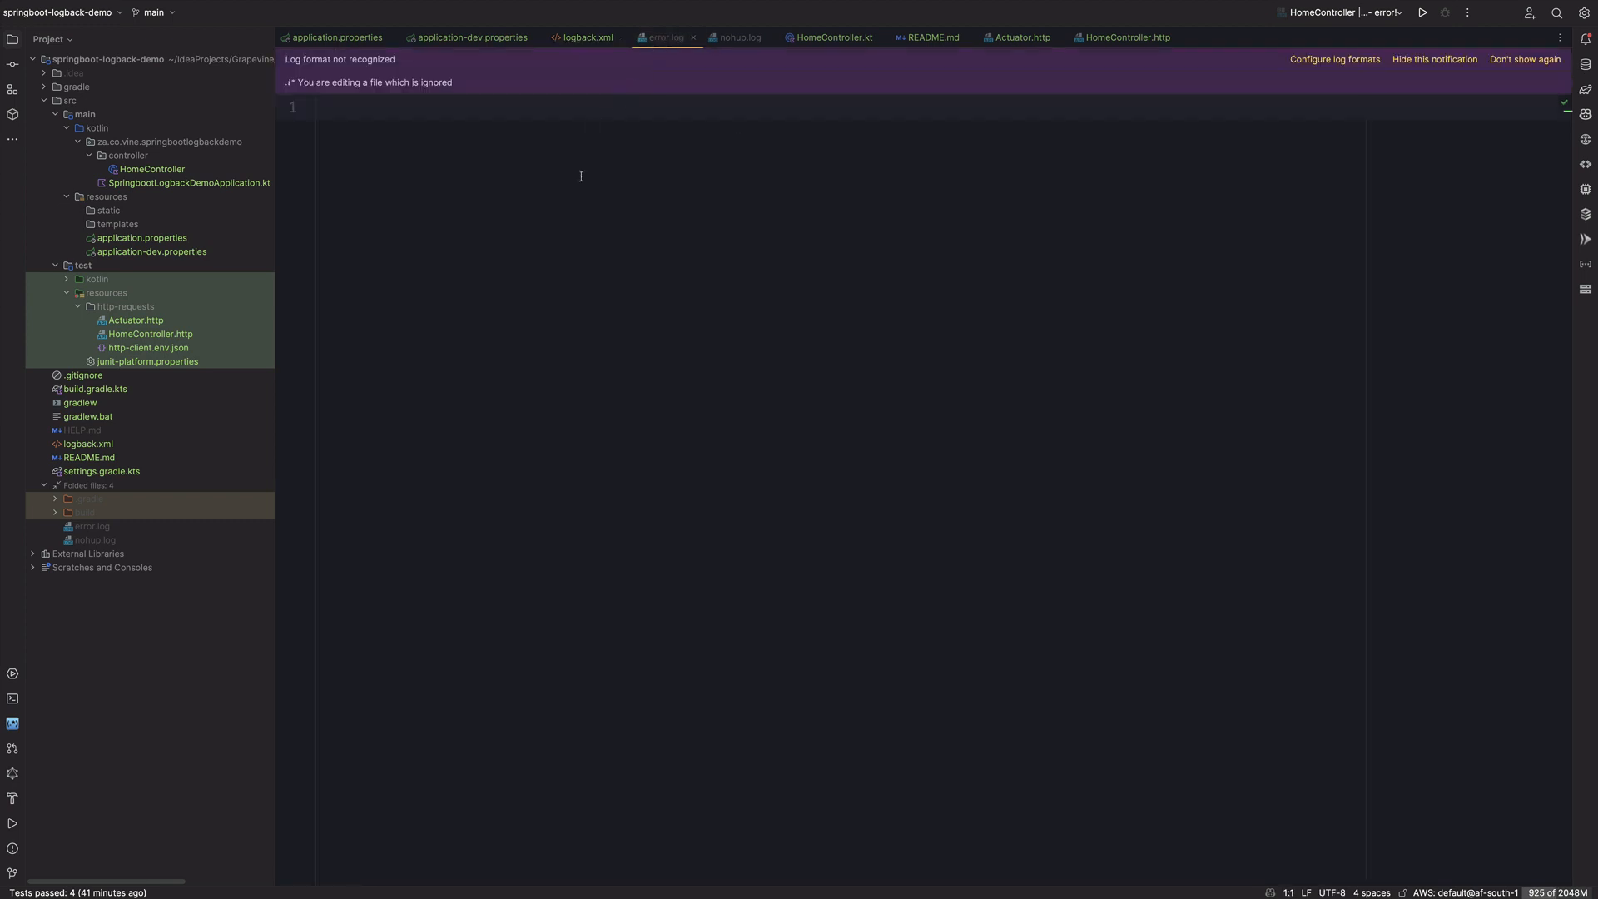
click(739, 38)
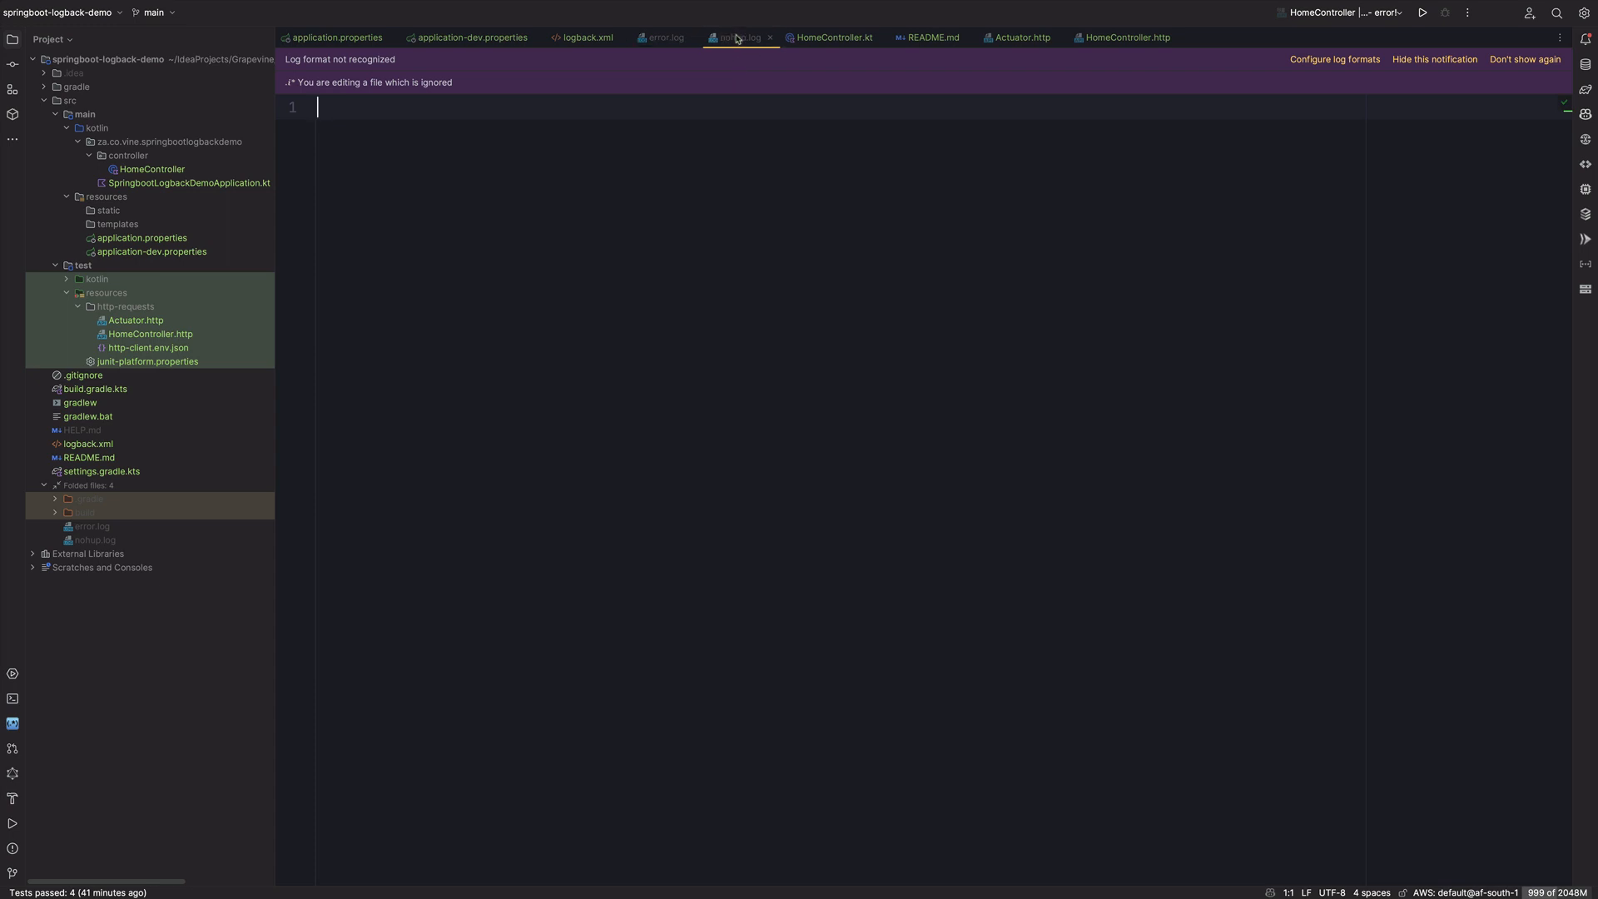
click(833, 38)
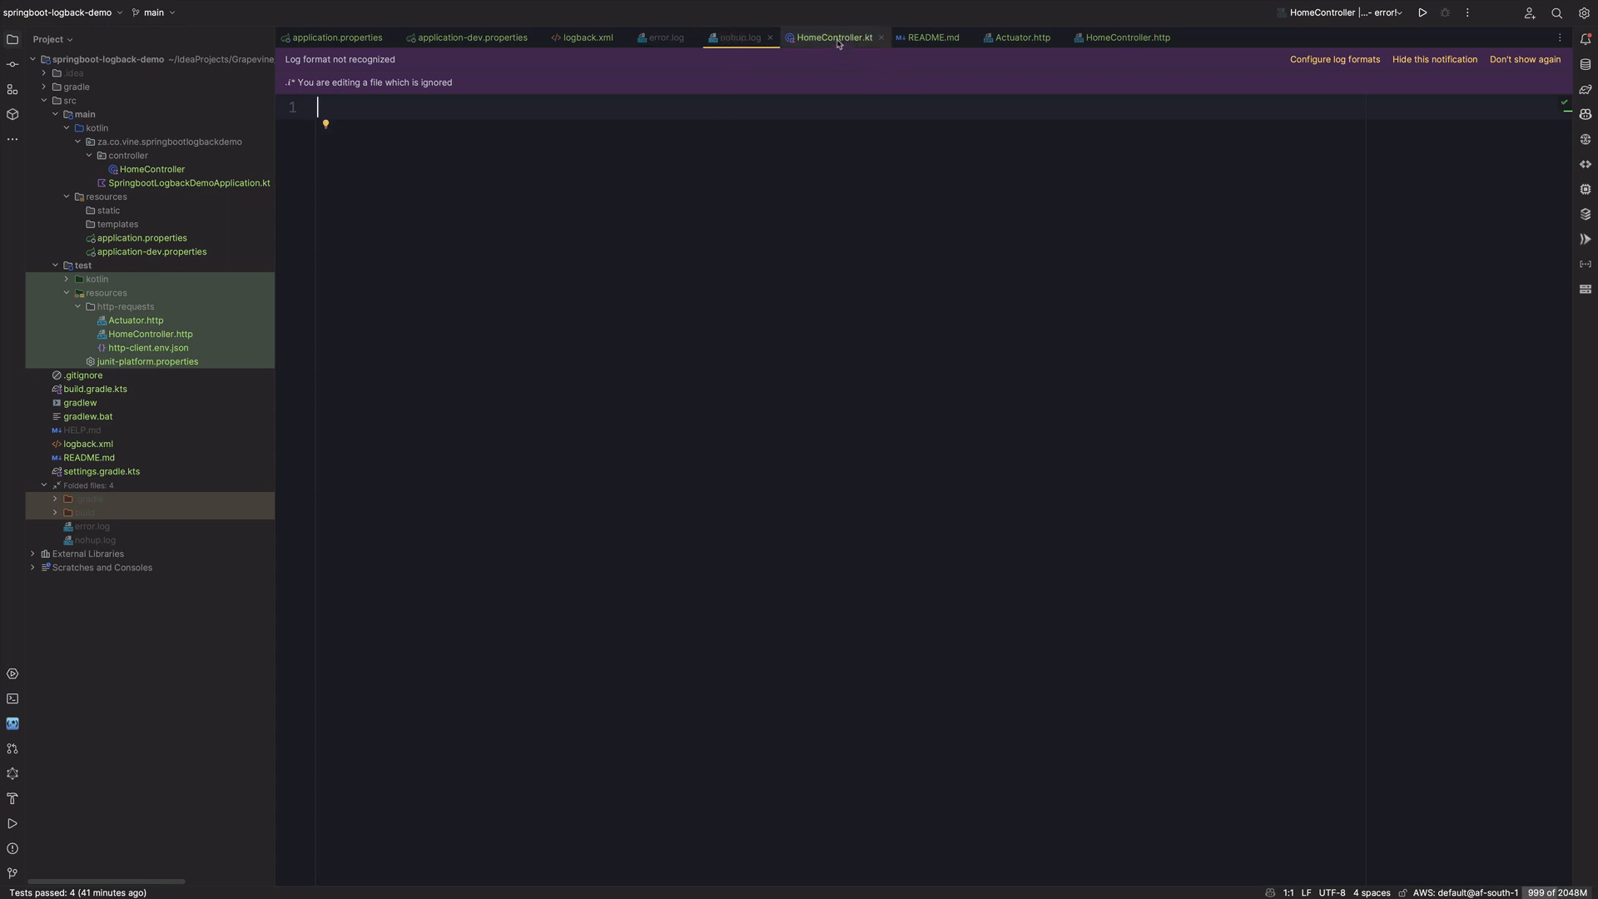
click(836, 38)
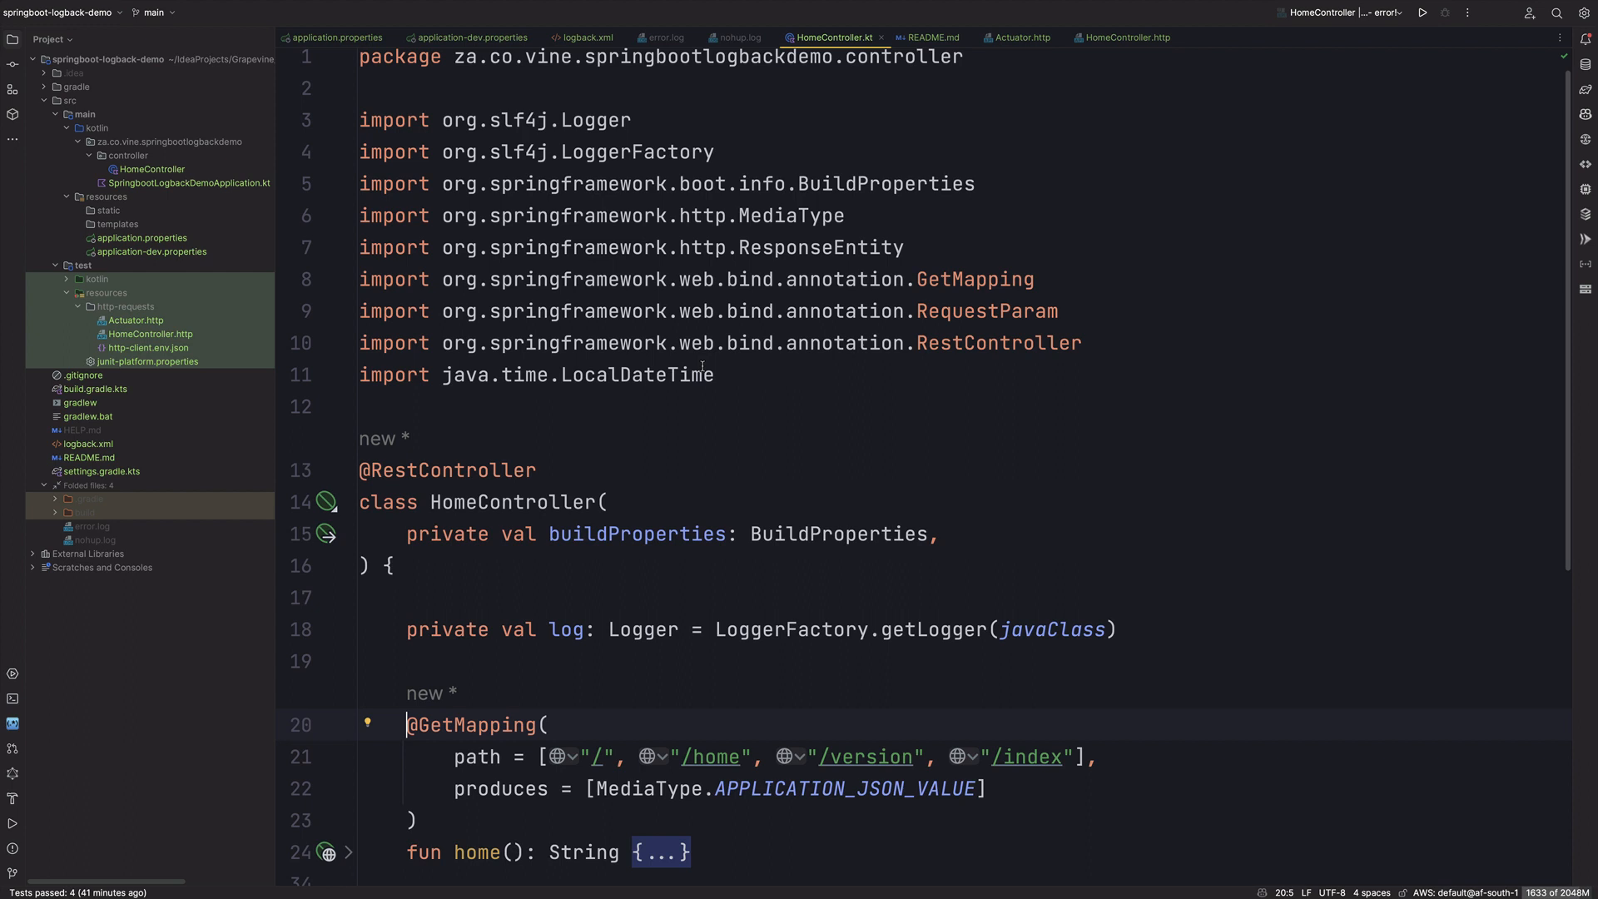
scroll(down, 3)
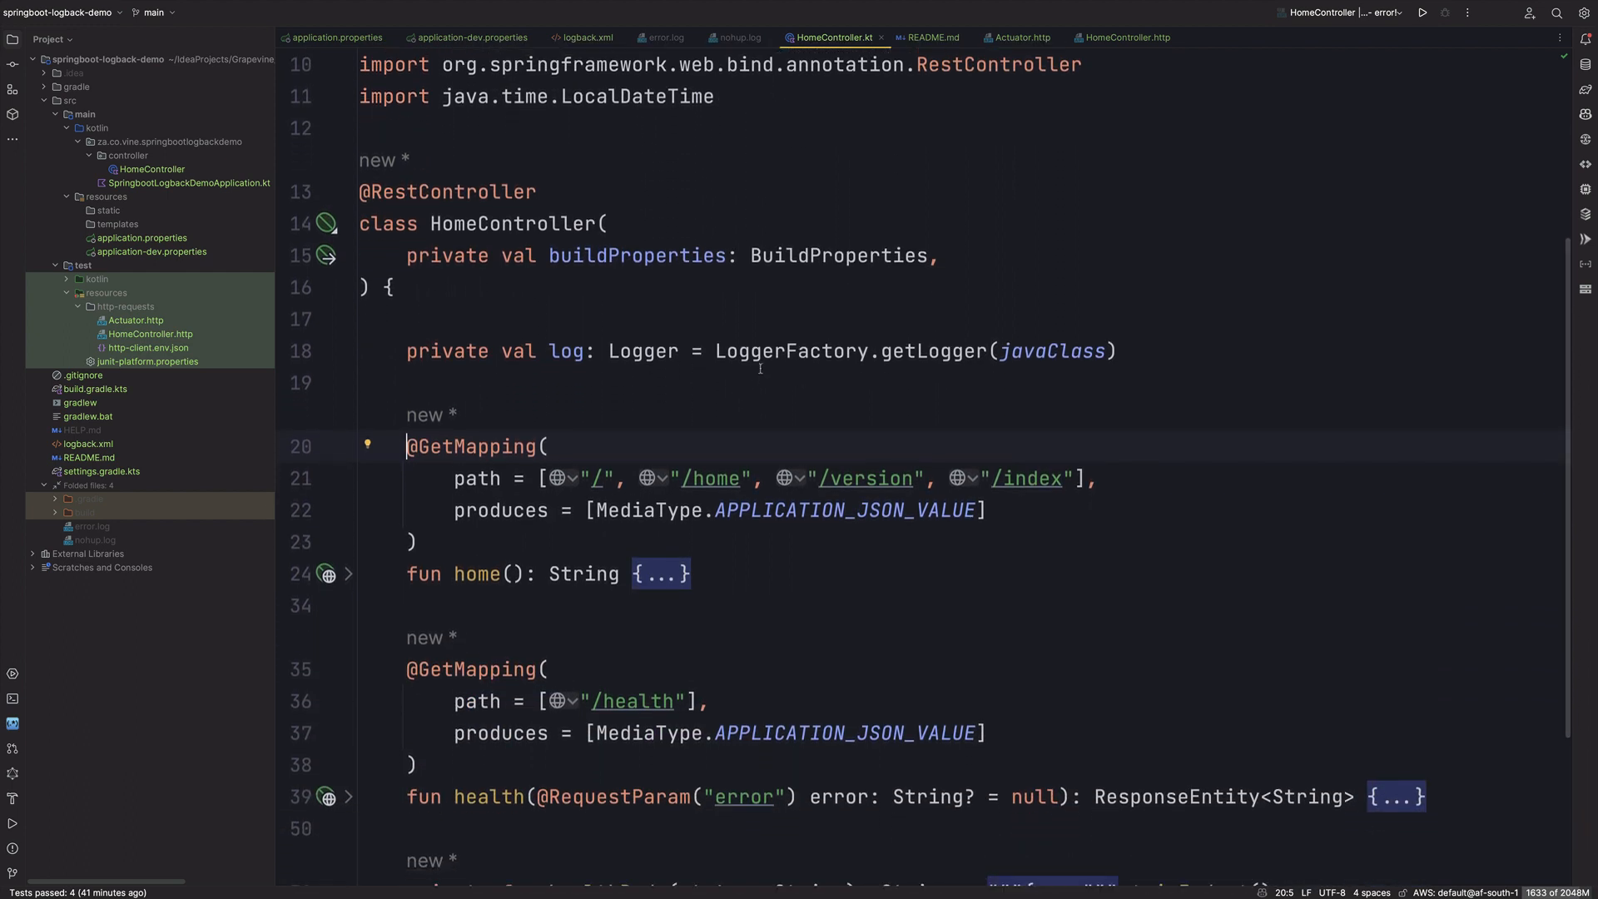
triple_click(759, 352)
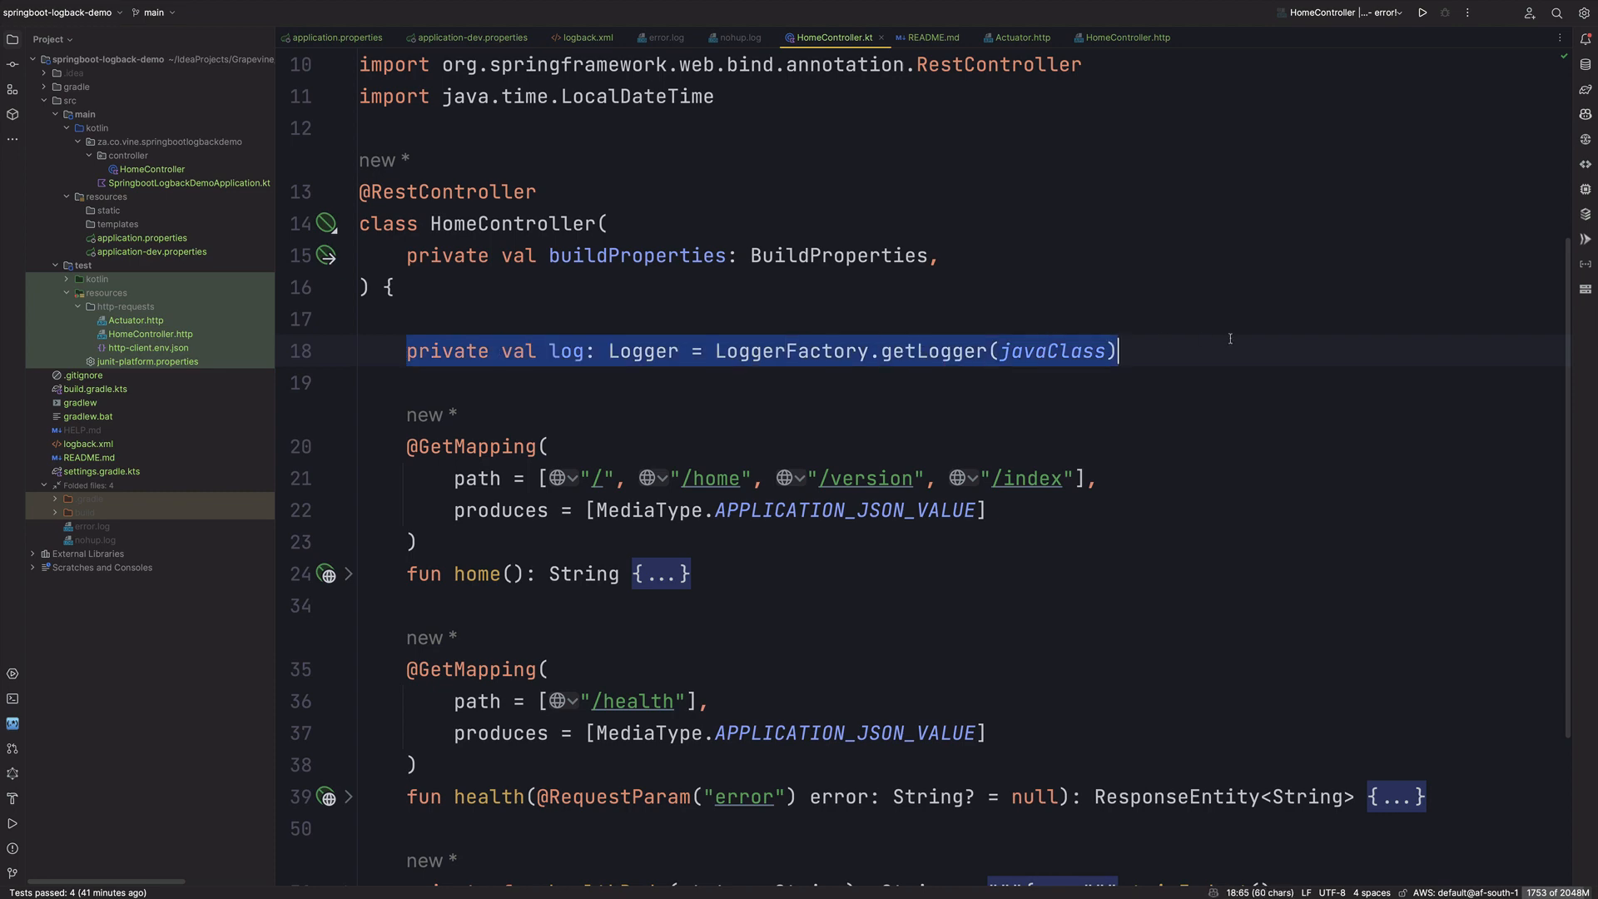
scroll(down, 3)
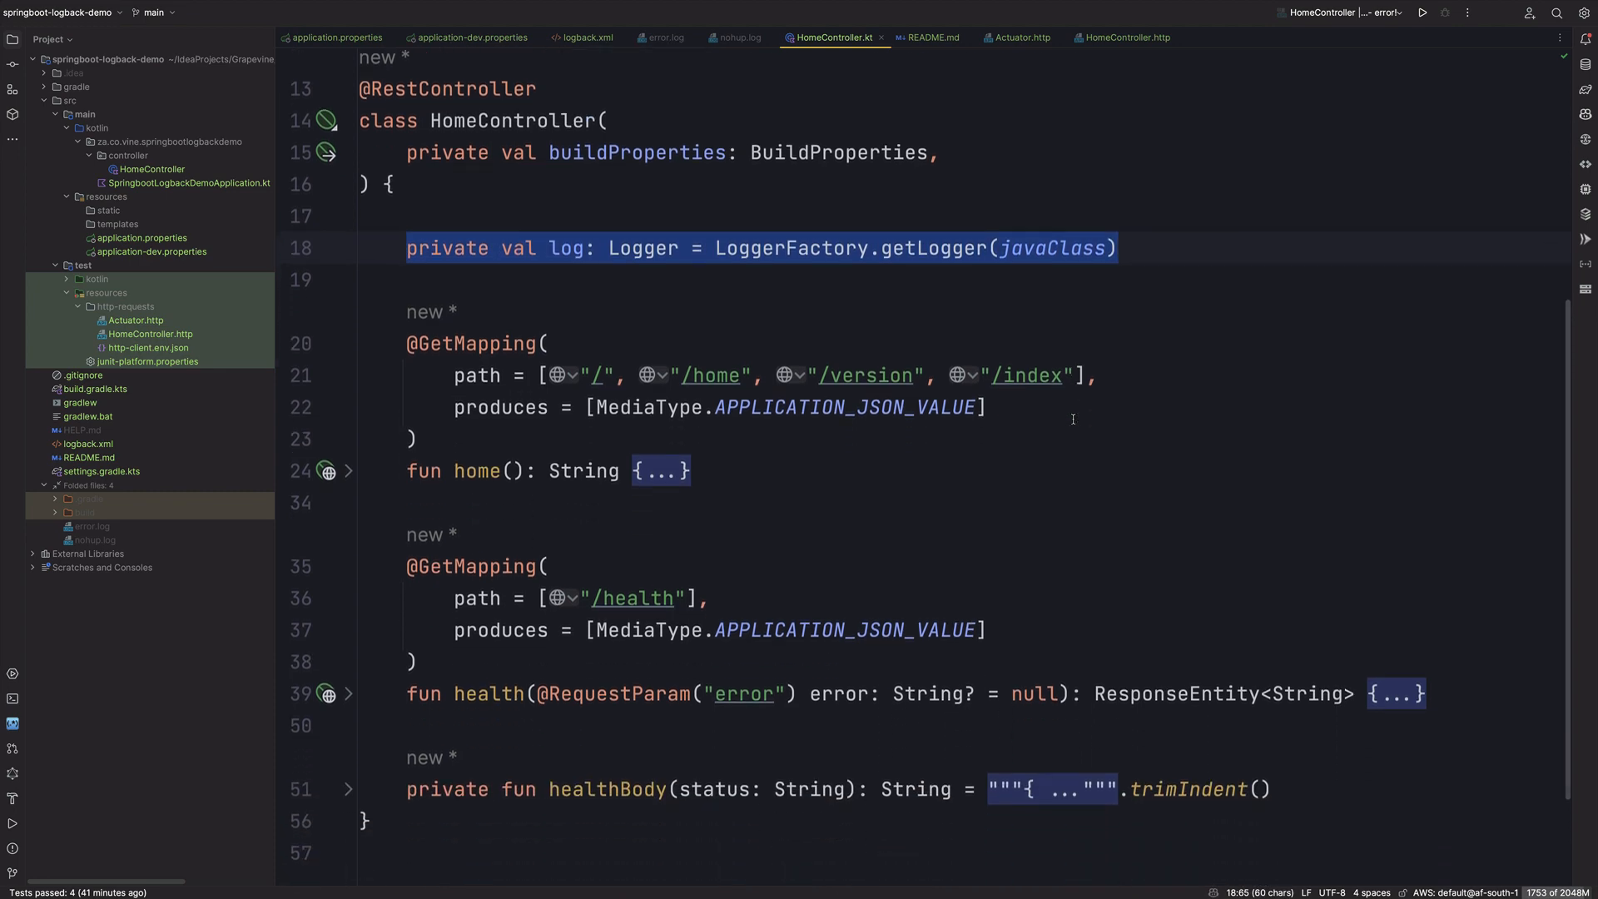
scroll(down, 3)
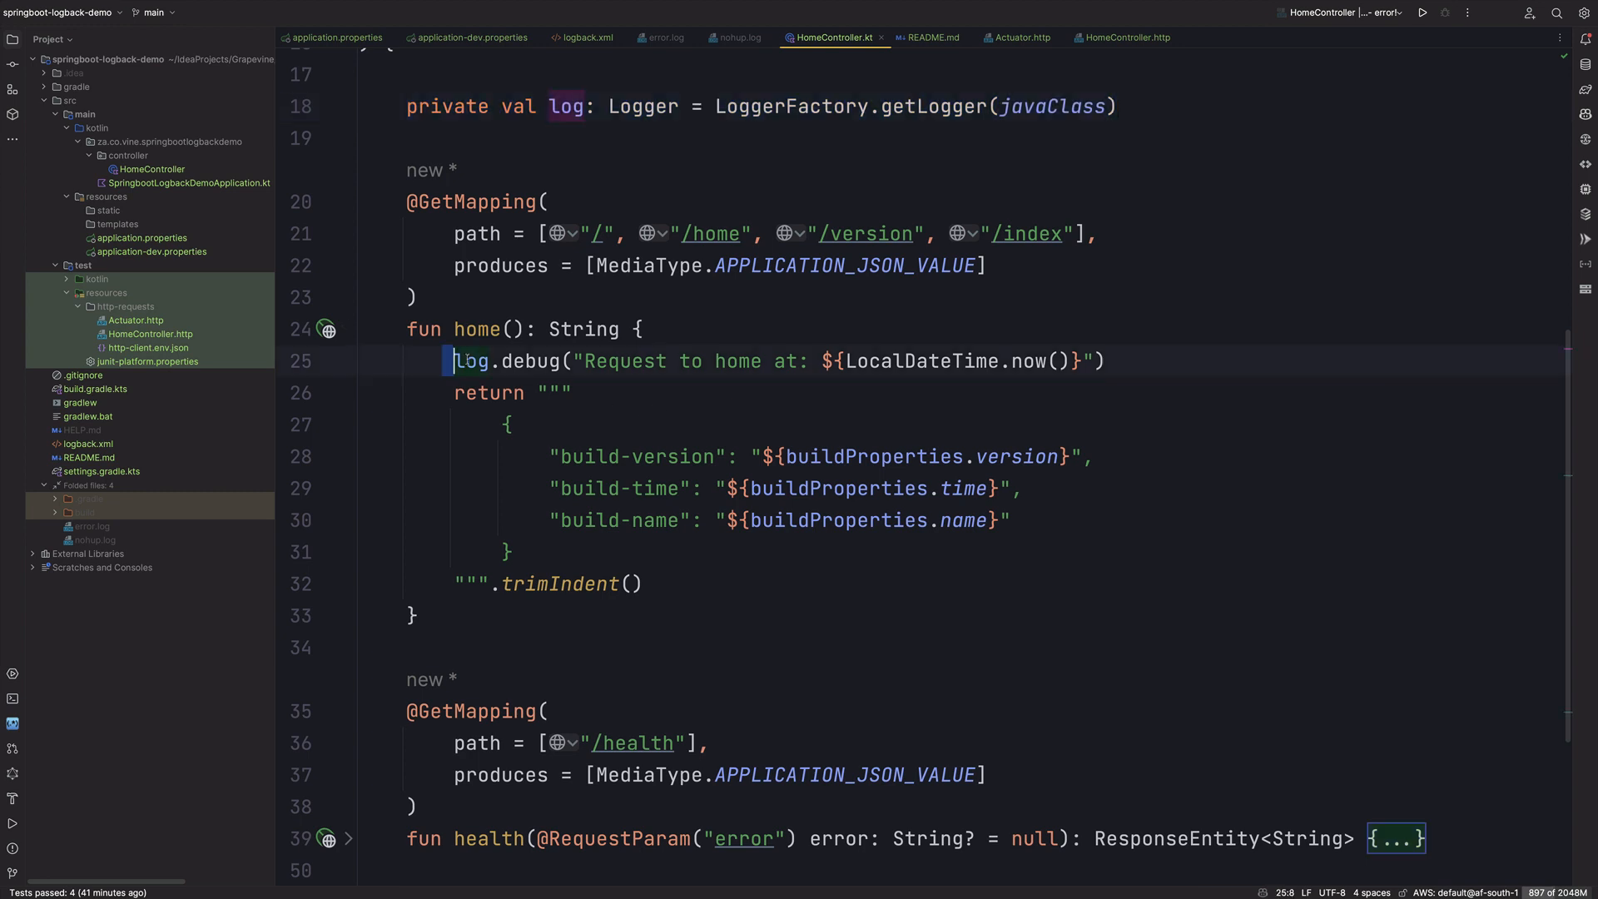
double_click(529, 362)
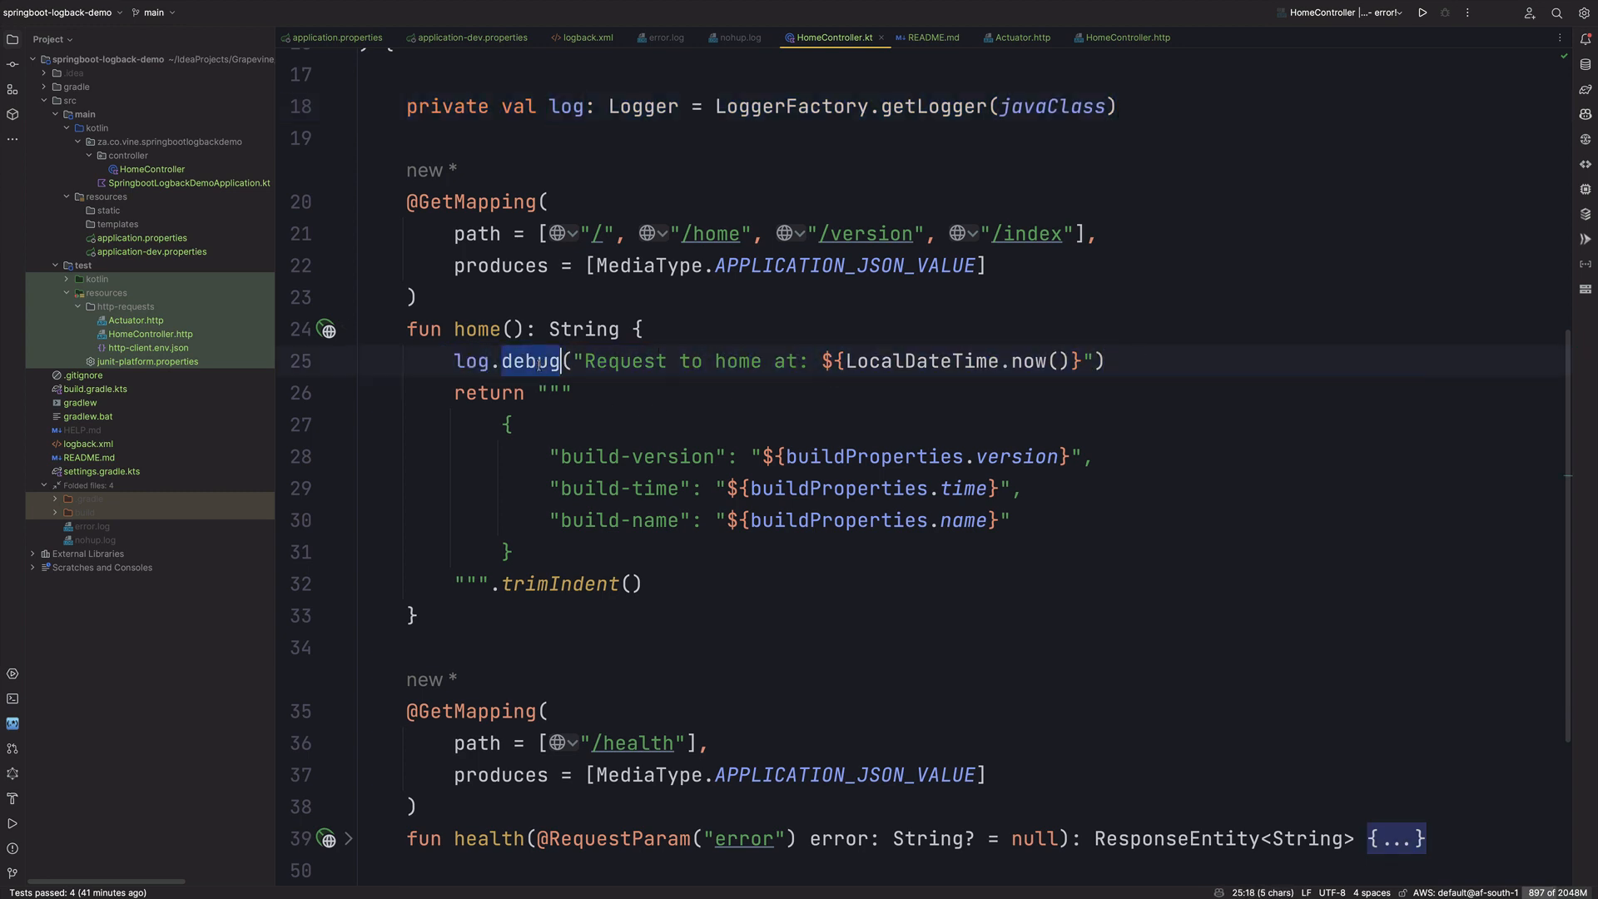
scroll(down, 3)
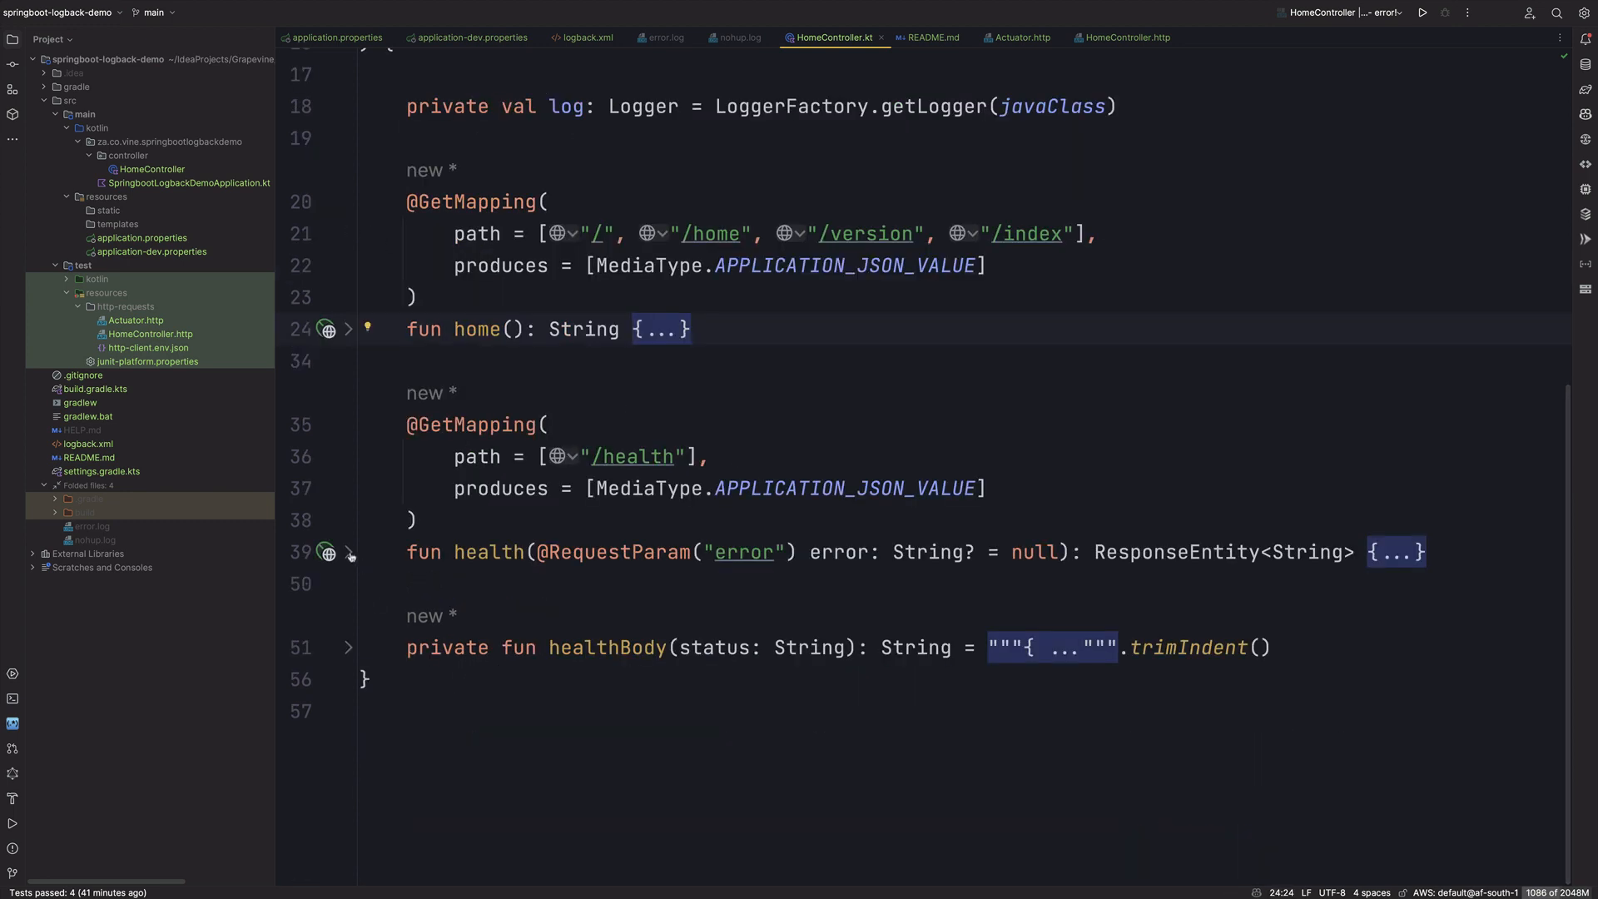
click(348, 552)
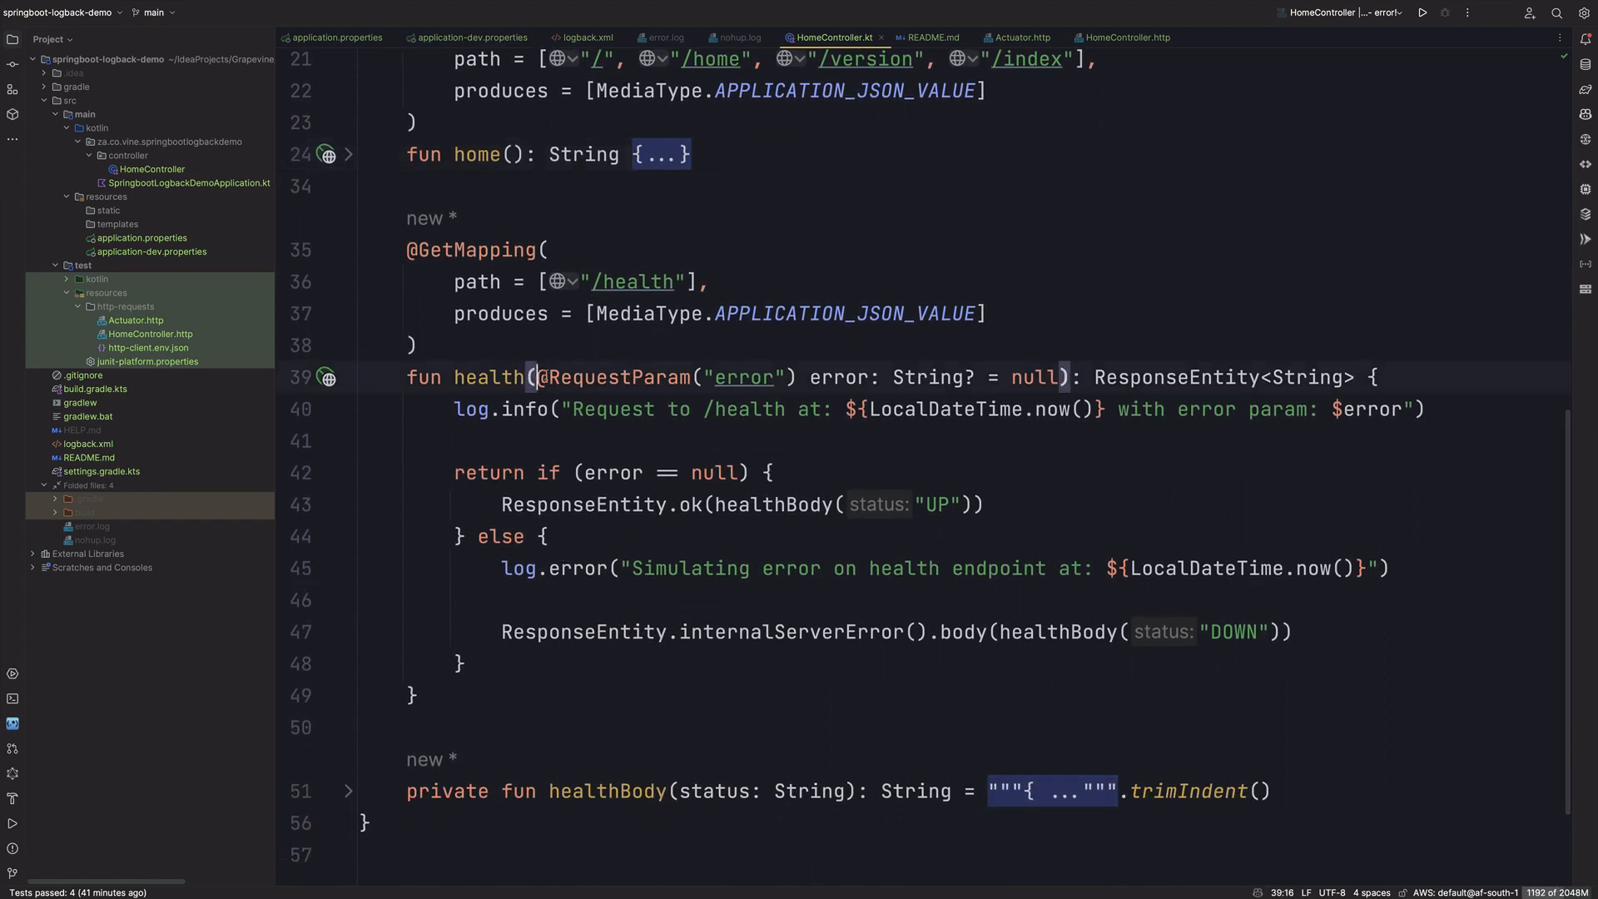
drag(537, 376, 1057, 376)
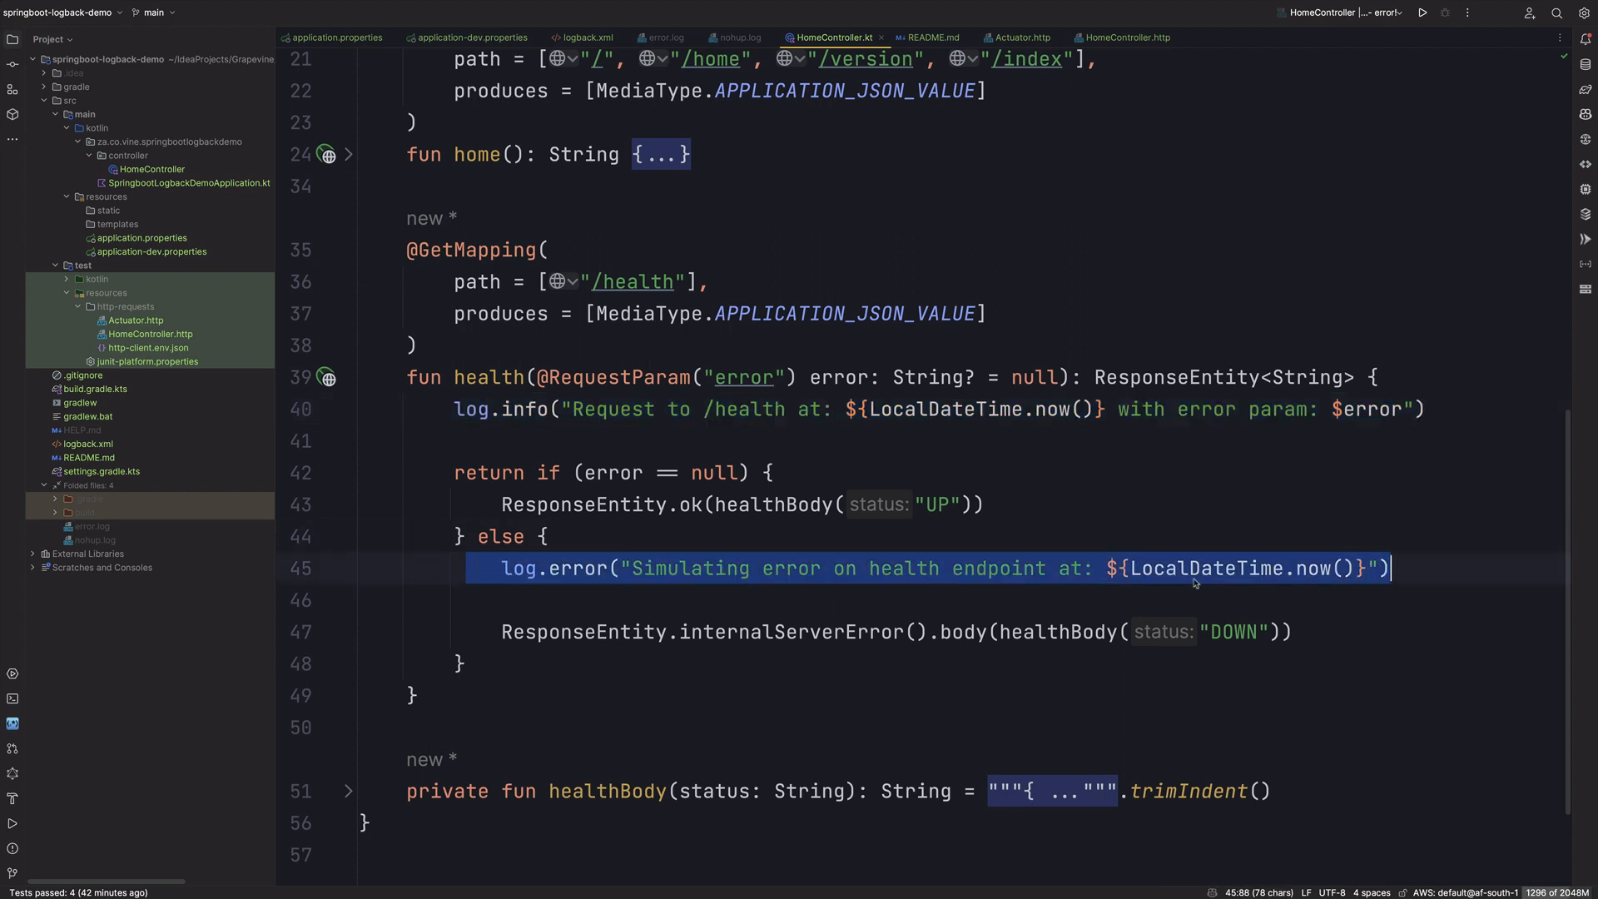
scroll(down, 3)
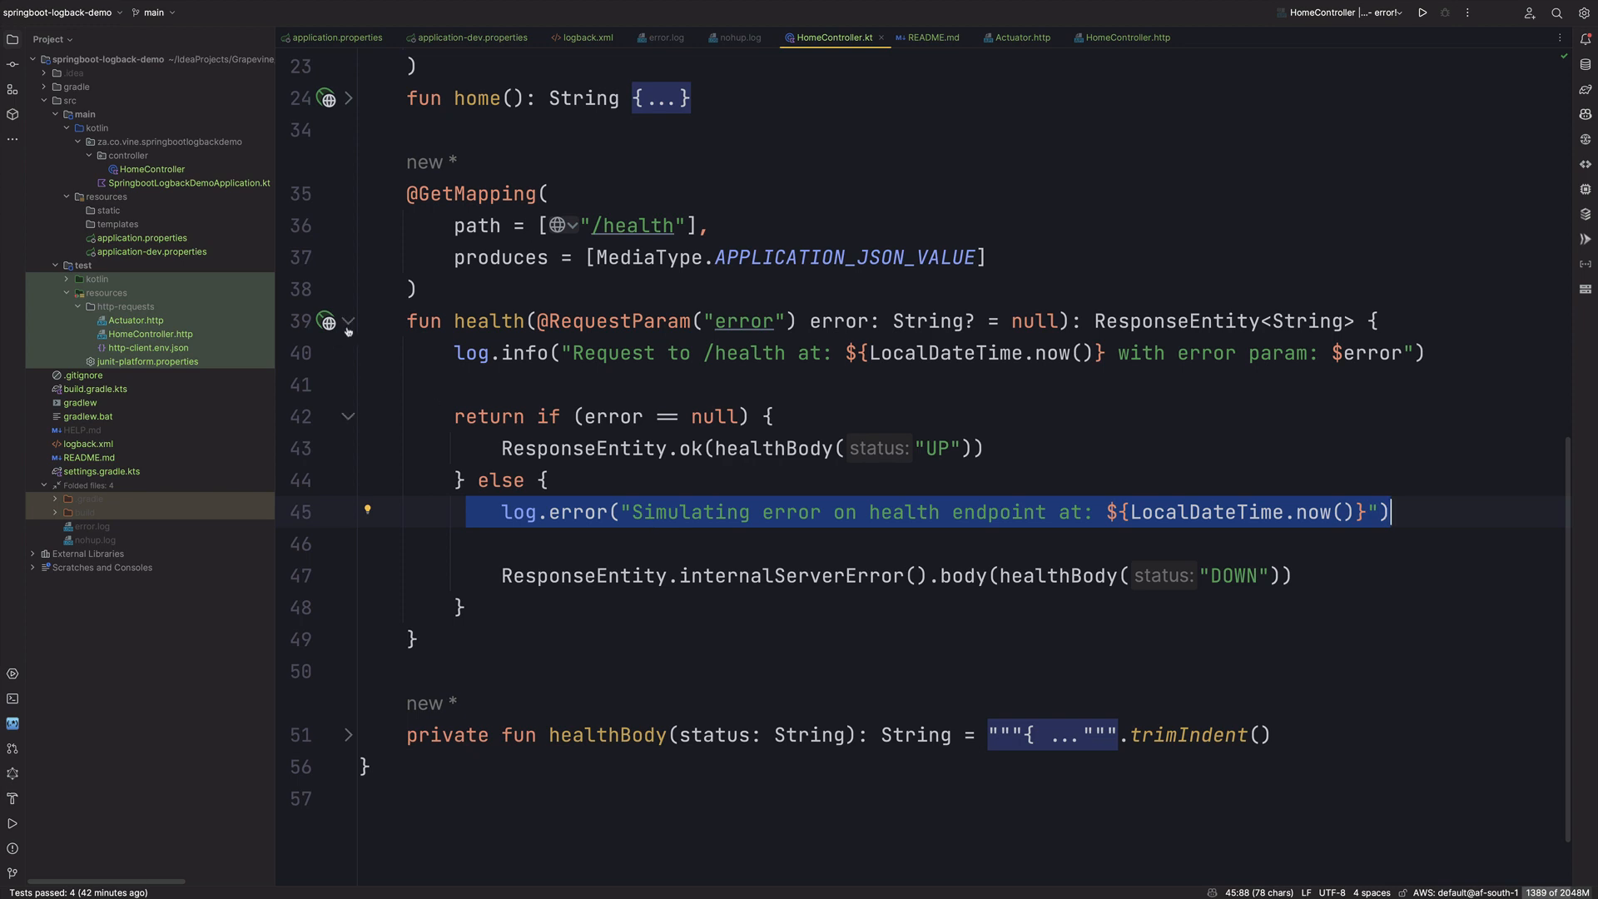
click(348, 321)
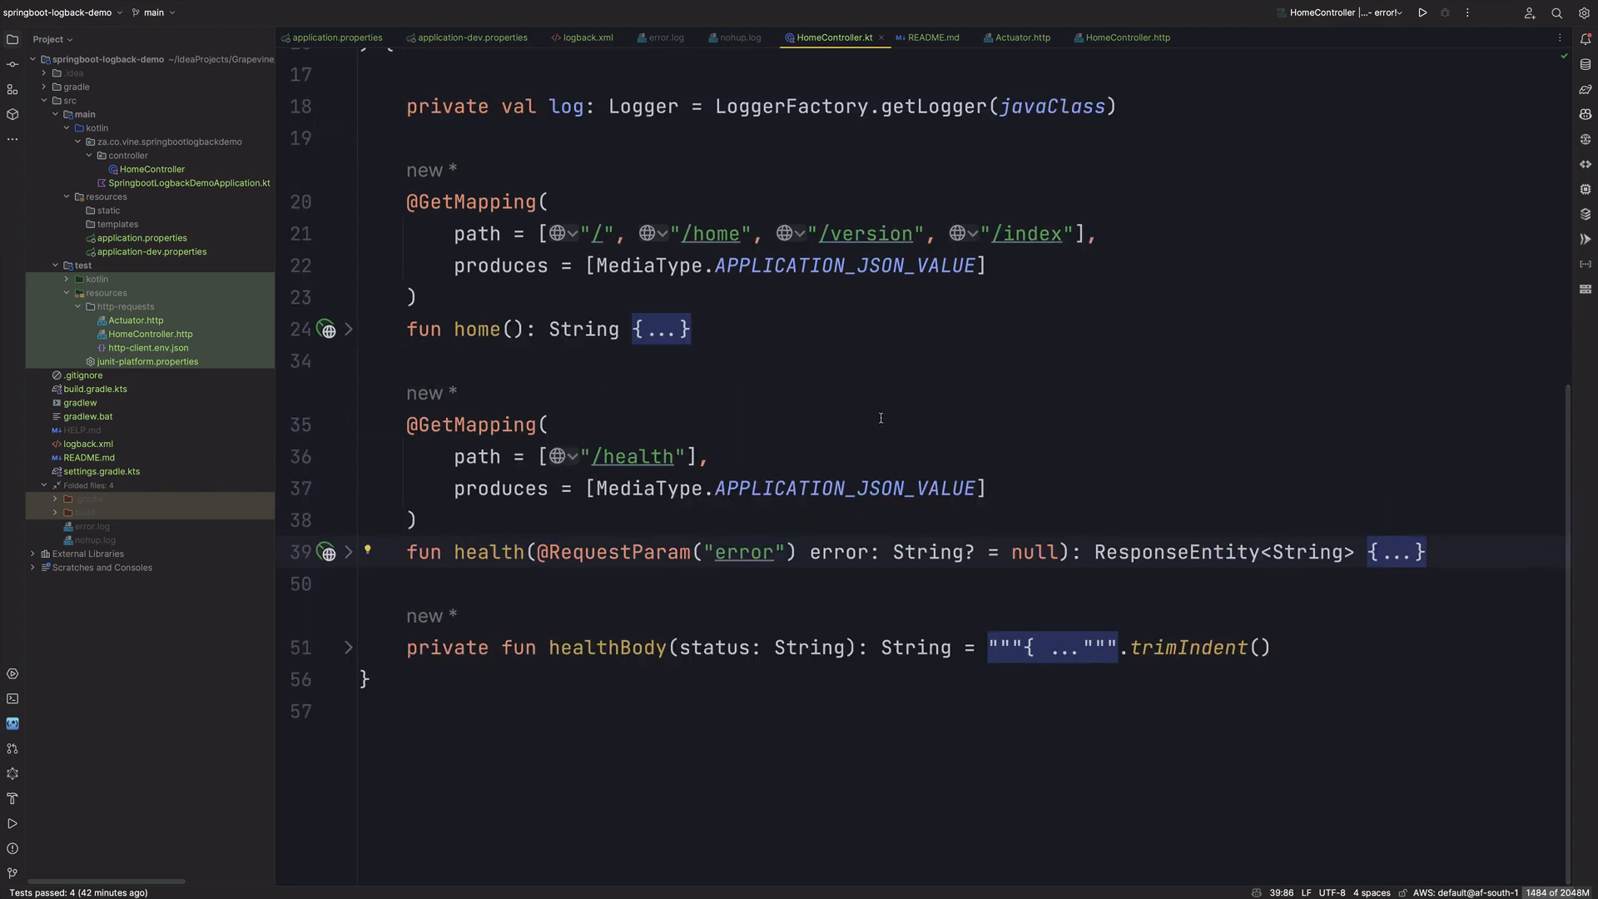
mouse_move(907, 357)
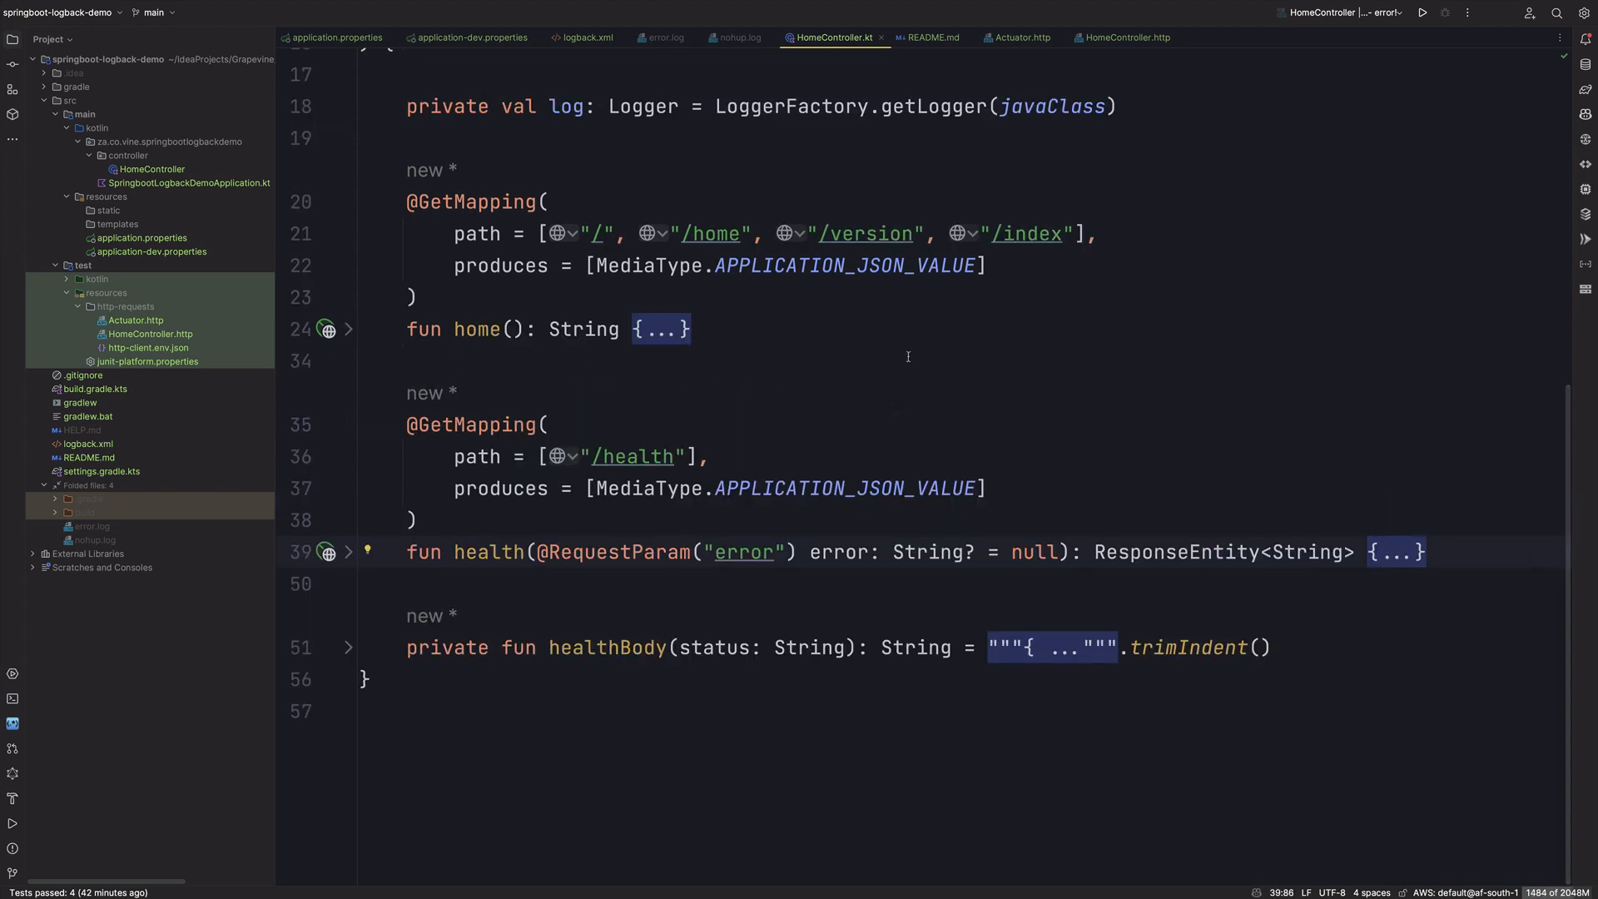
click(13, 697)
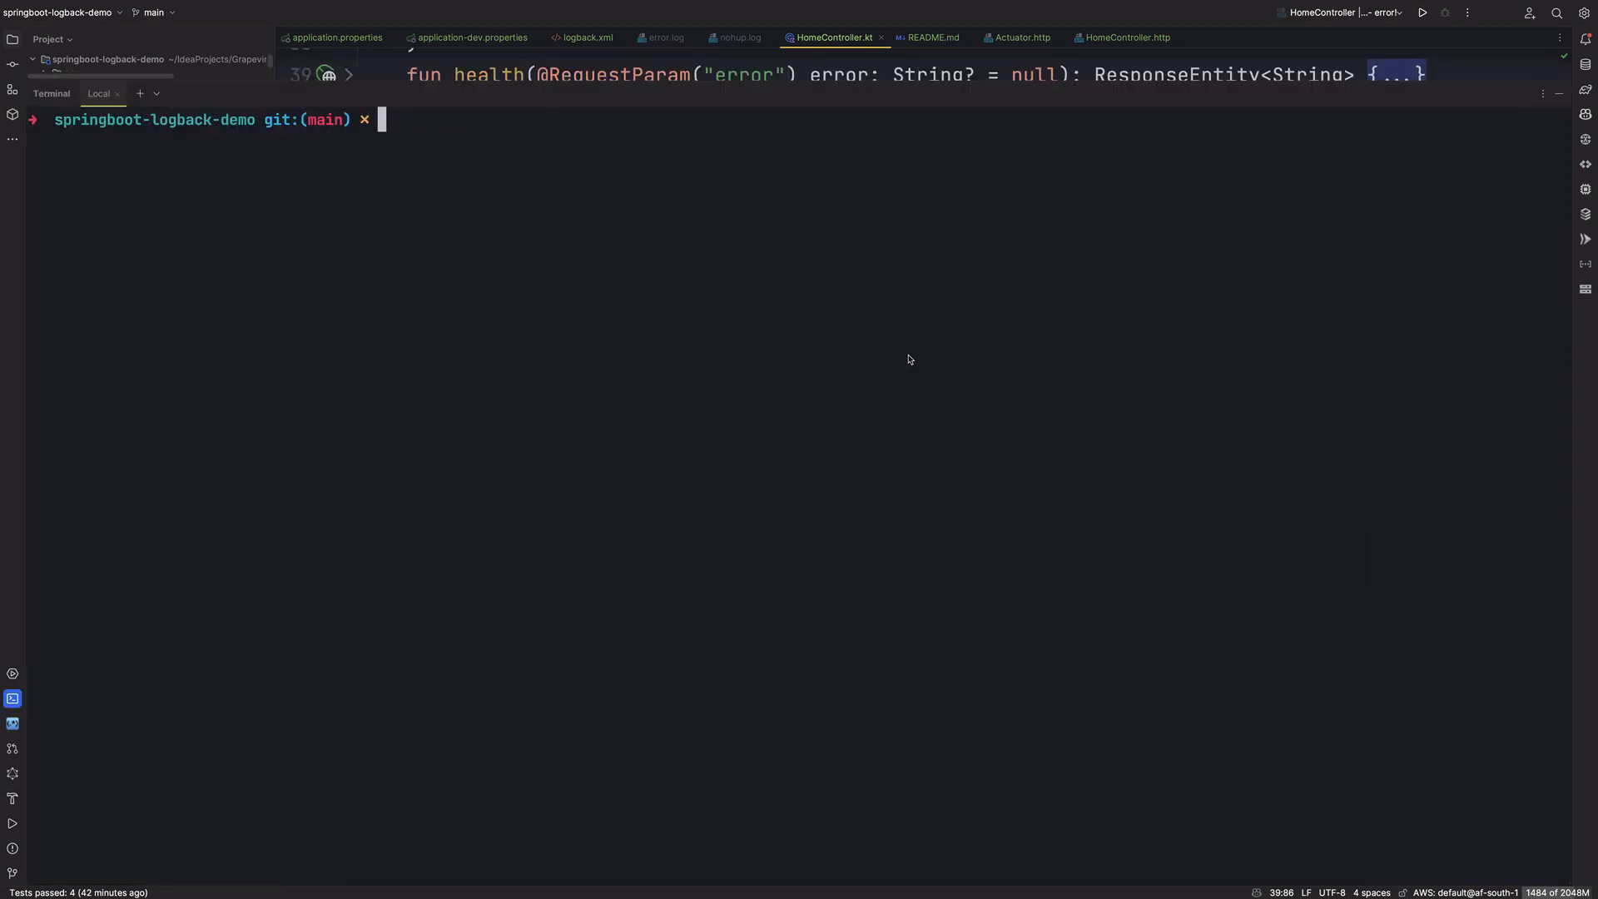
Step: Run ./gradlew clean build in the terminal
text(./gradlew cle)
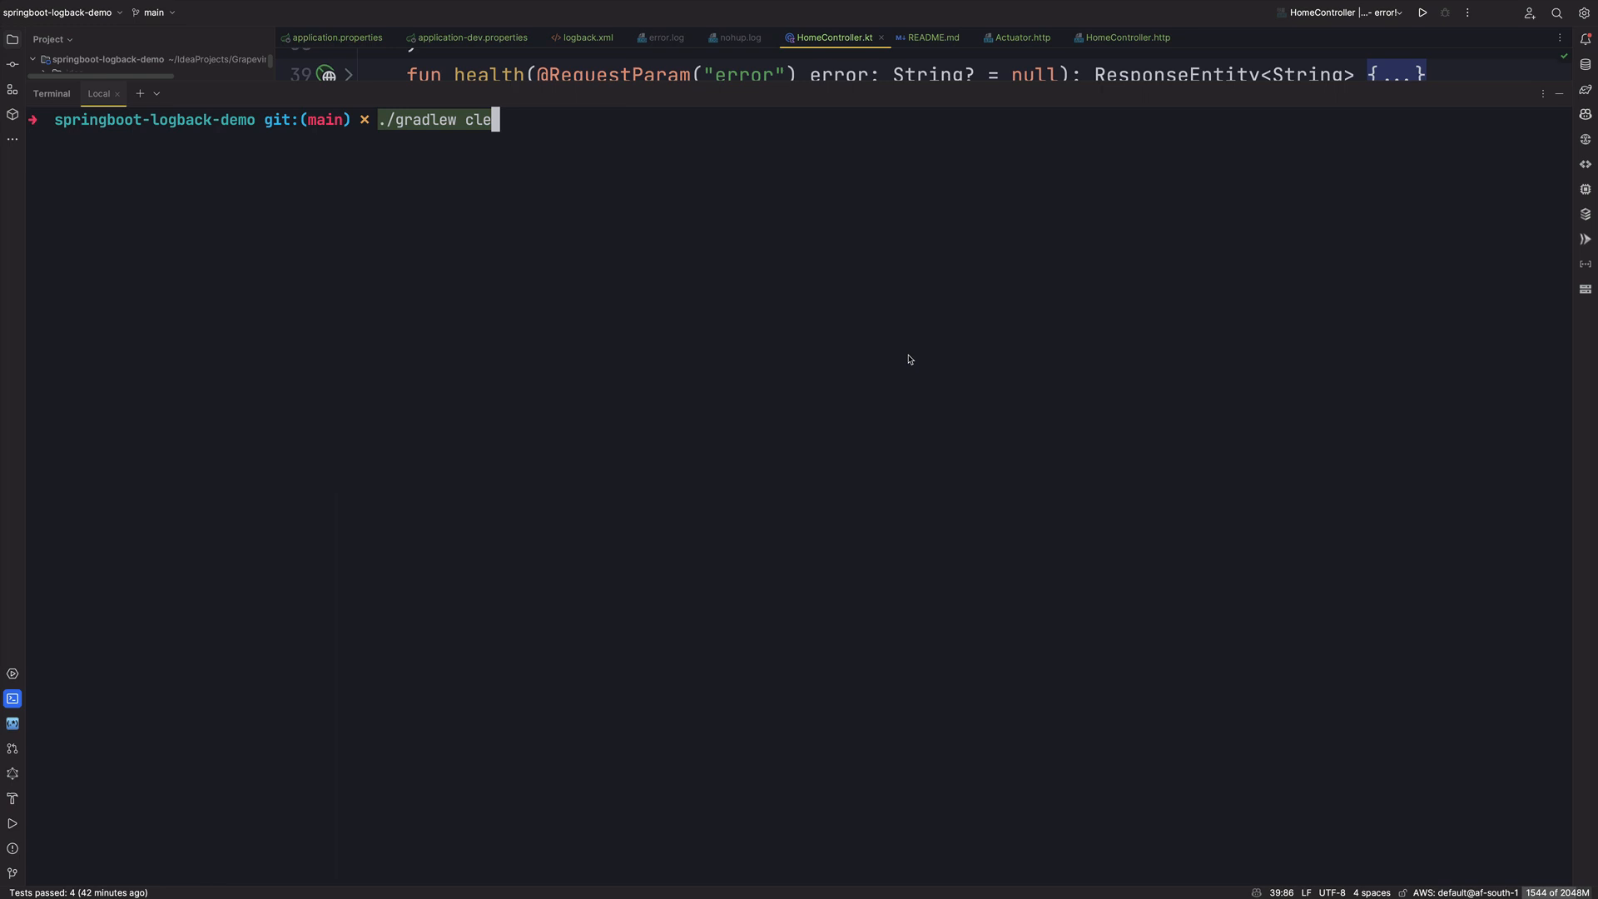
text(an bui)
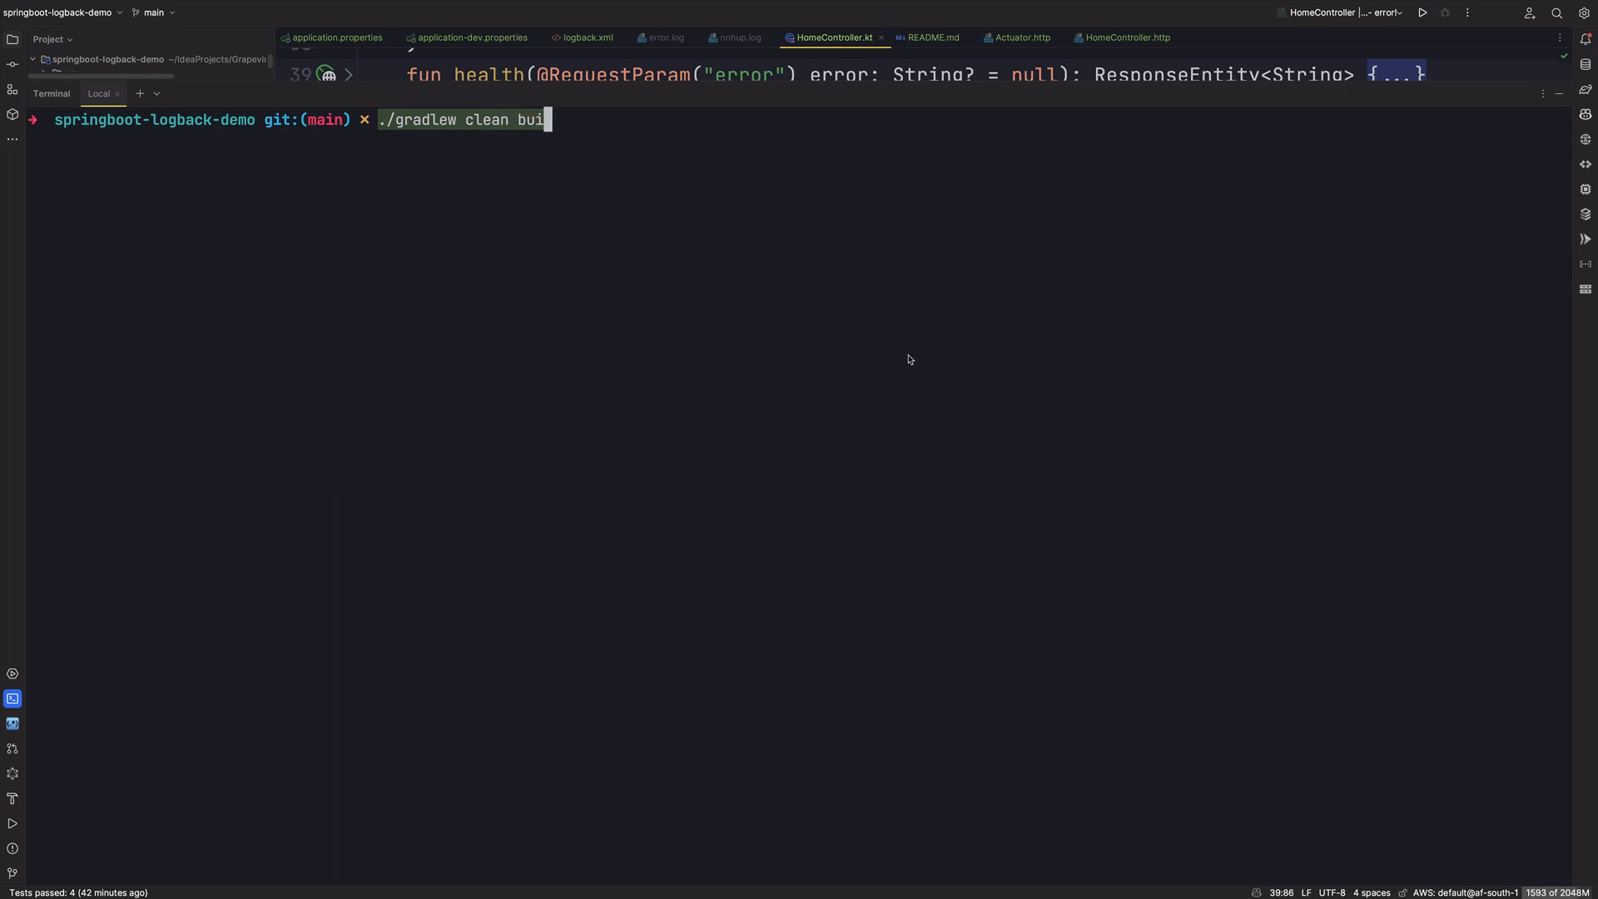
key(Enter)
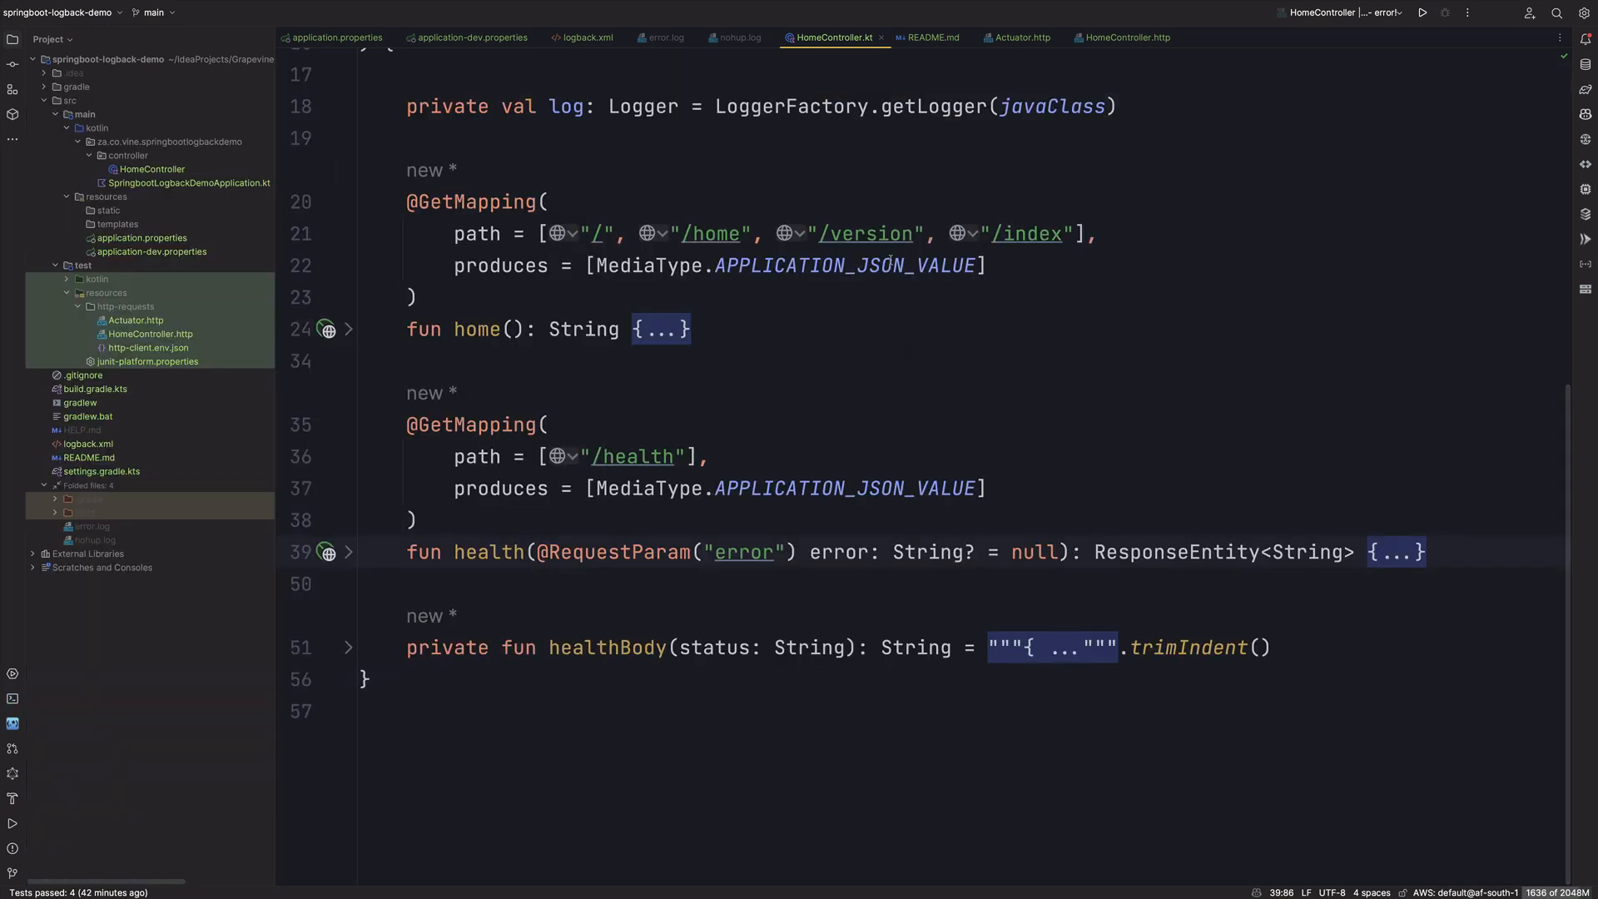
Step: Launch the app via README.md's java -jar command and check startup logger levels
click(933, 38)
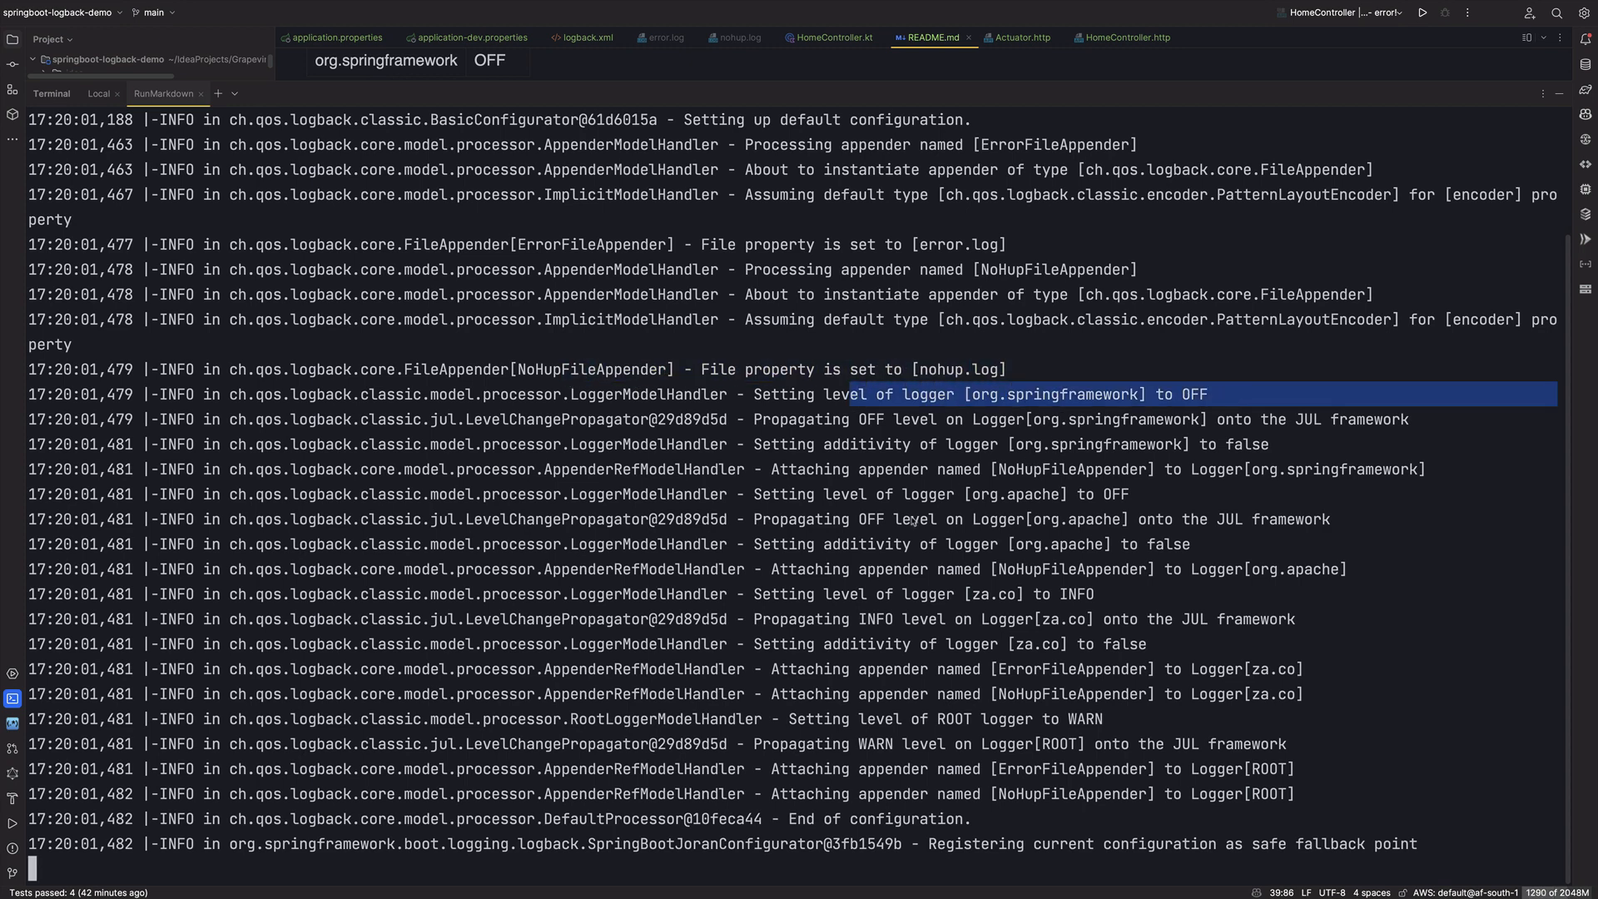
mouse_move(879, 709)
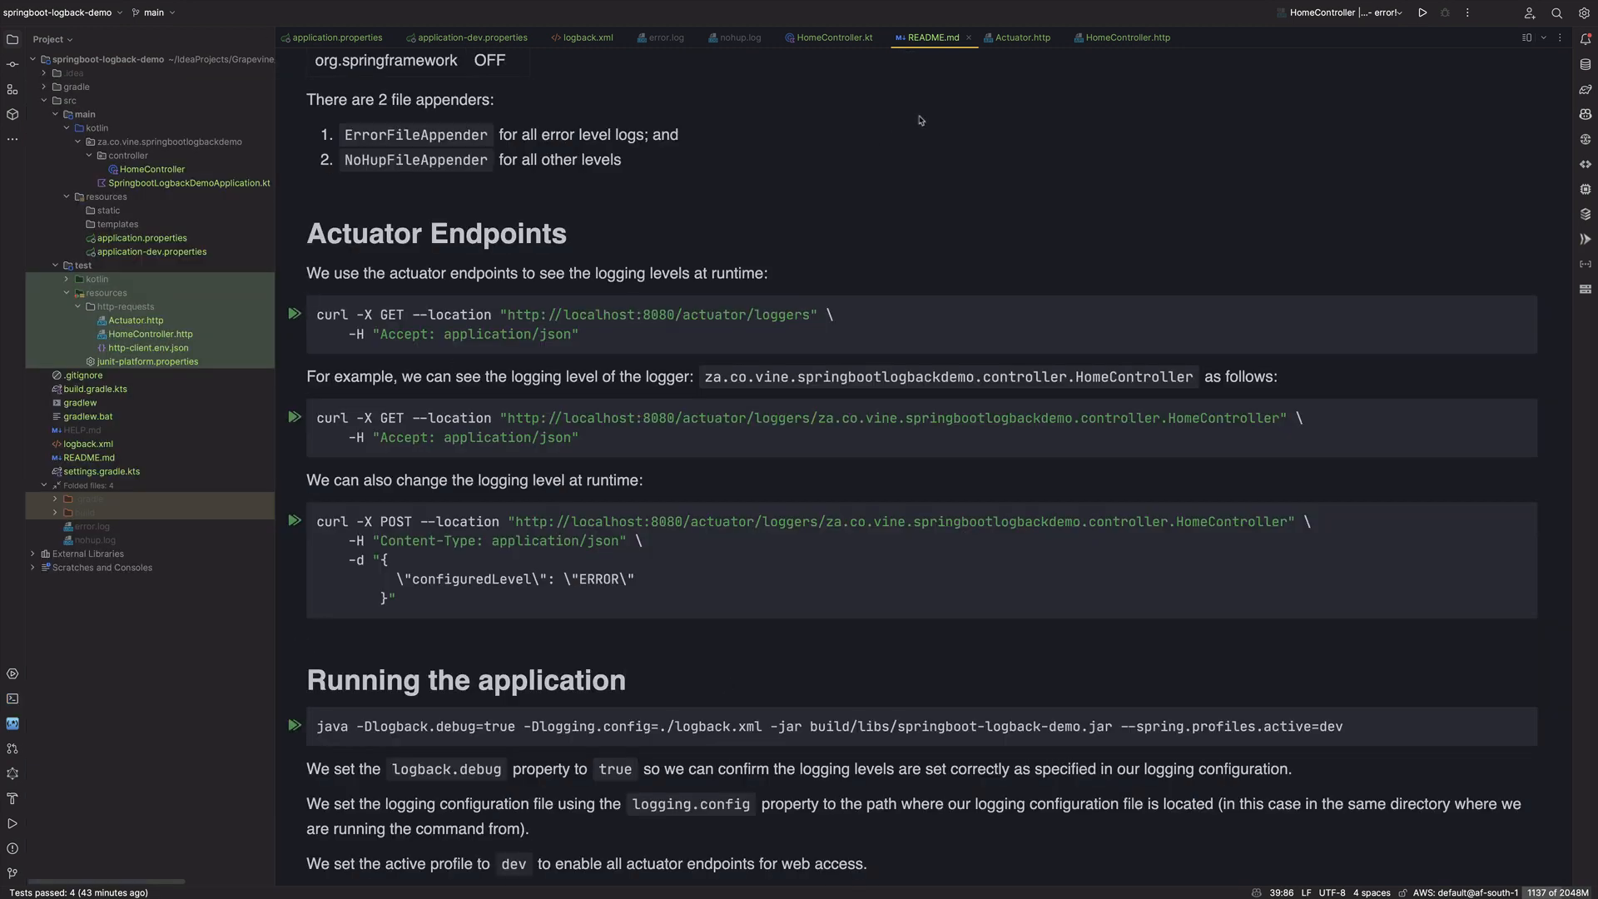
click(1020, 37)
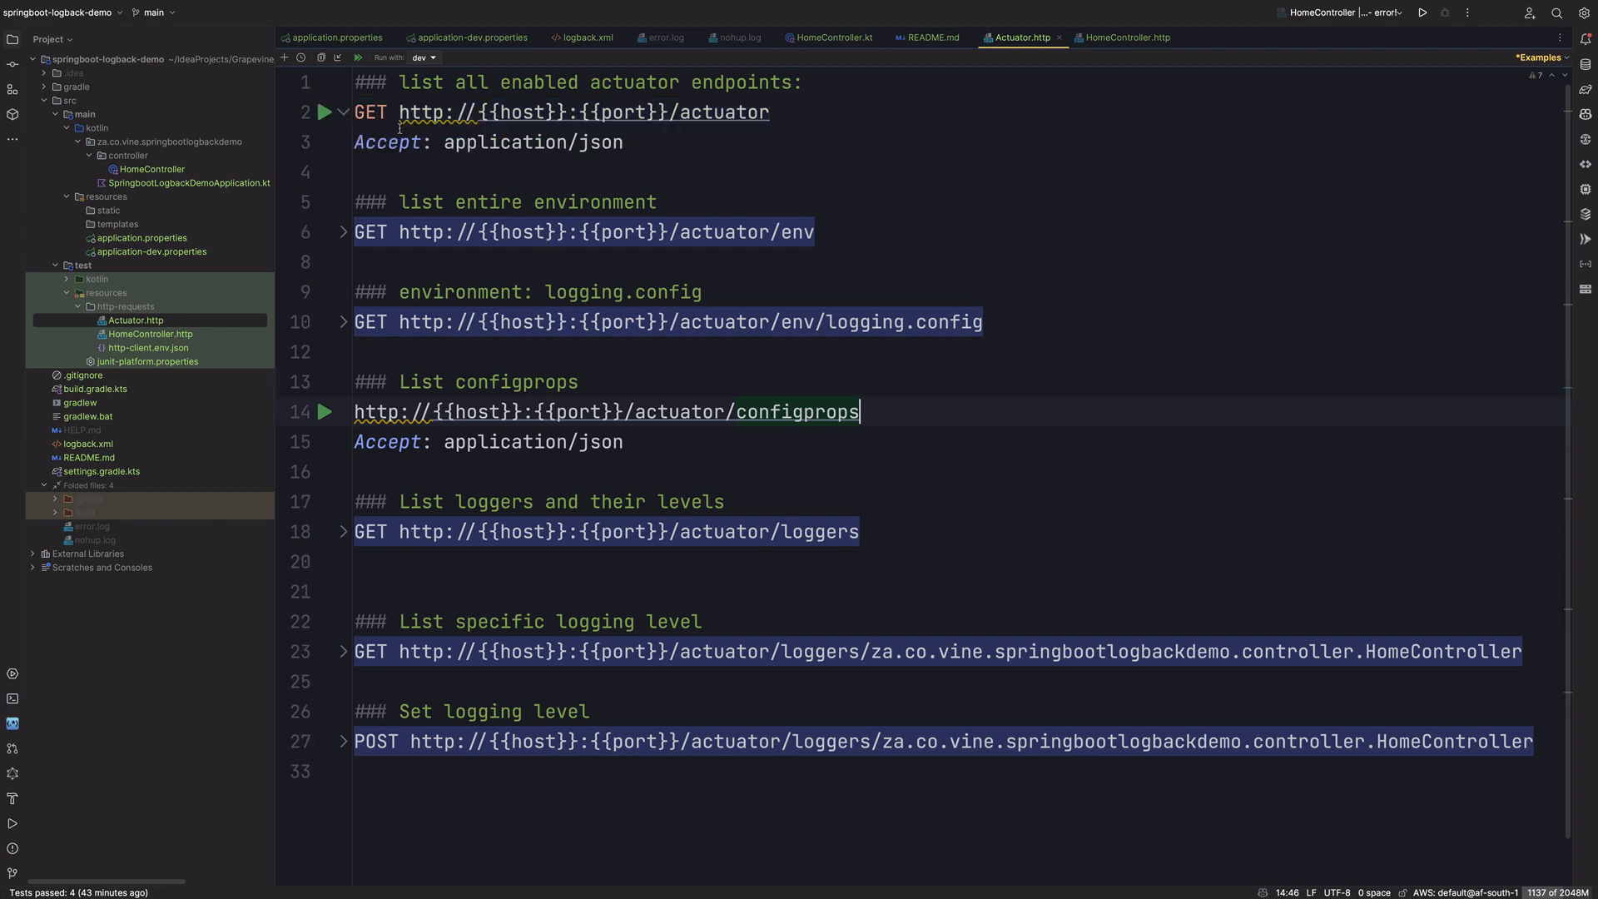
Step: List the enabled actuator endpoints and confirm the logging.config property source
click(326, 115)
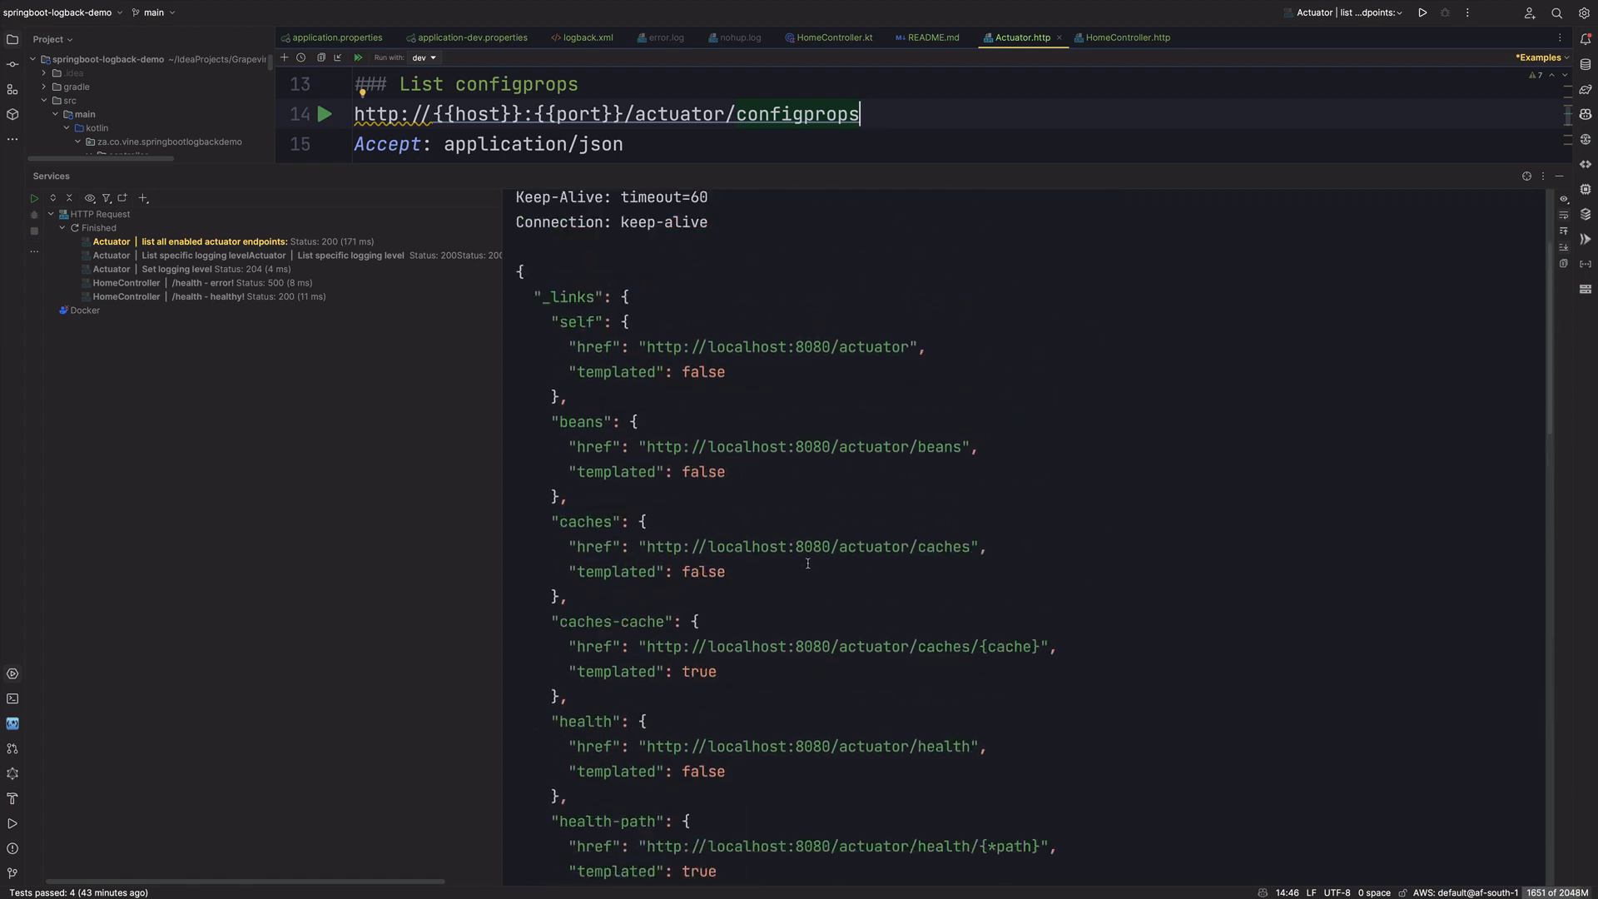
scroll(down, 3)
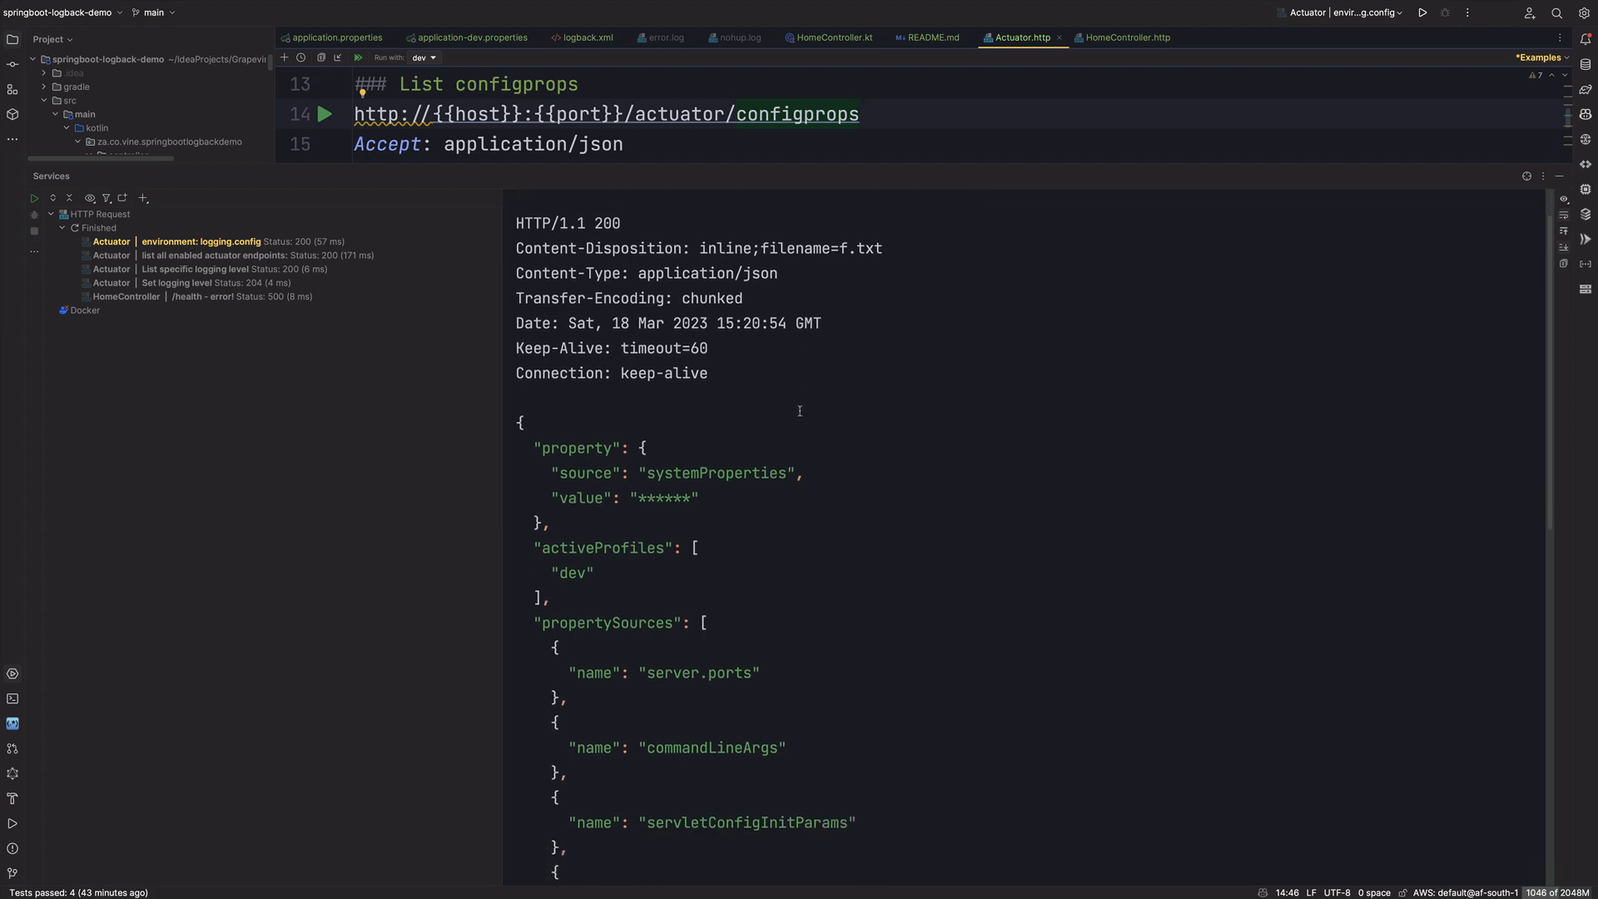
scroll(down, 3)
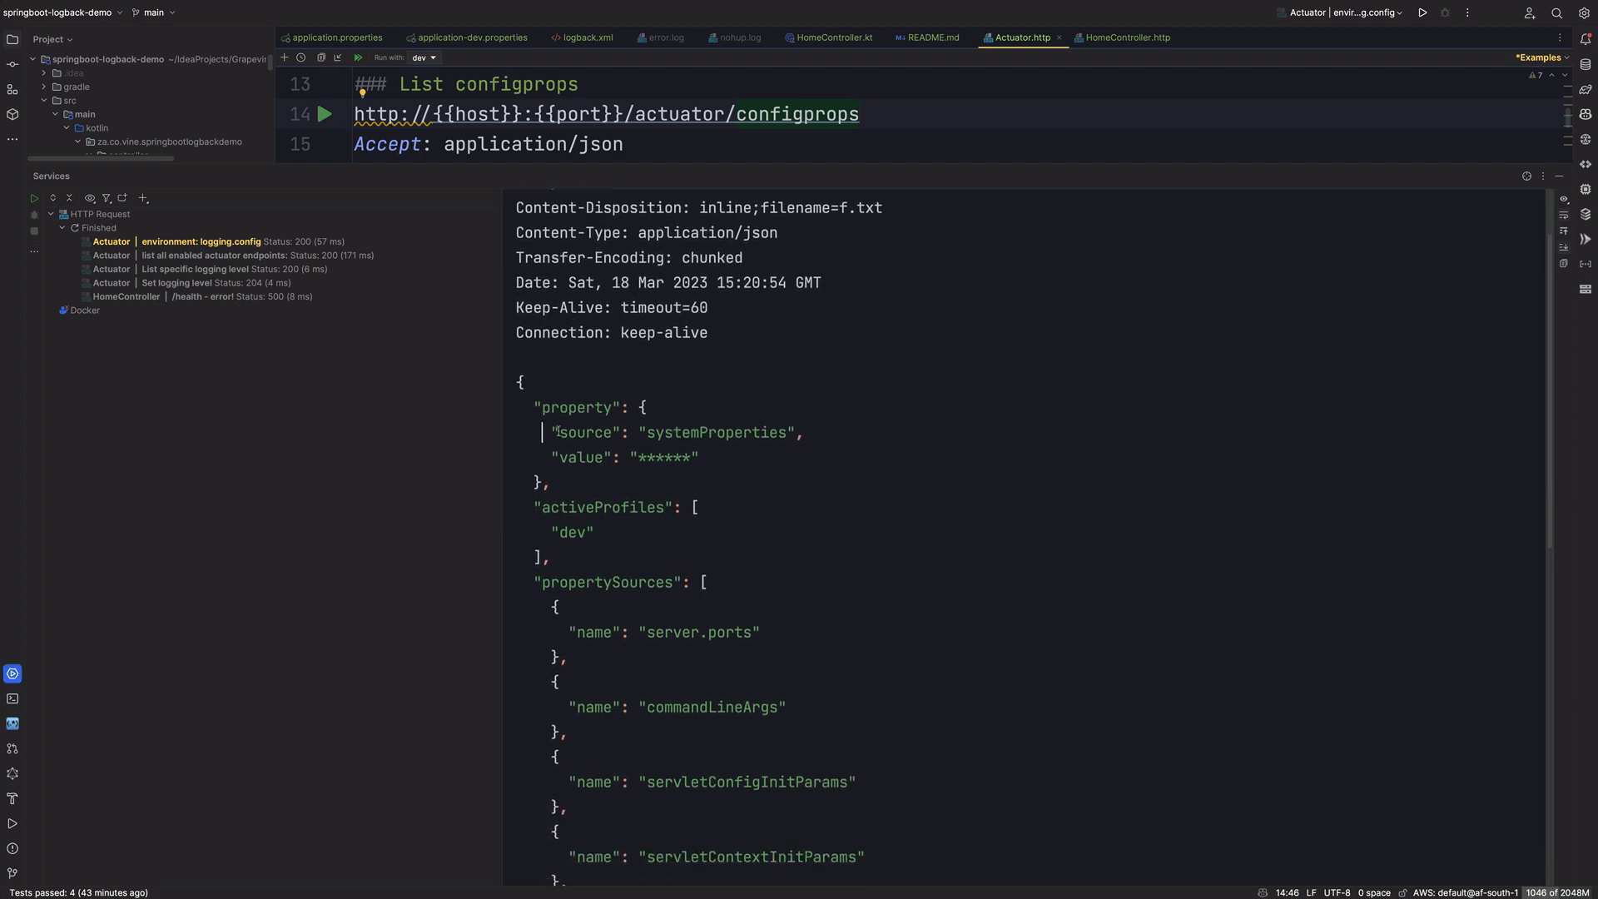
triple_click(669, 433)
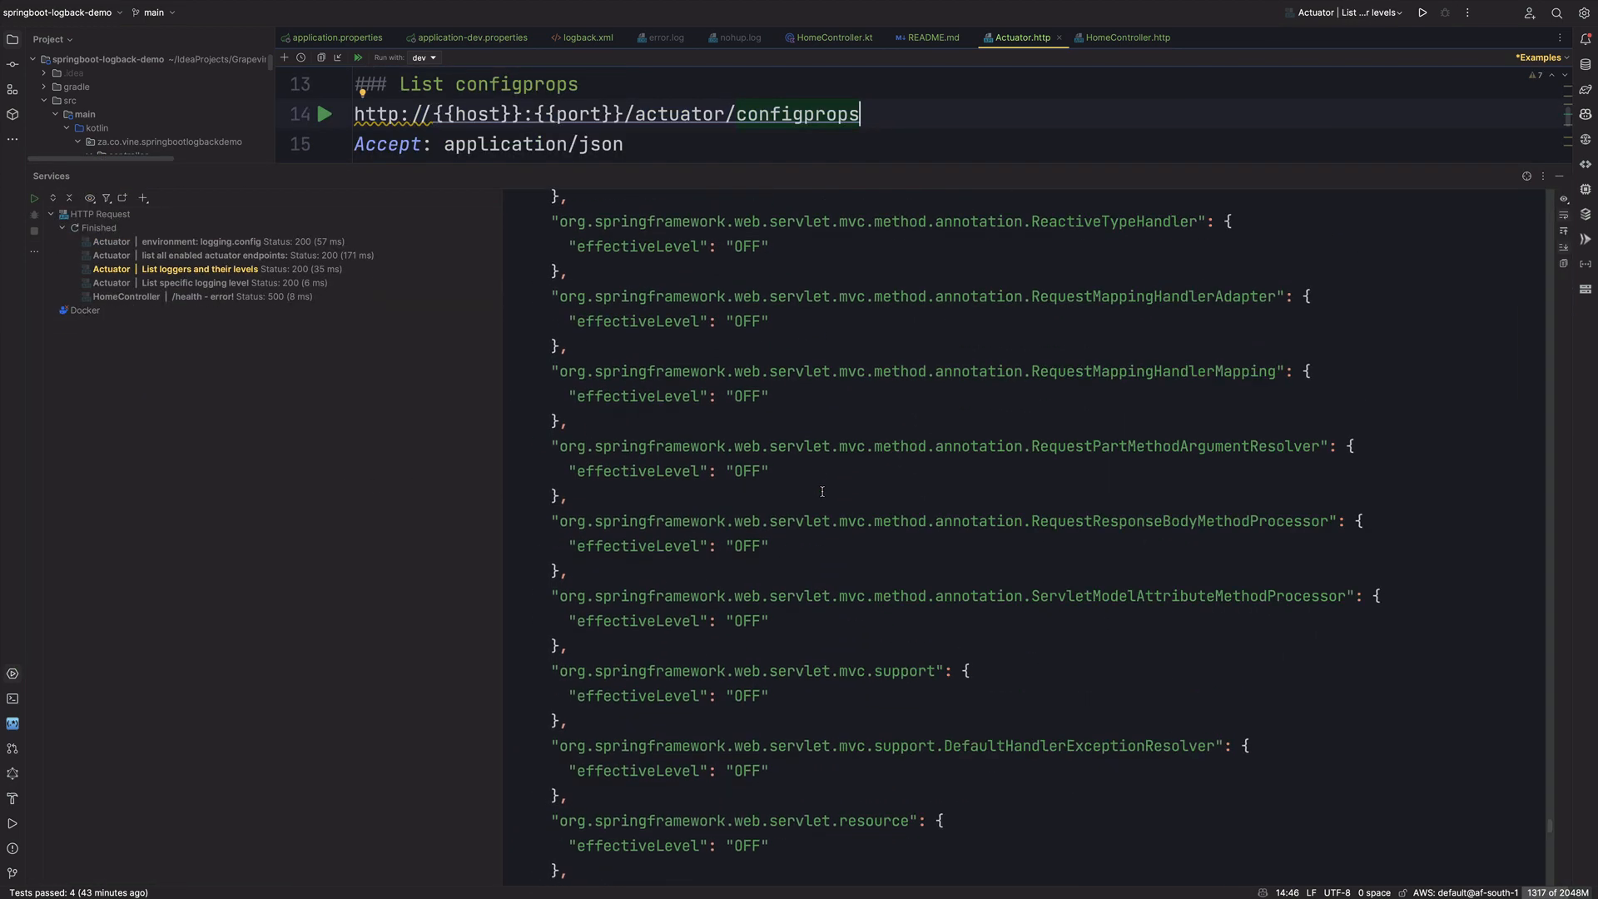
Step: Query loggers: org.springframework is OFF, za.co loggers and HomeController are INFO
scroll(down, 3)
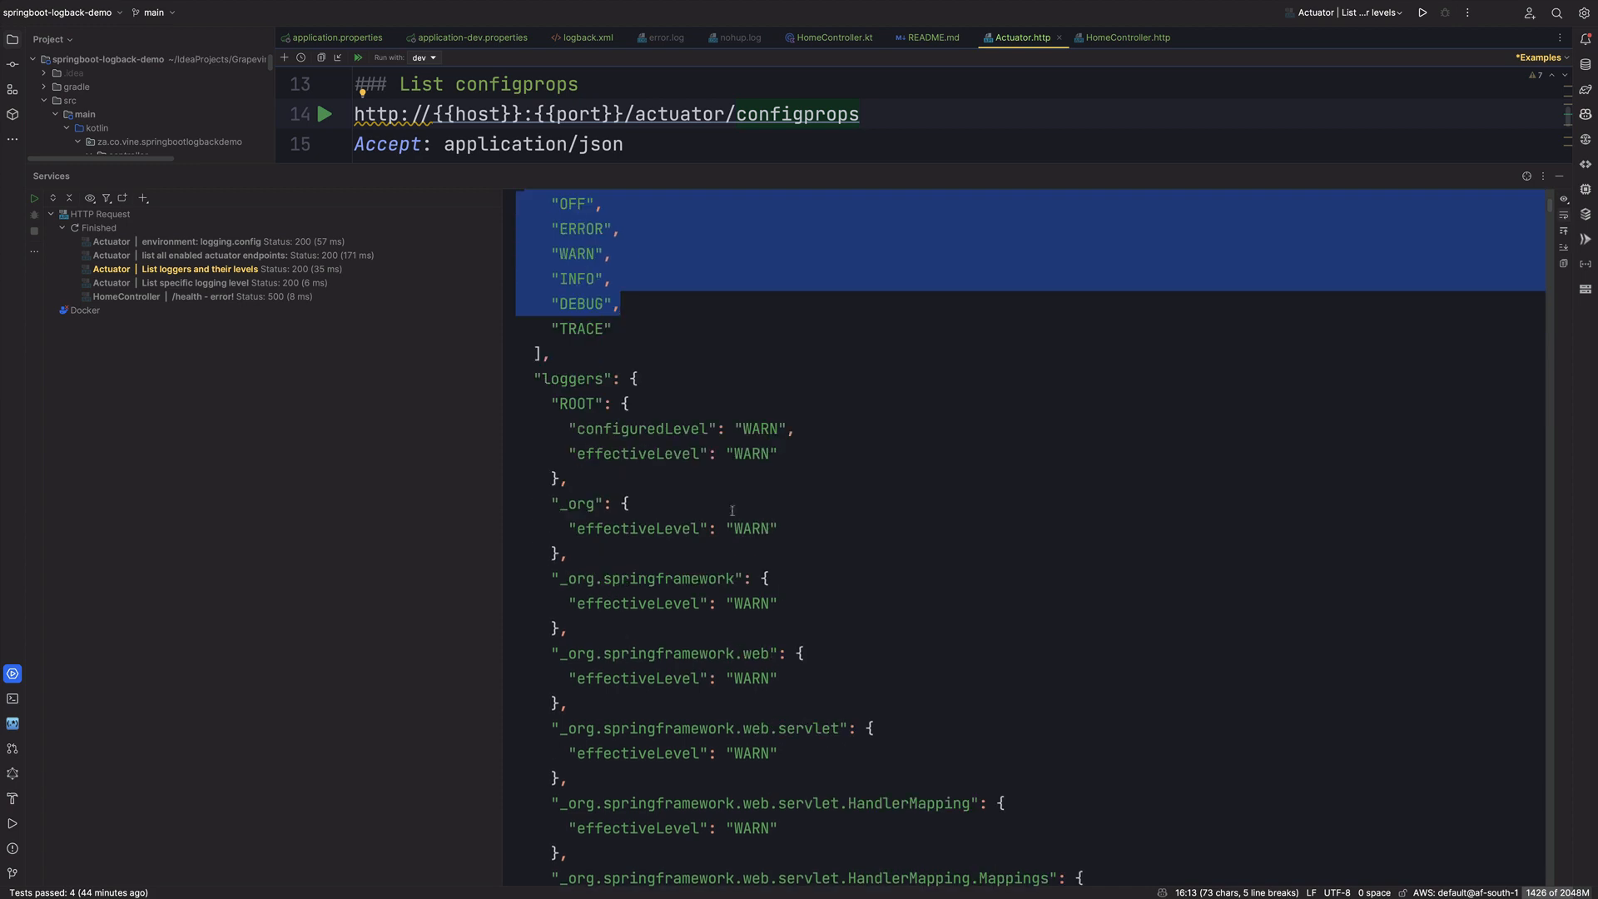
scroll(down, 3)
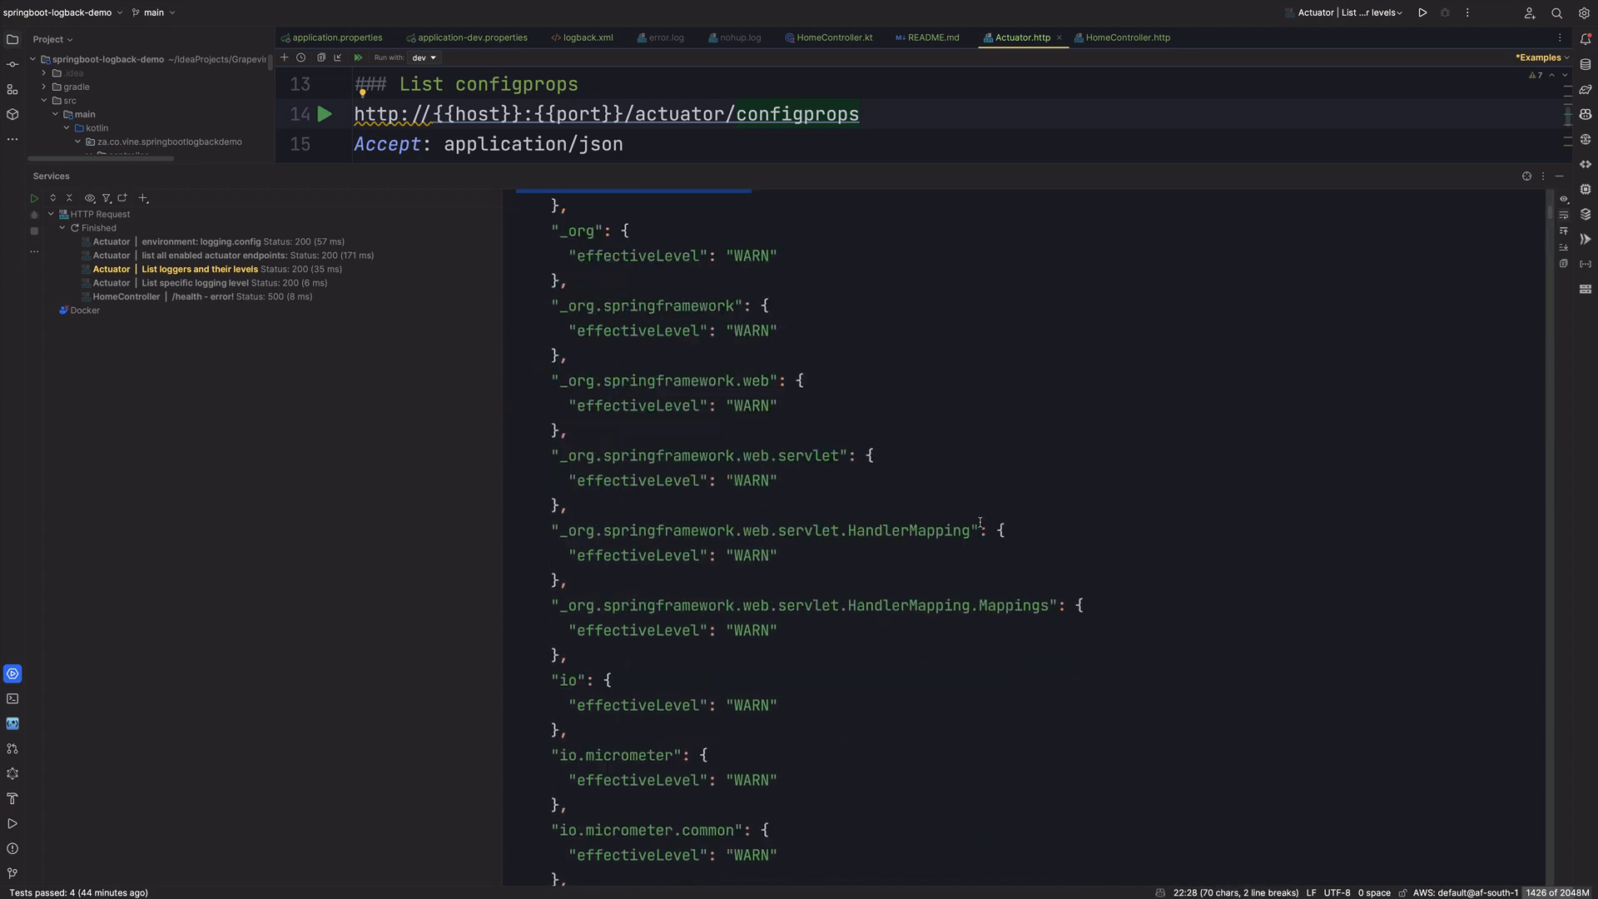
scroll(down, 3)
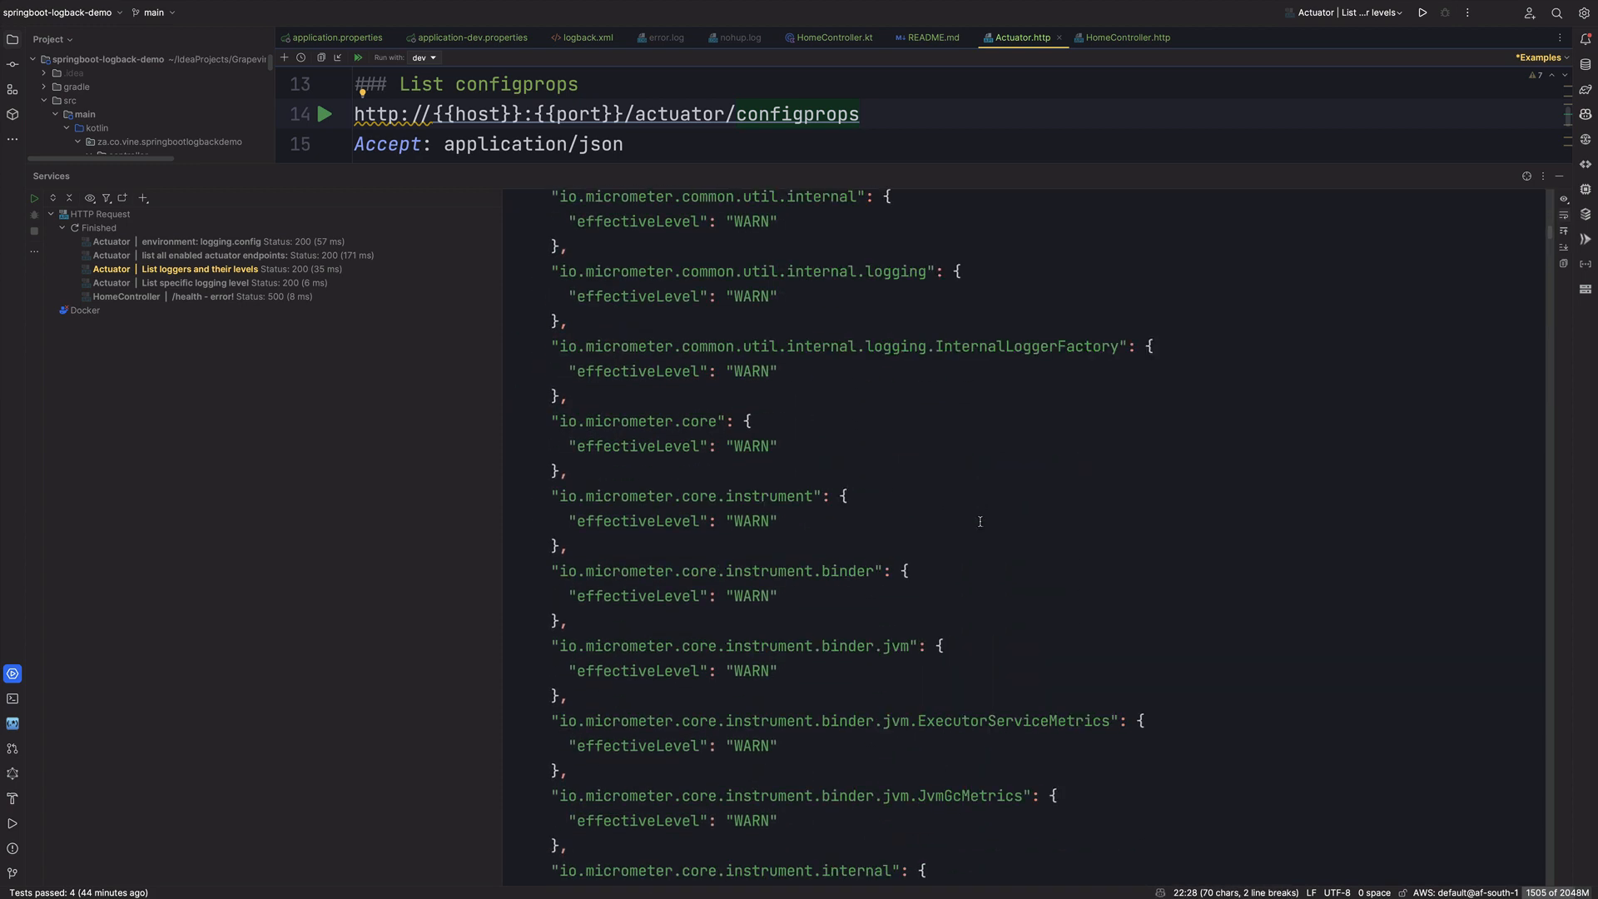
scroll(down, 3)
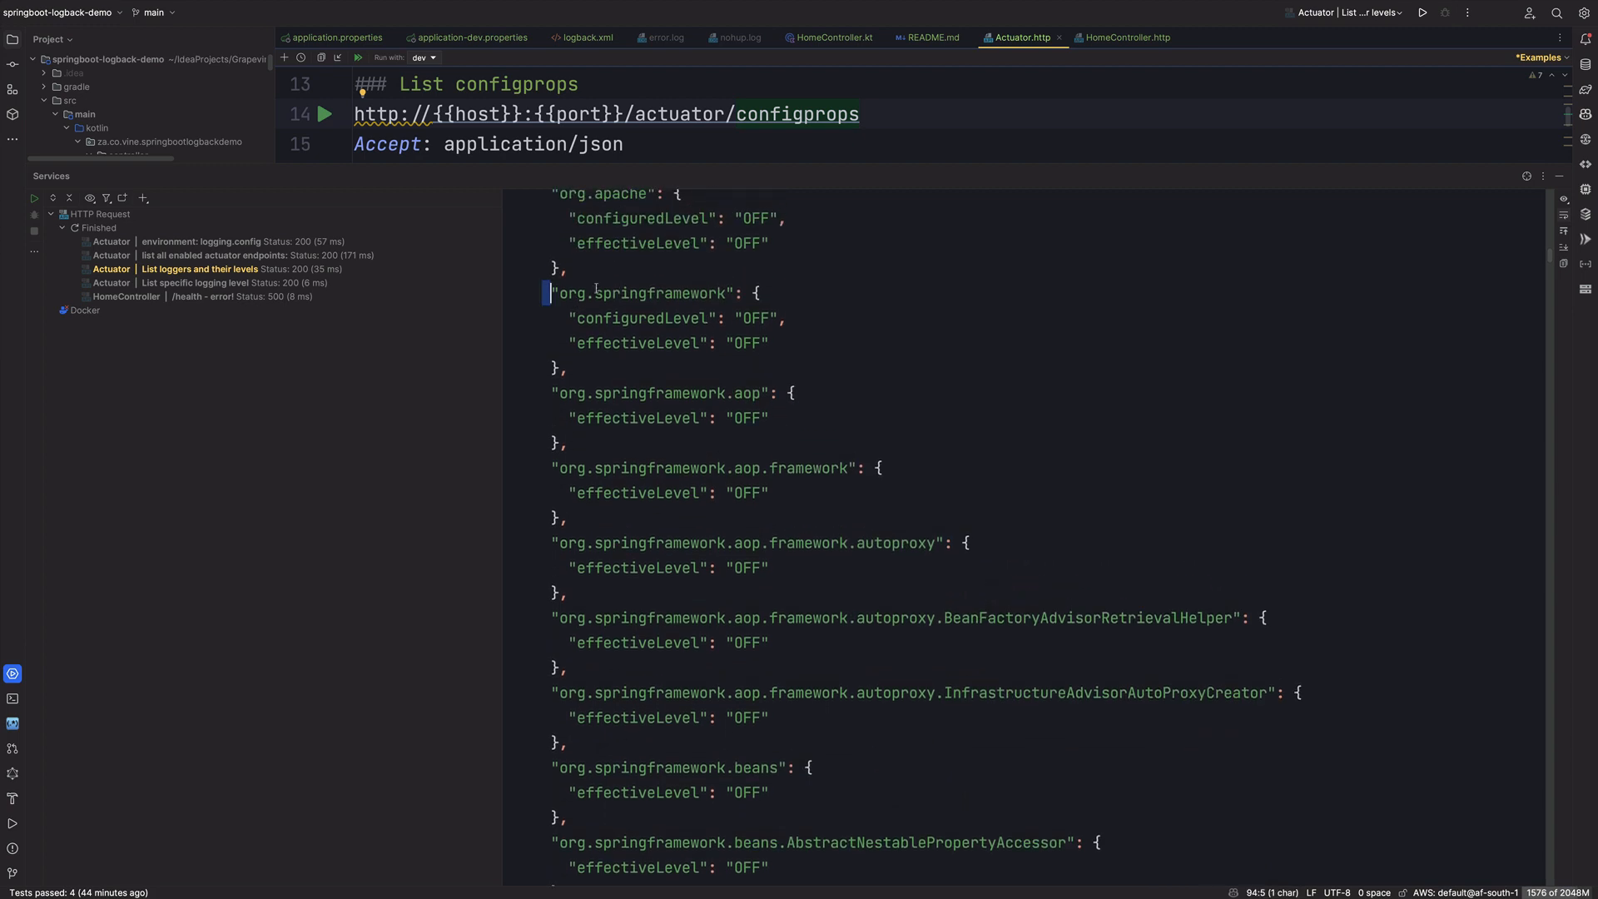
drag(548, 293, 571, 367)
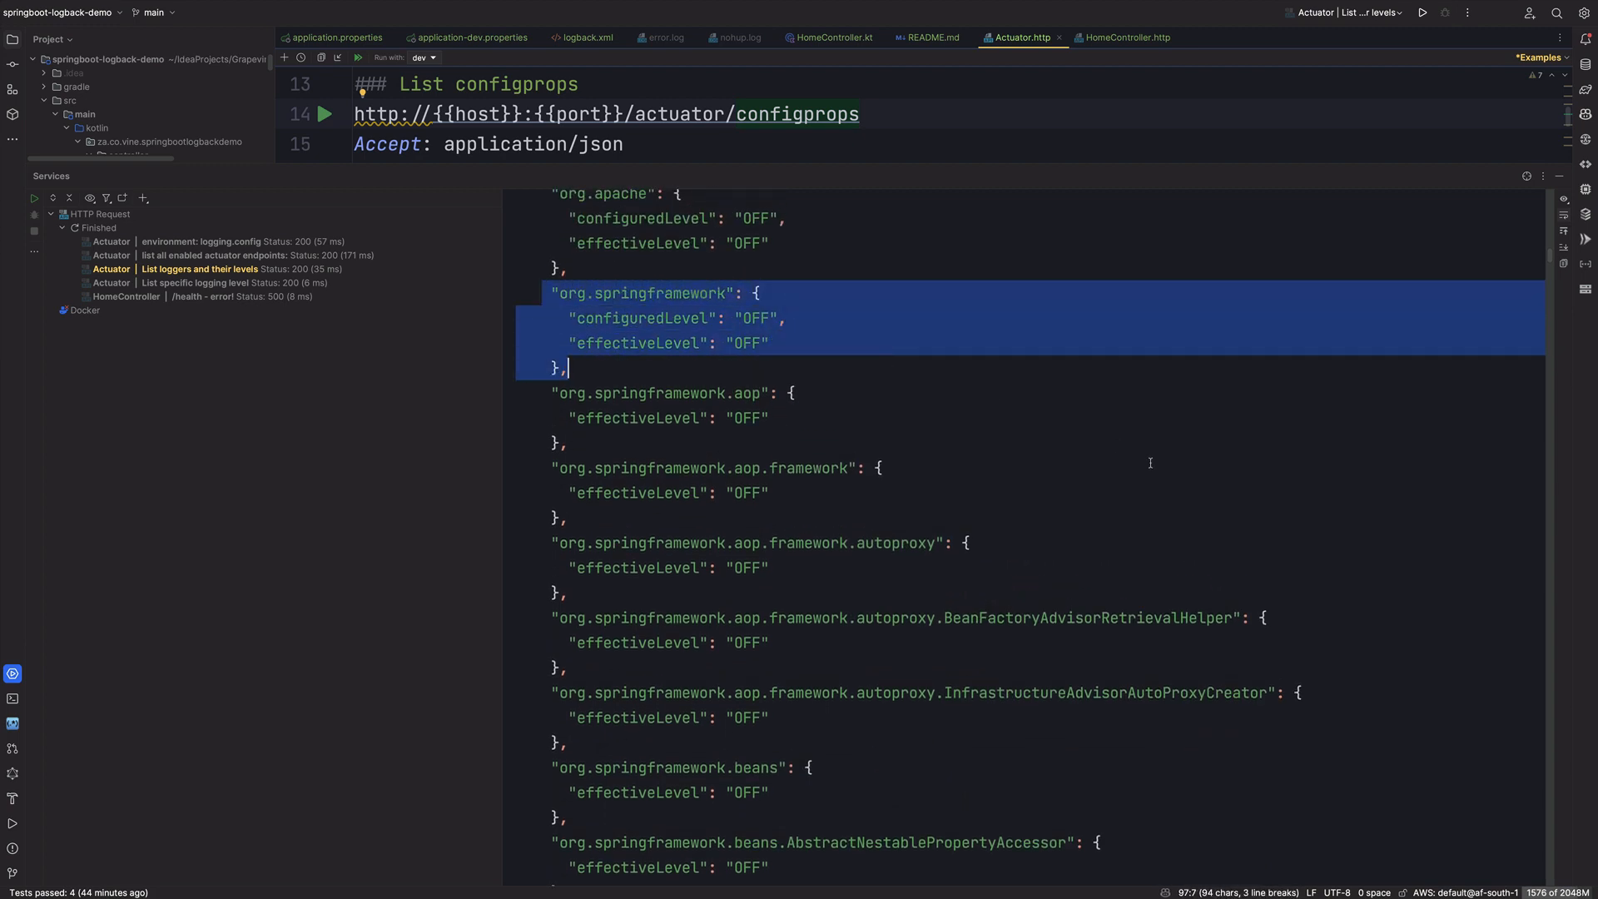
scroll(down, 3)
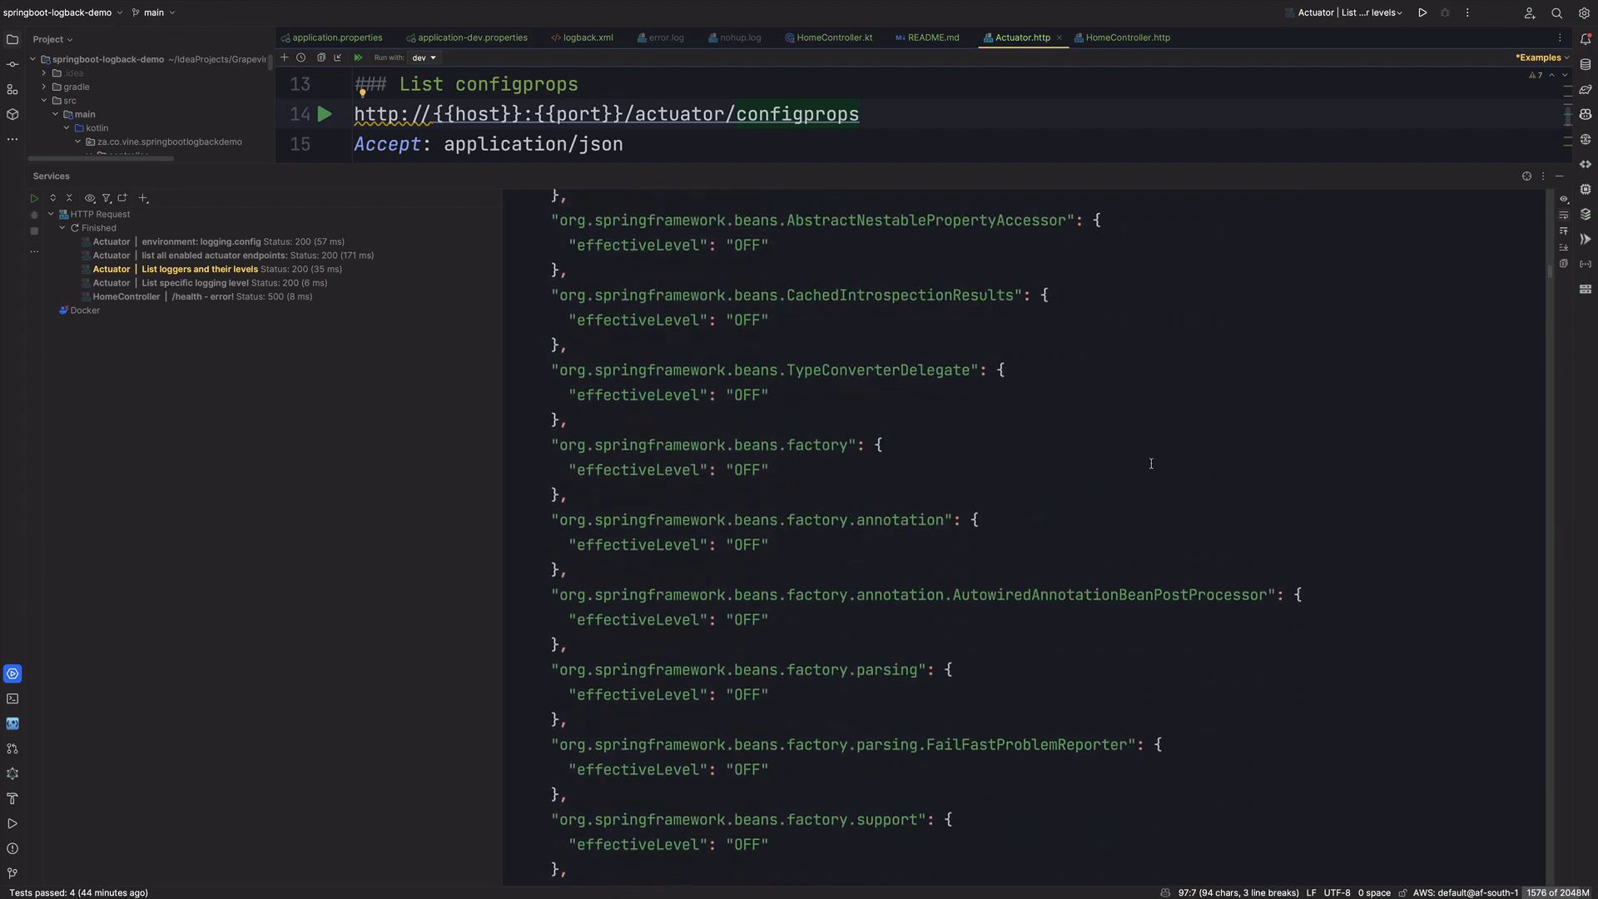
text(za.co)
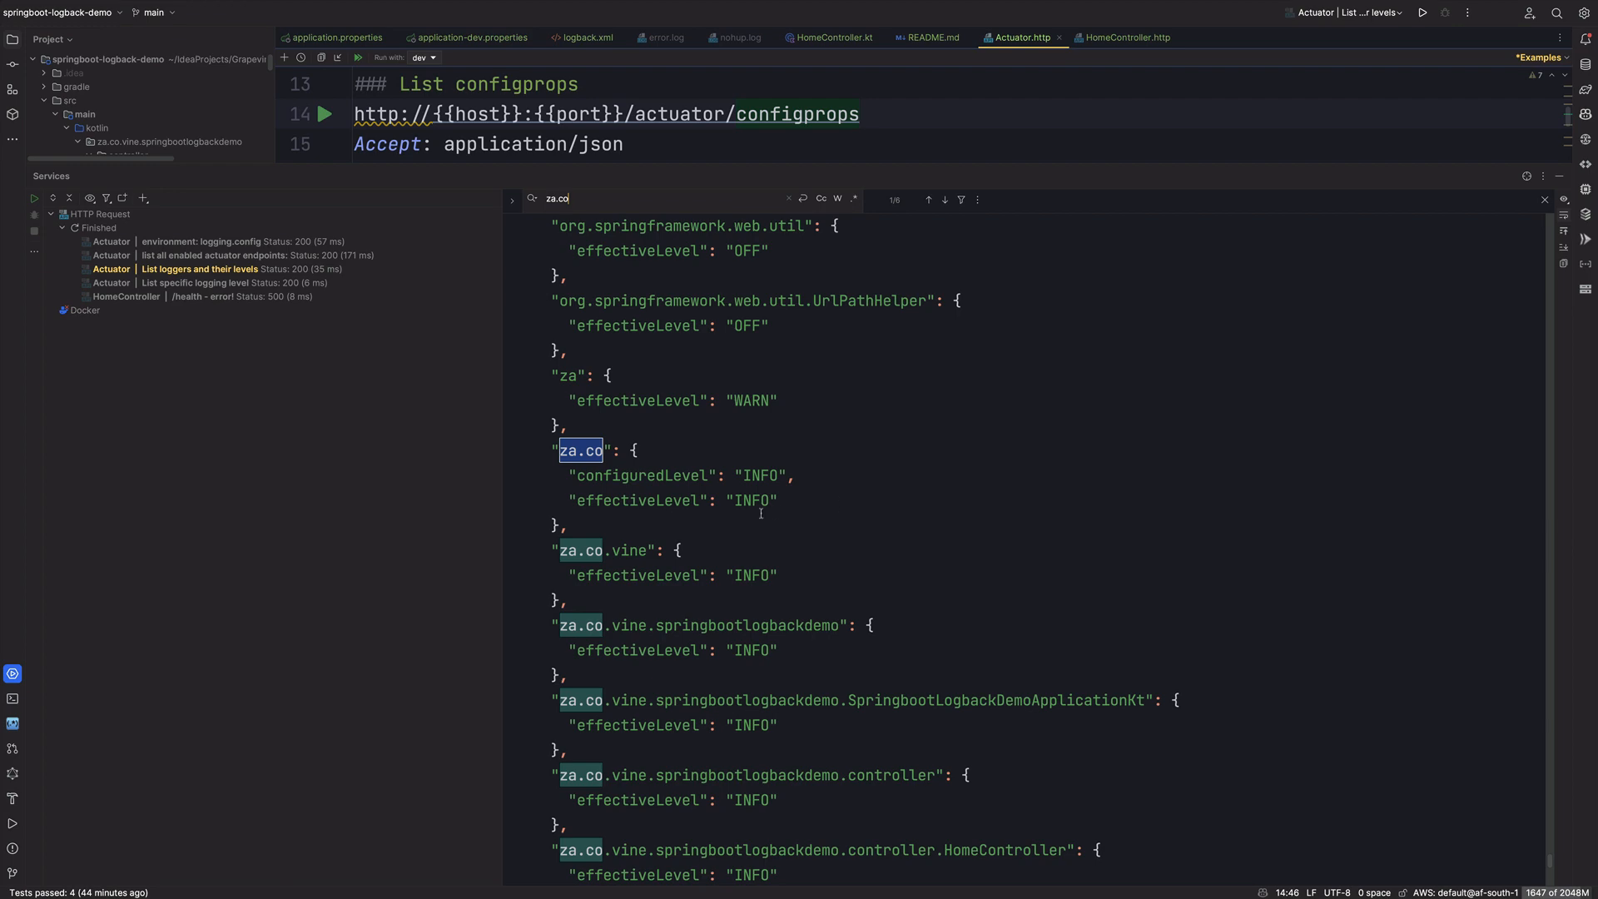
drag(559, 449, 567, 598)
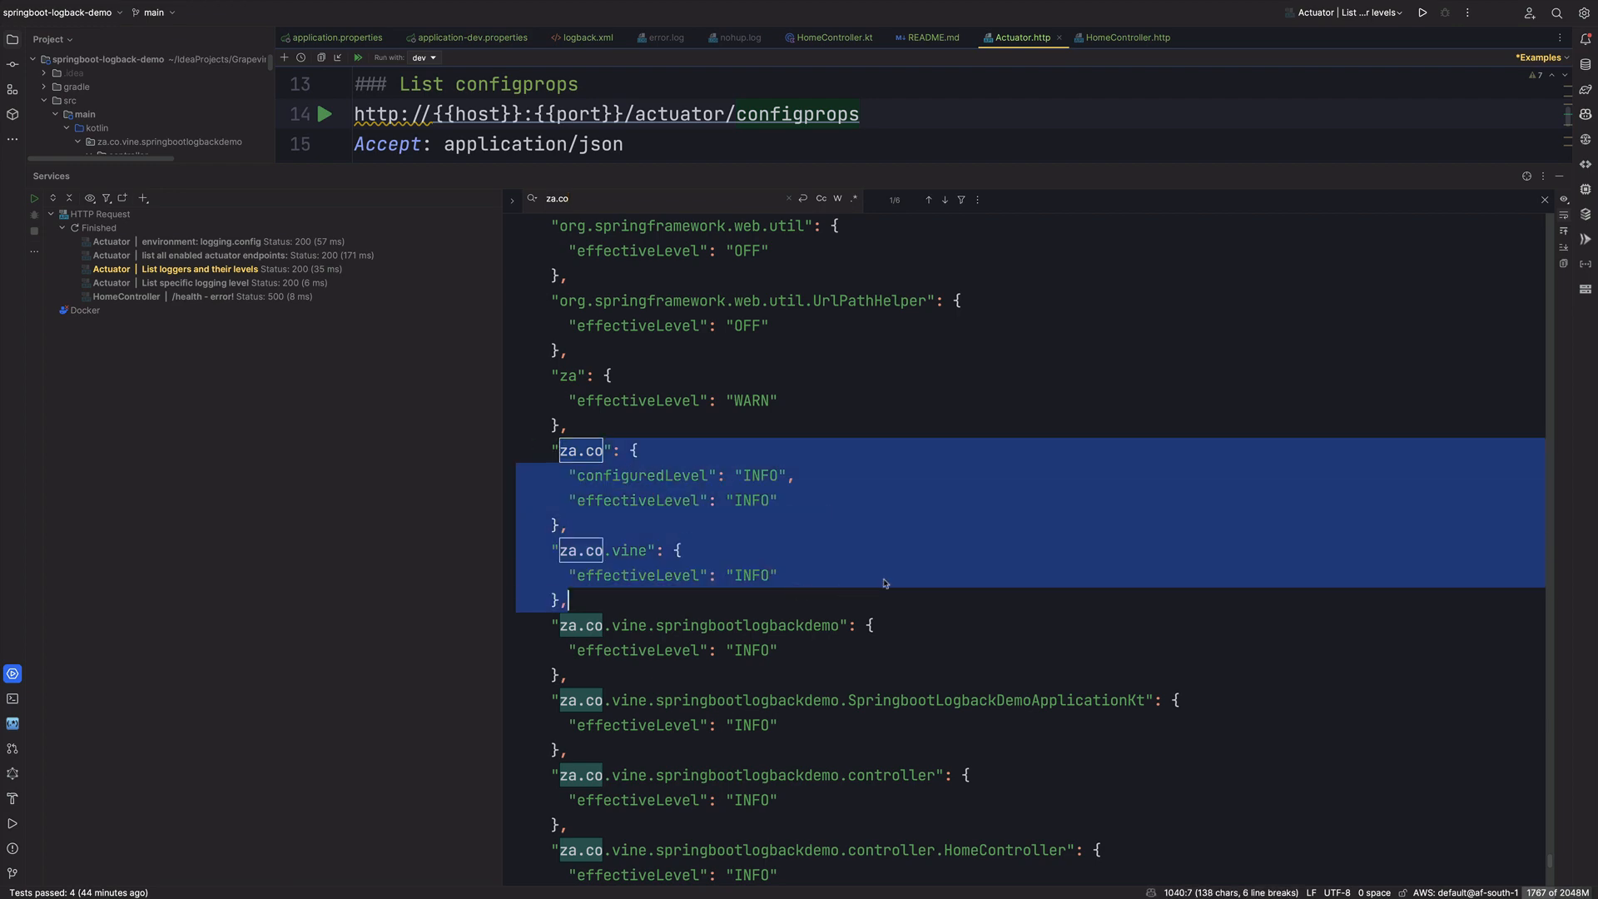
mouse_move(948, 556)
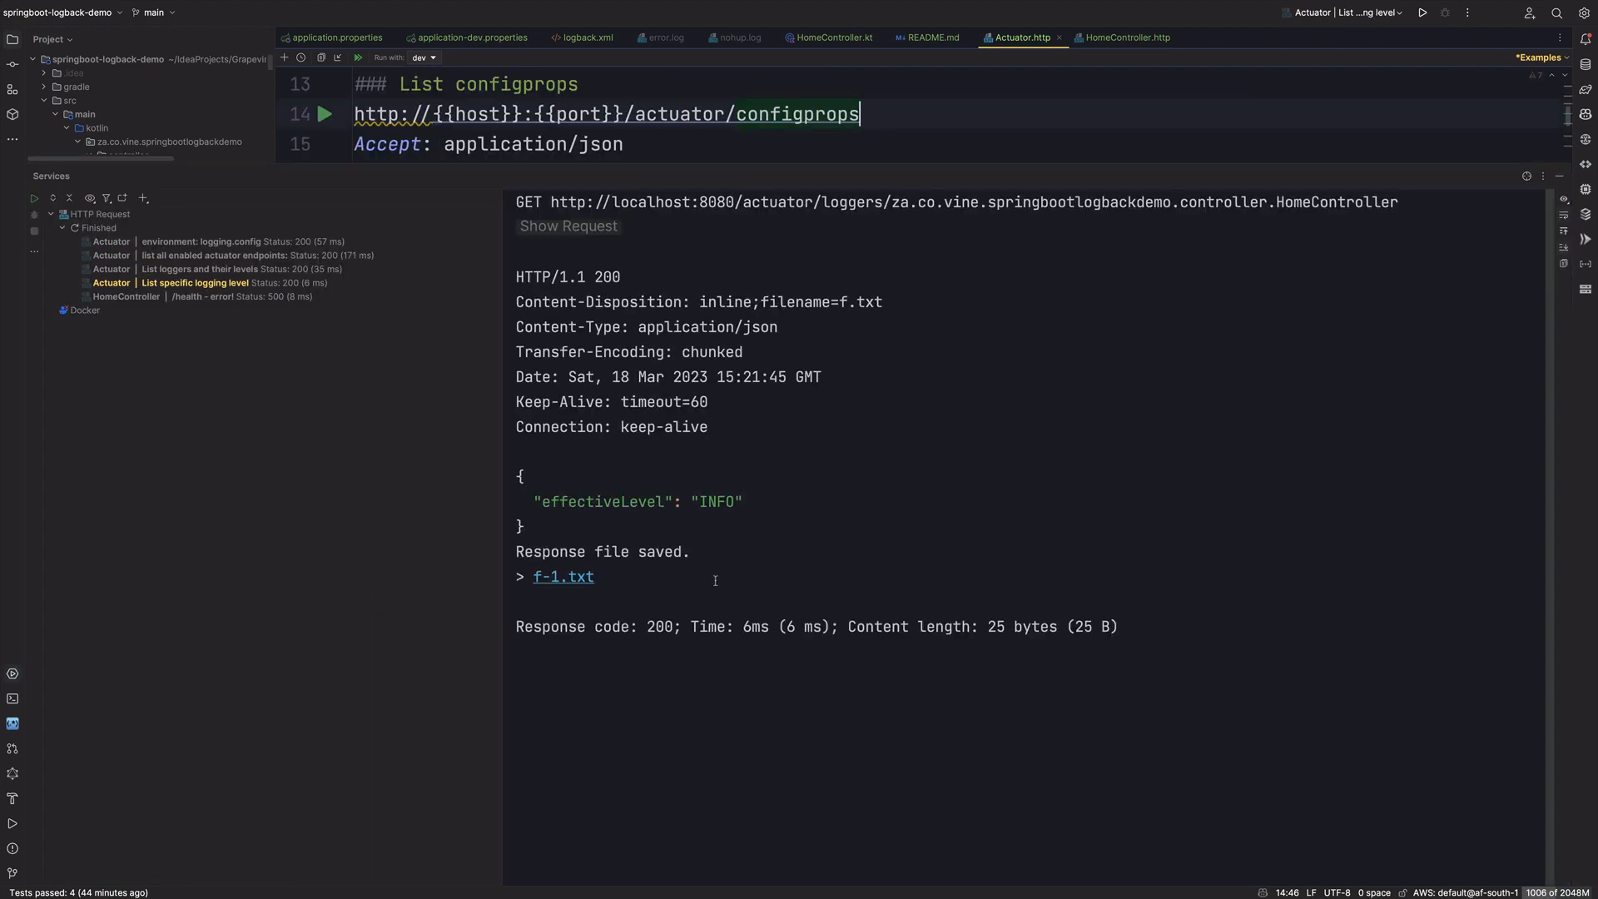
double_click(600, 501)
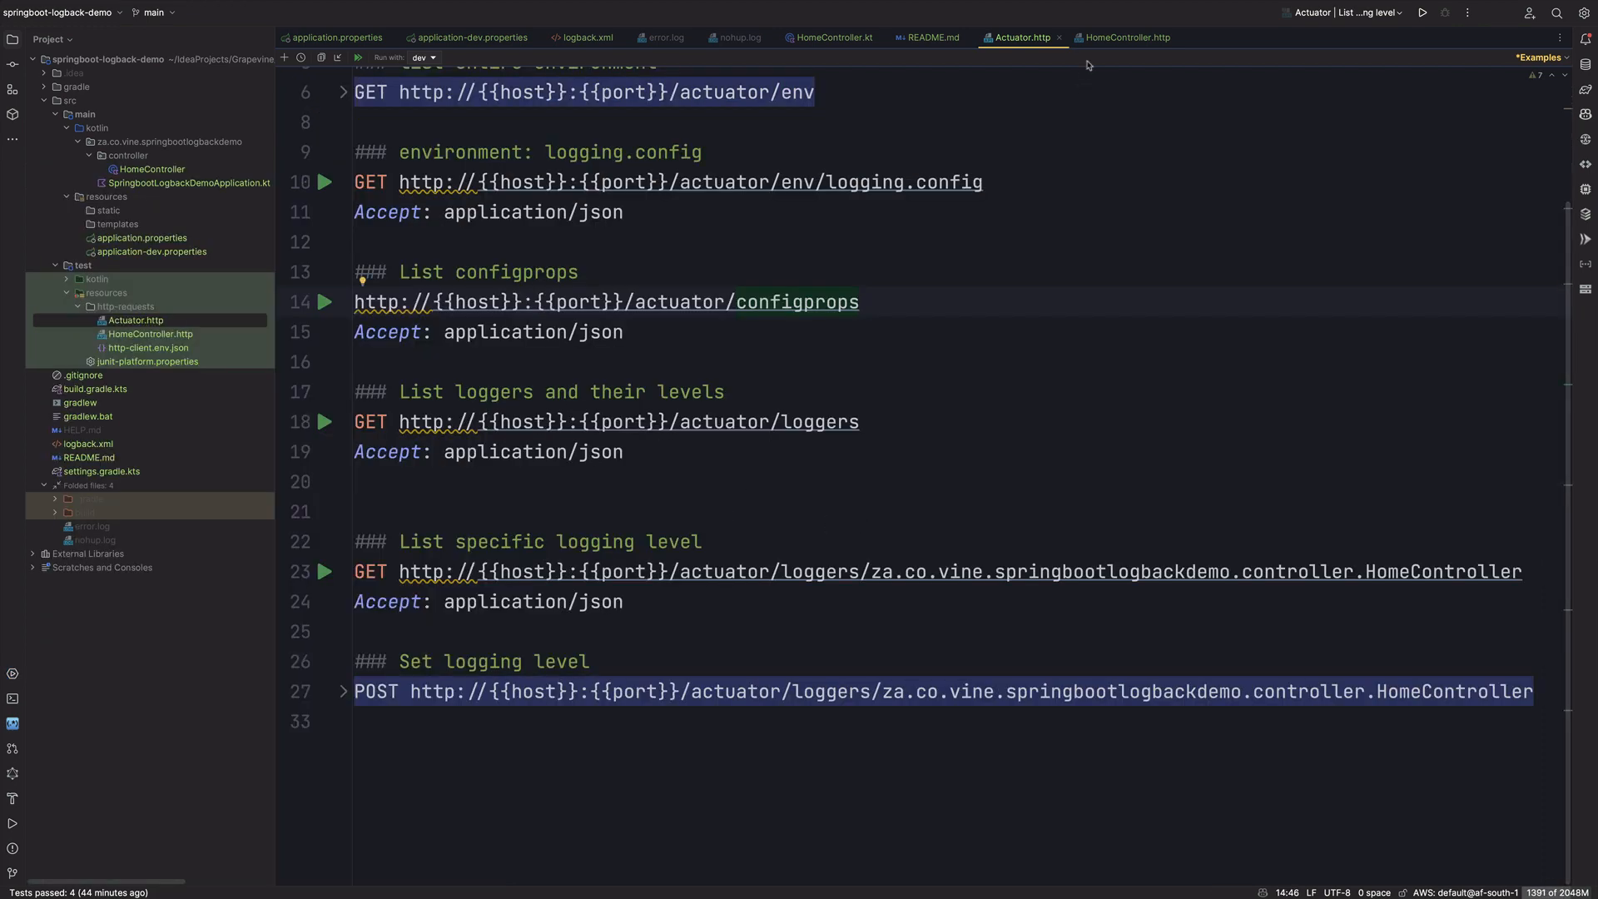
Step: Send the /home request and confirm error.log is still empty
click(1125, 37)
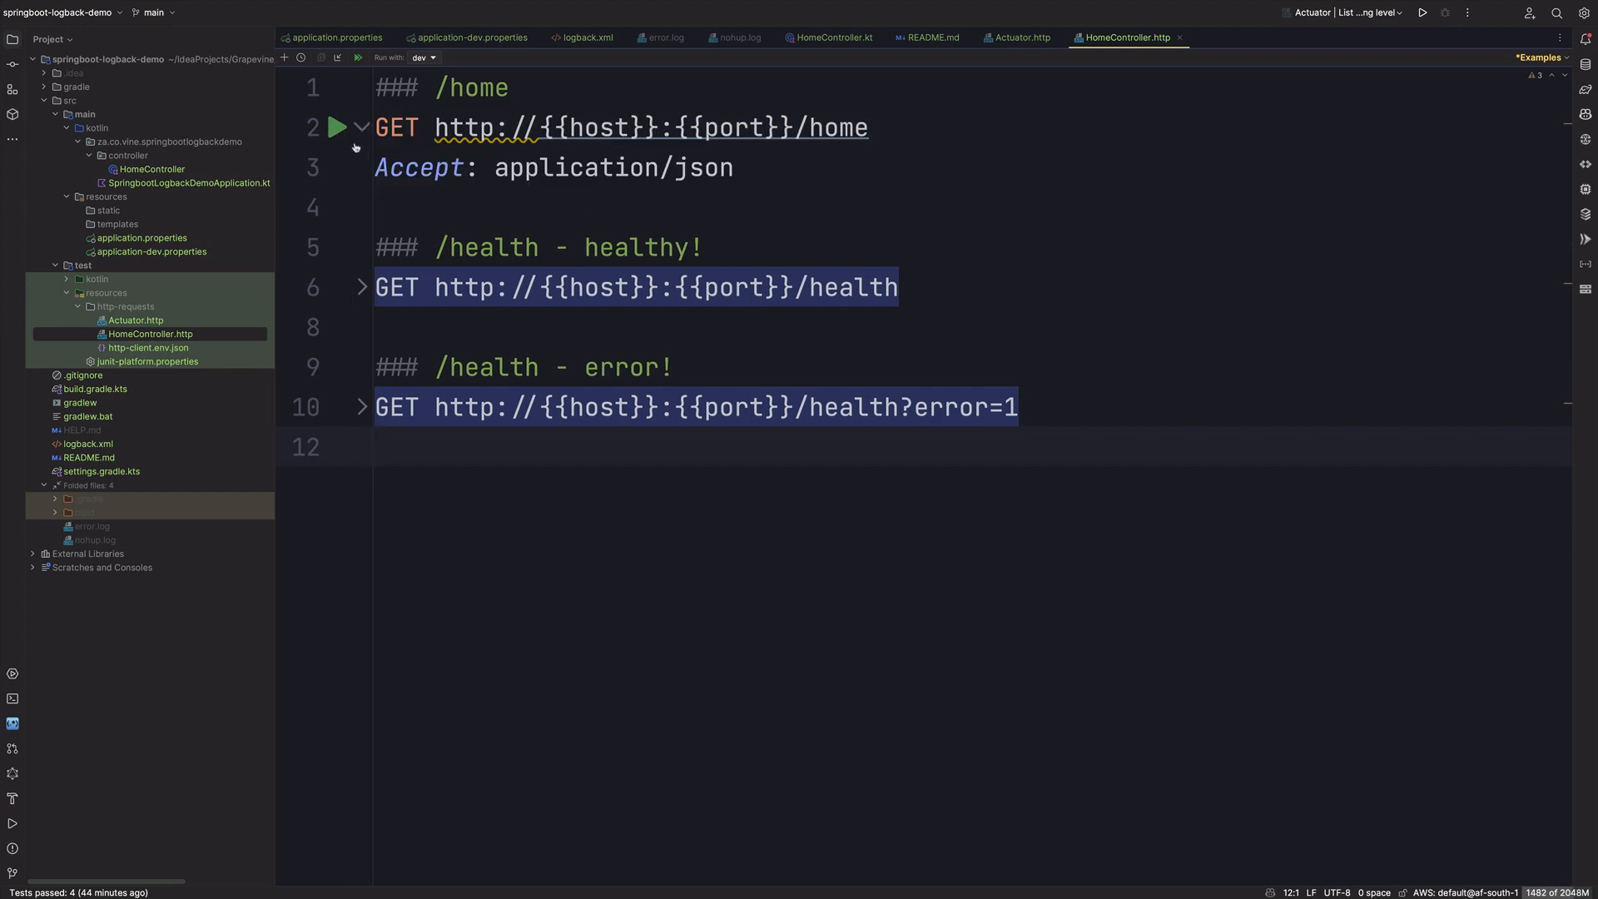
click(335, 126)
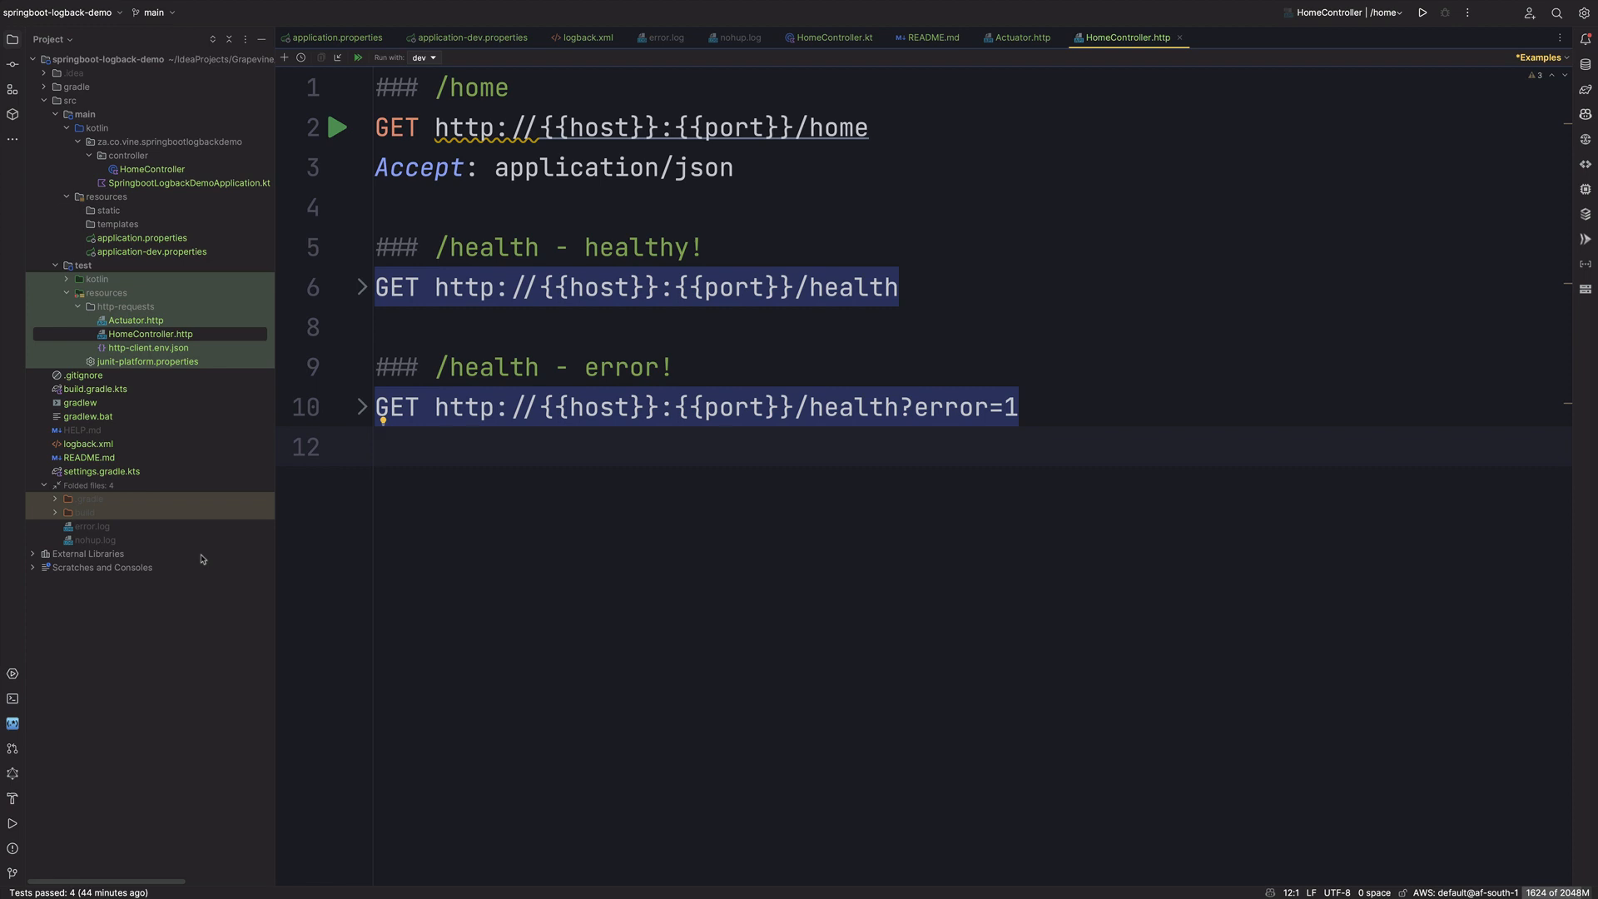
mouse_move(198, 572)
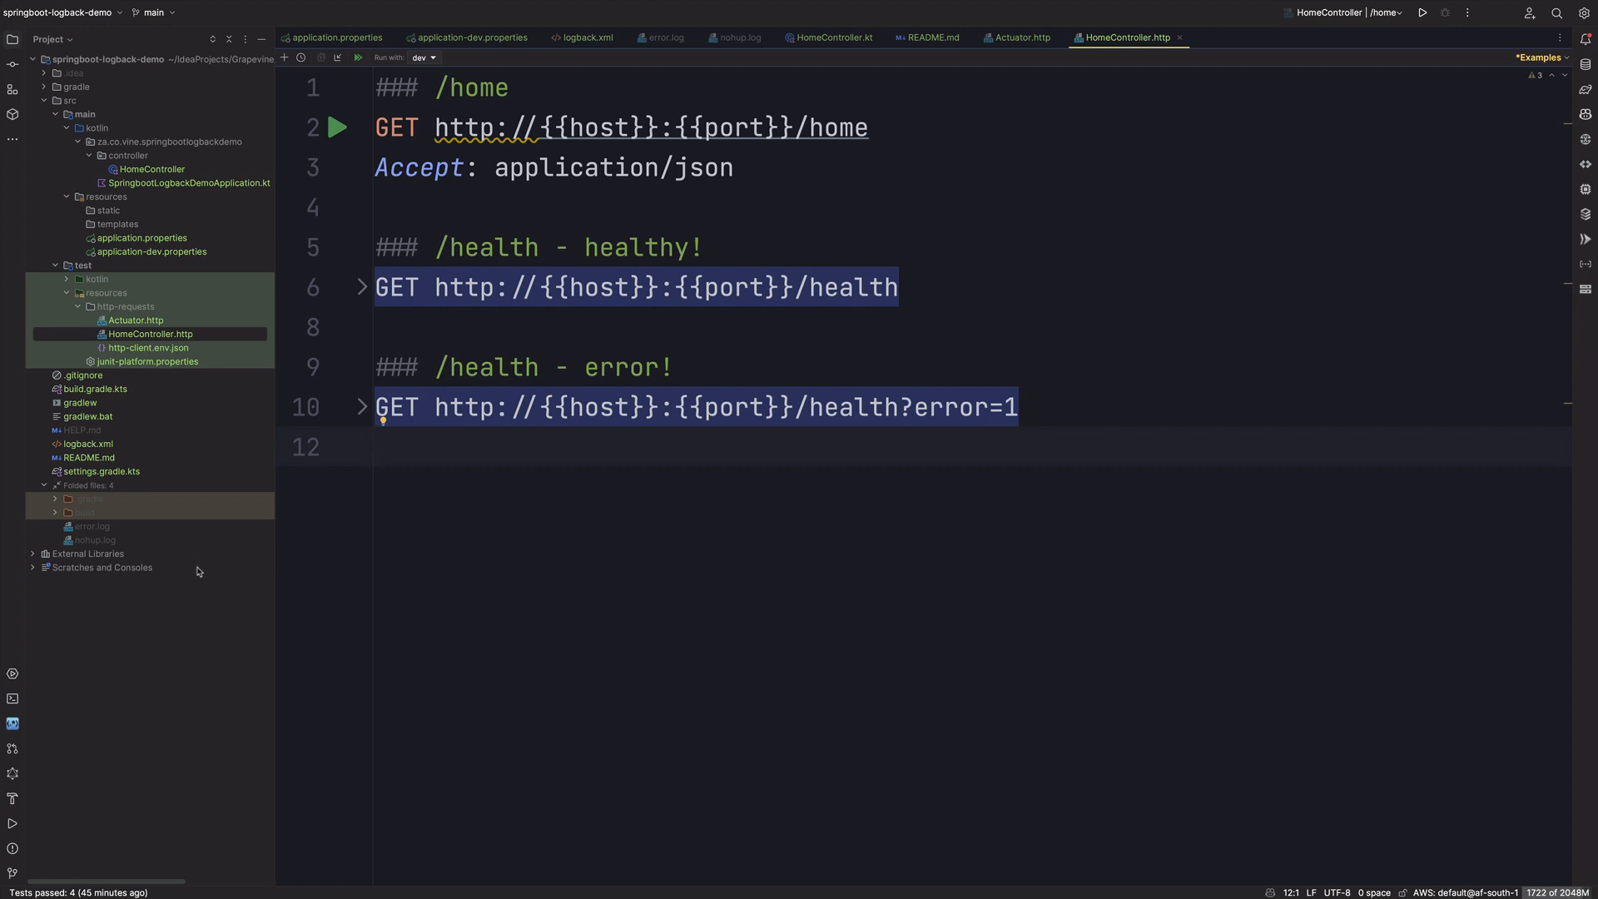
mouse_move(119, 518)
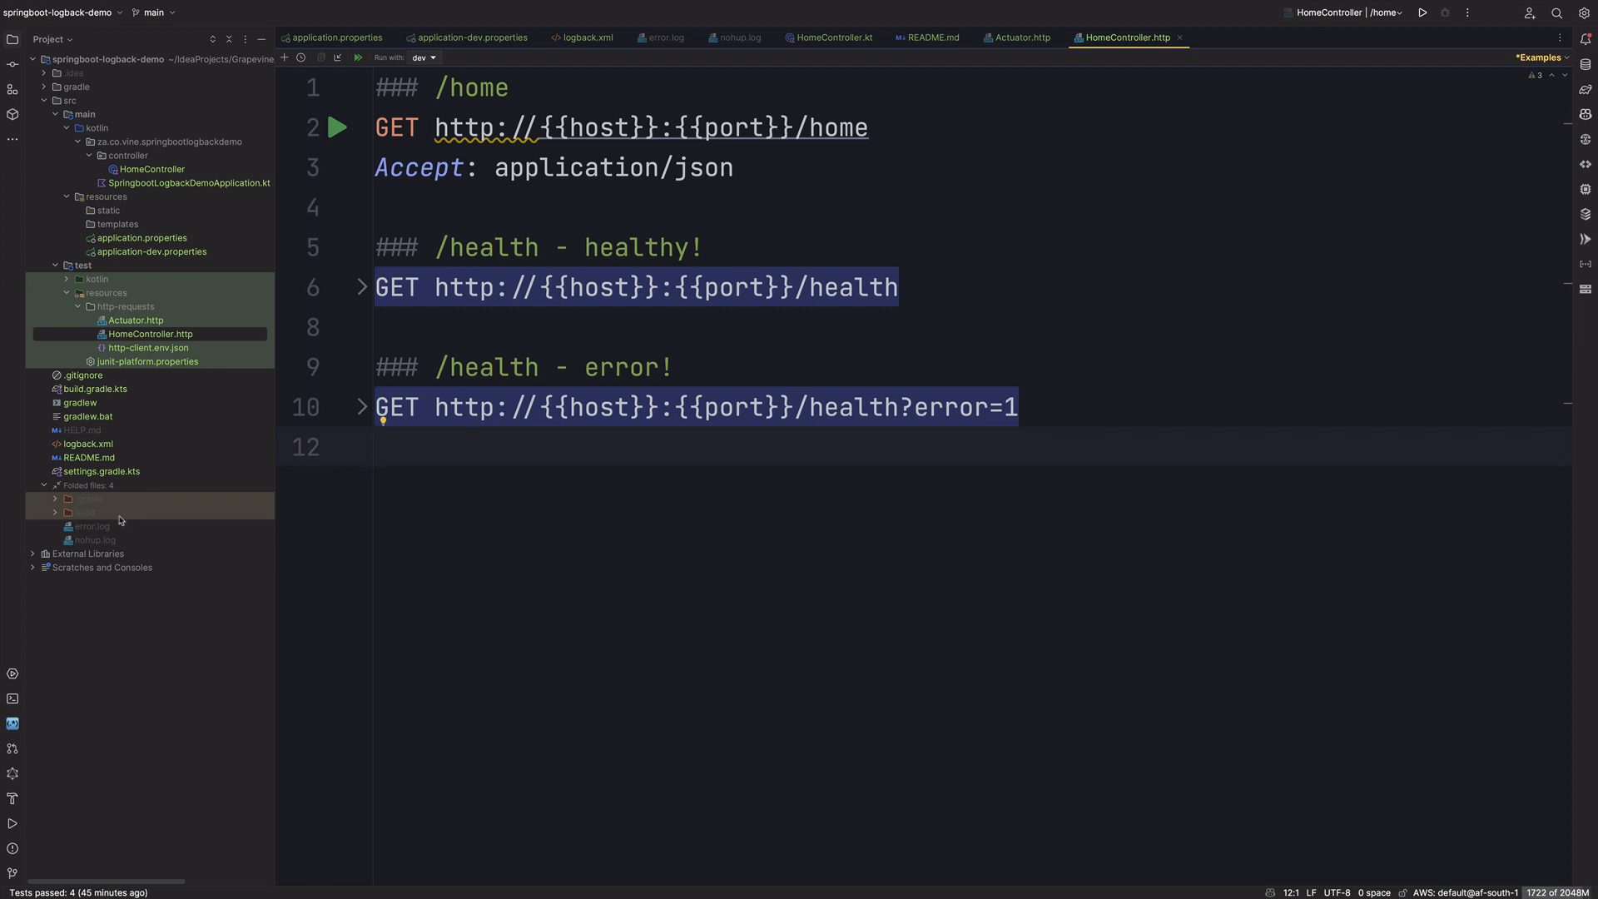
click(665, 37)
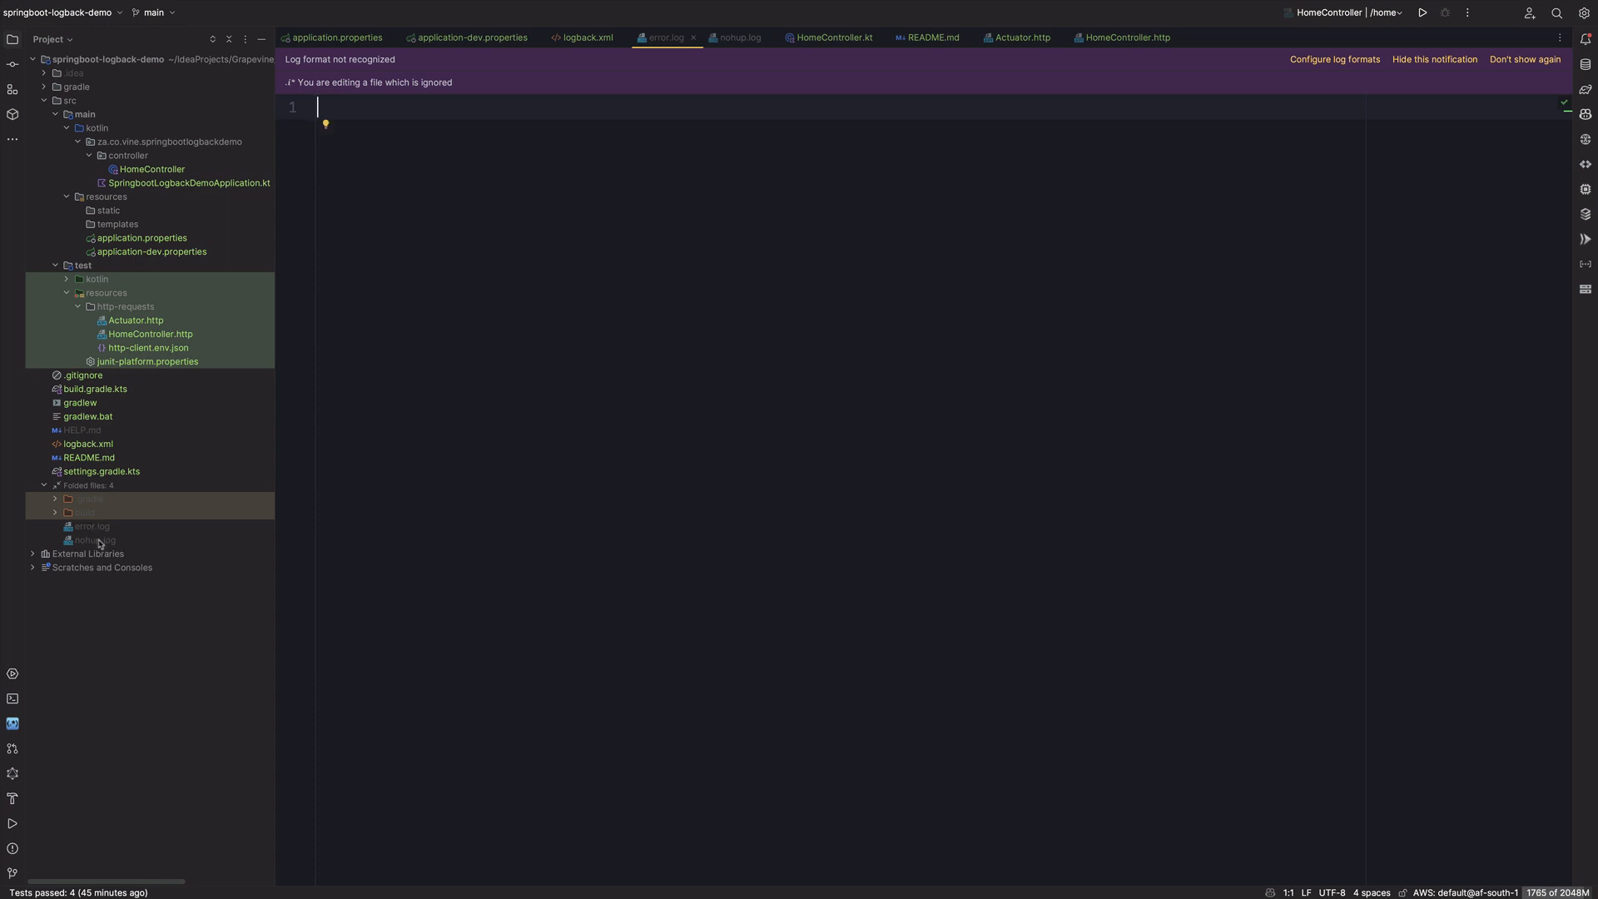
Step: Check nohup.log's startup lines showing the dev profile and application name
click(737, 37)
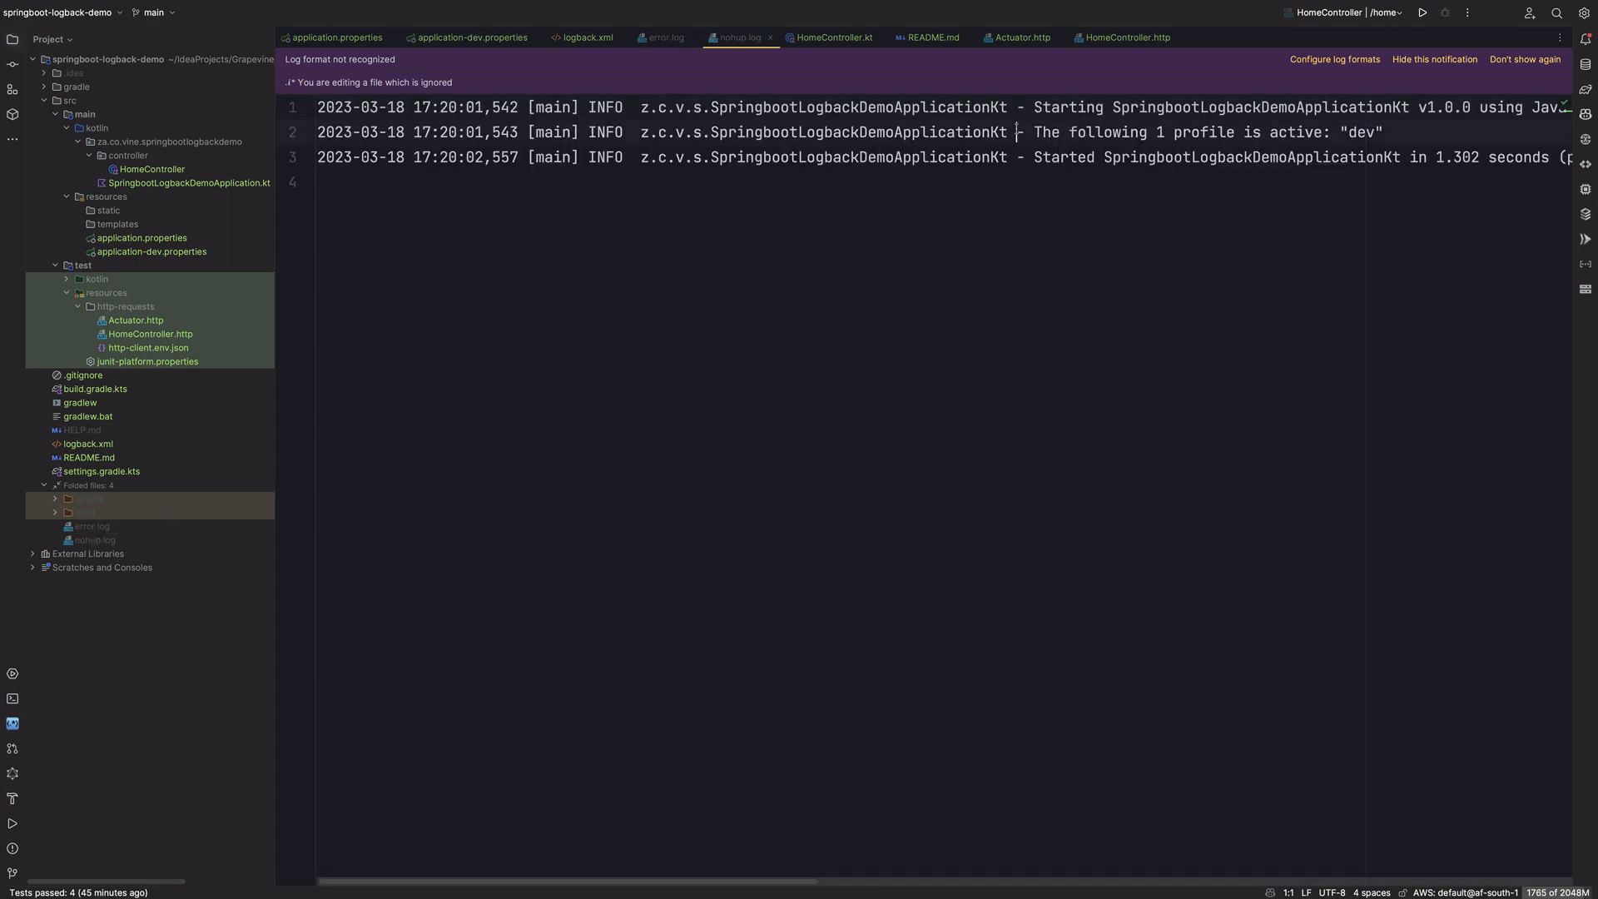
drag(1016, 131, 1384, 132)
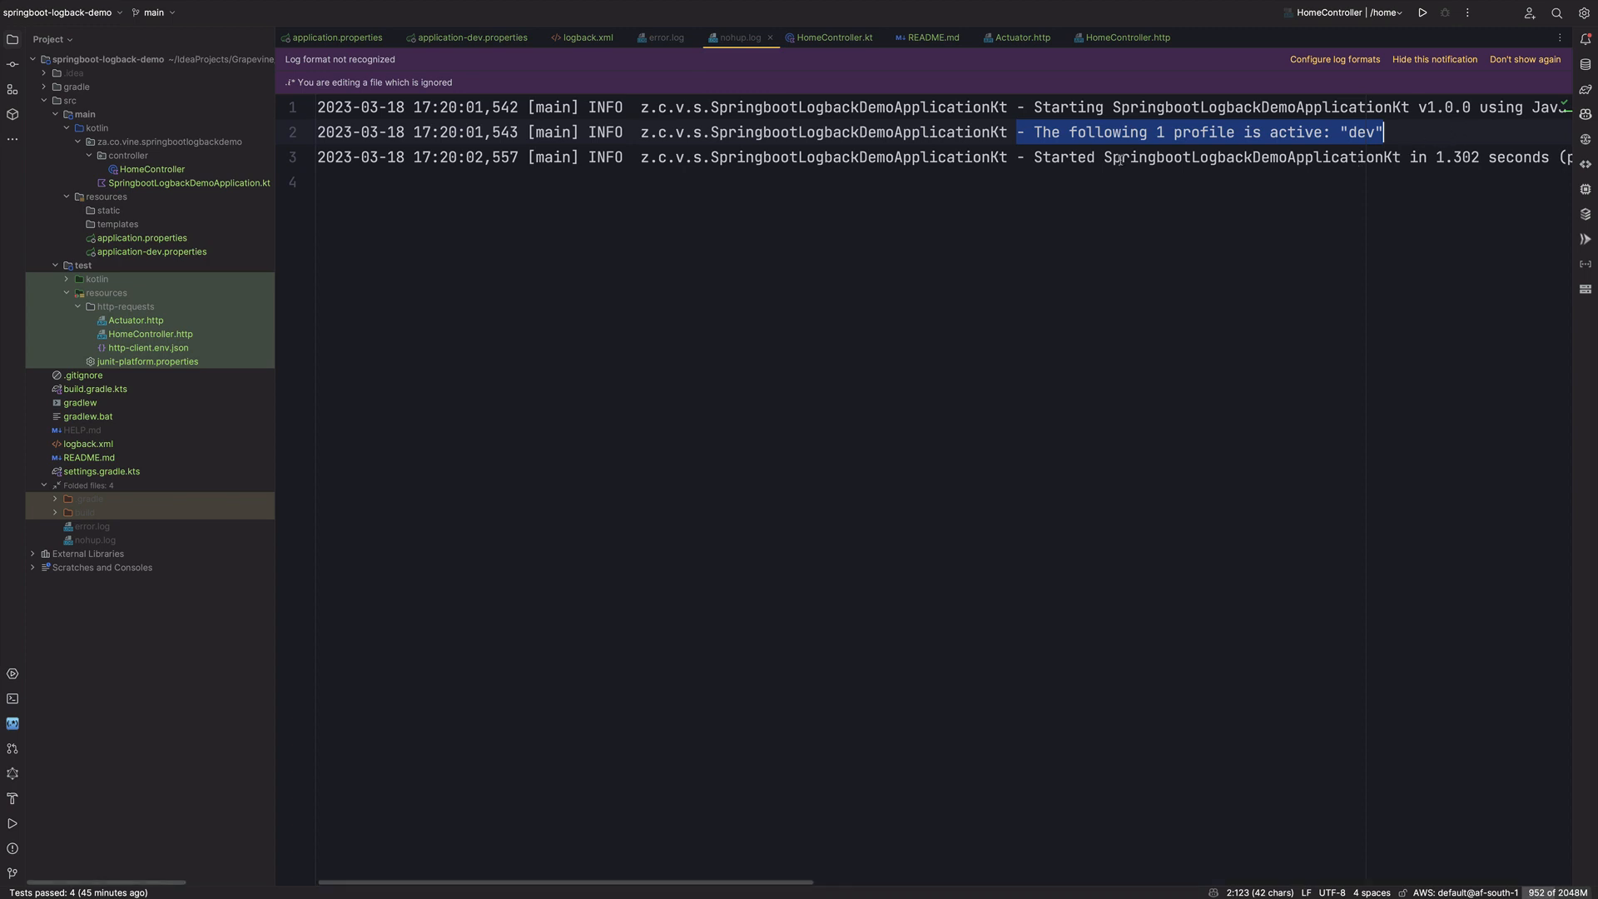
double_click(1251, 157)
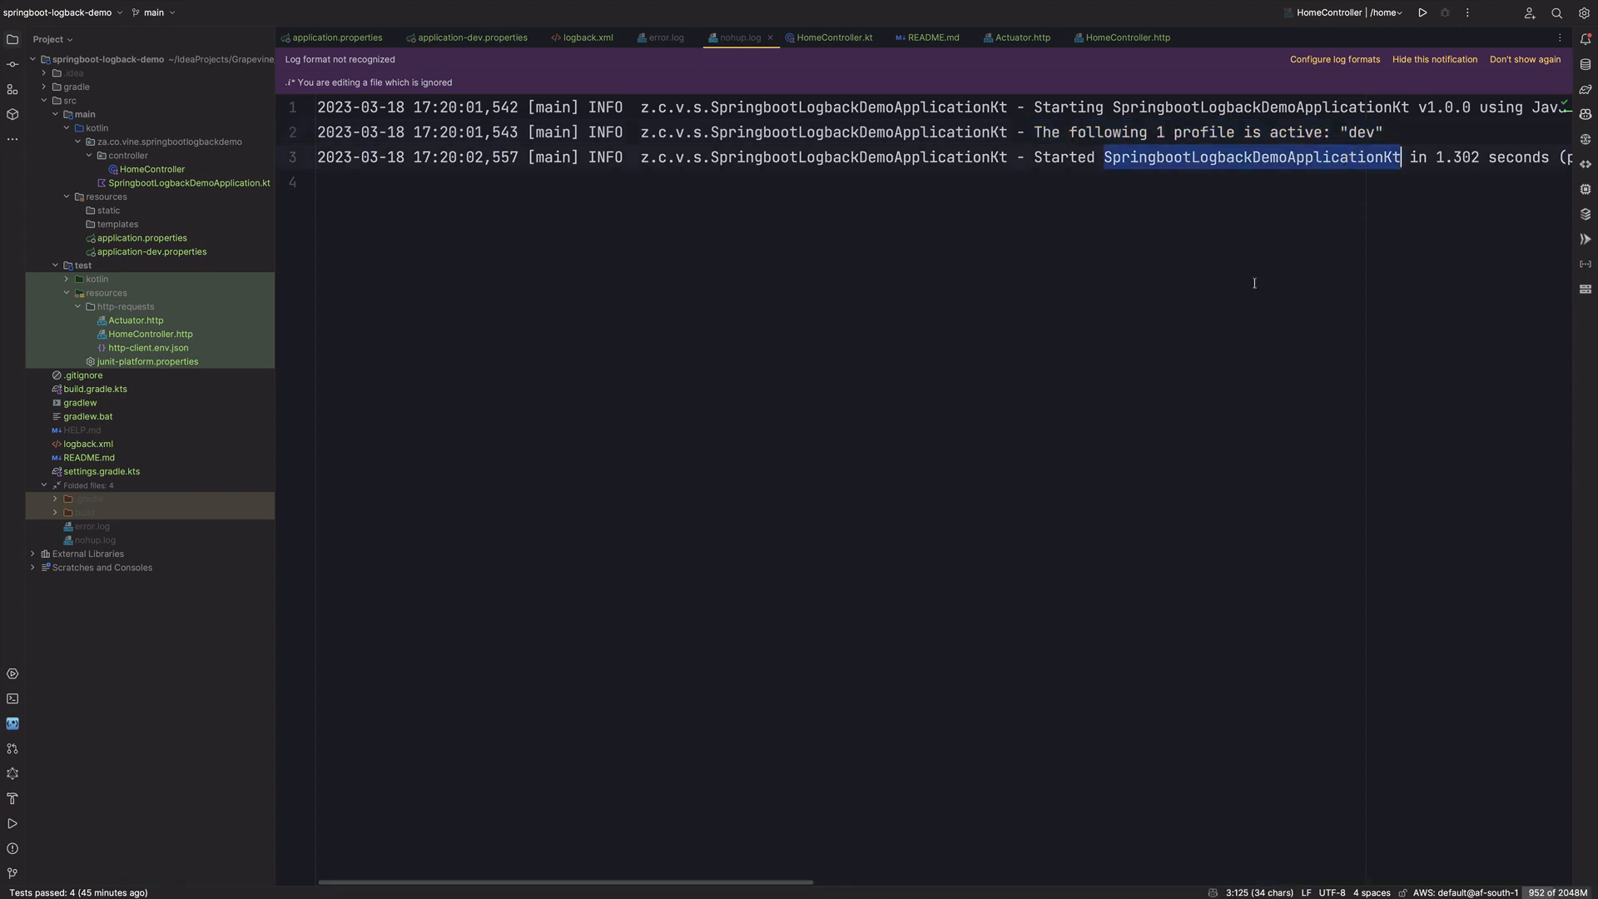
click(1025, 38)
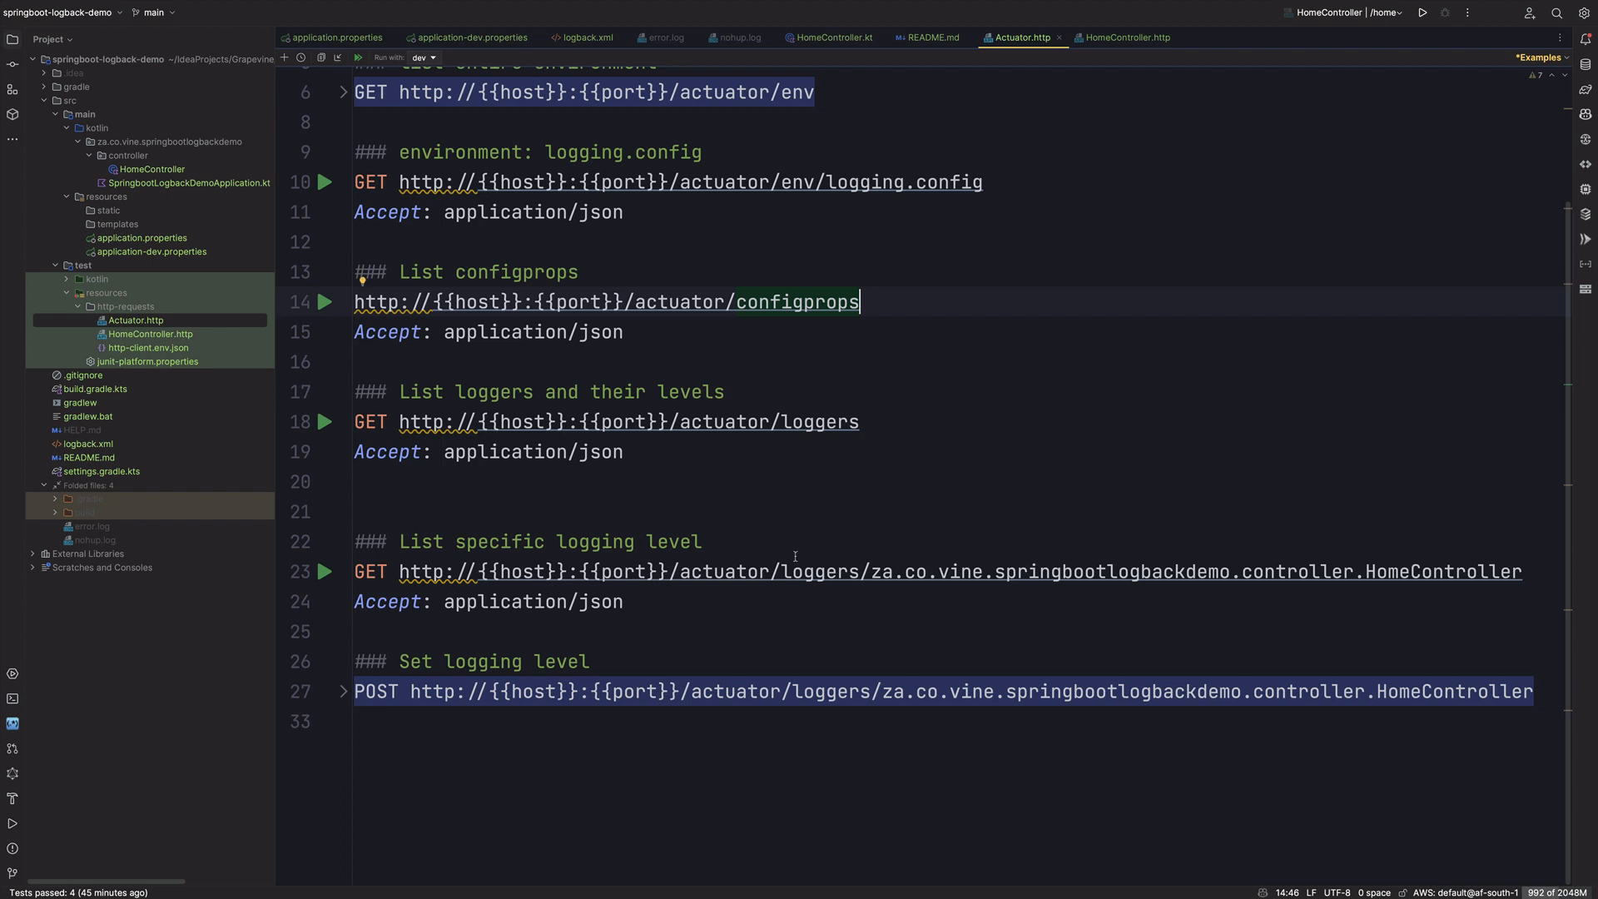
mouse_move(718, 541)
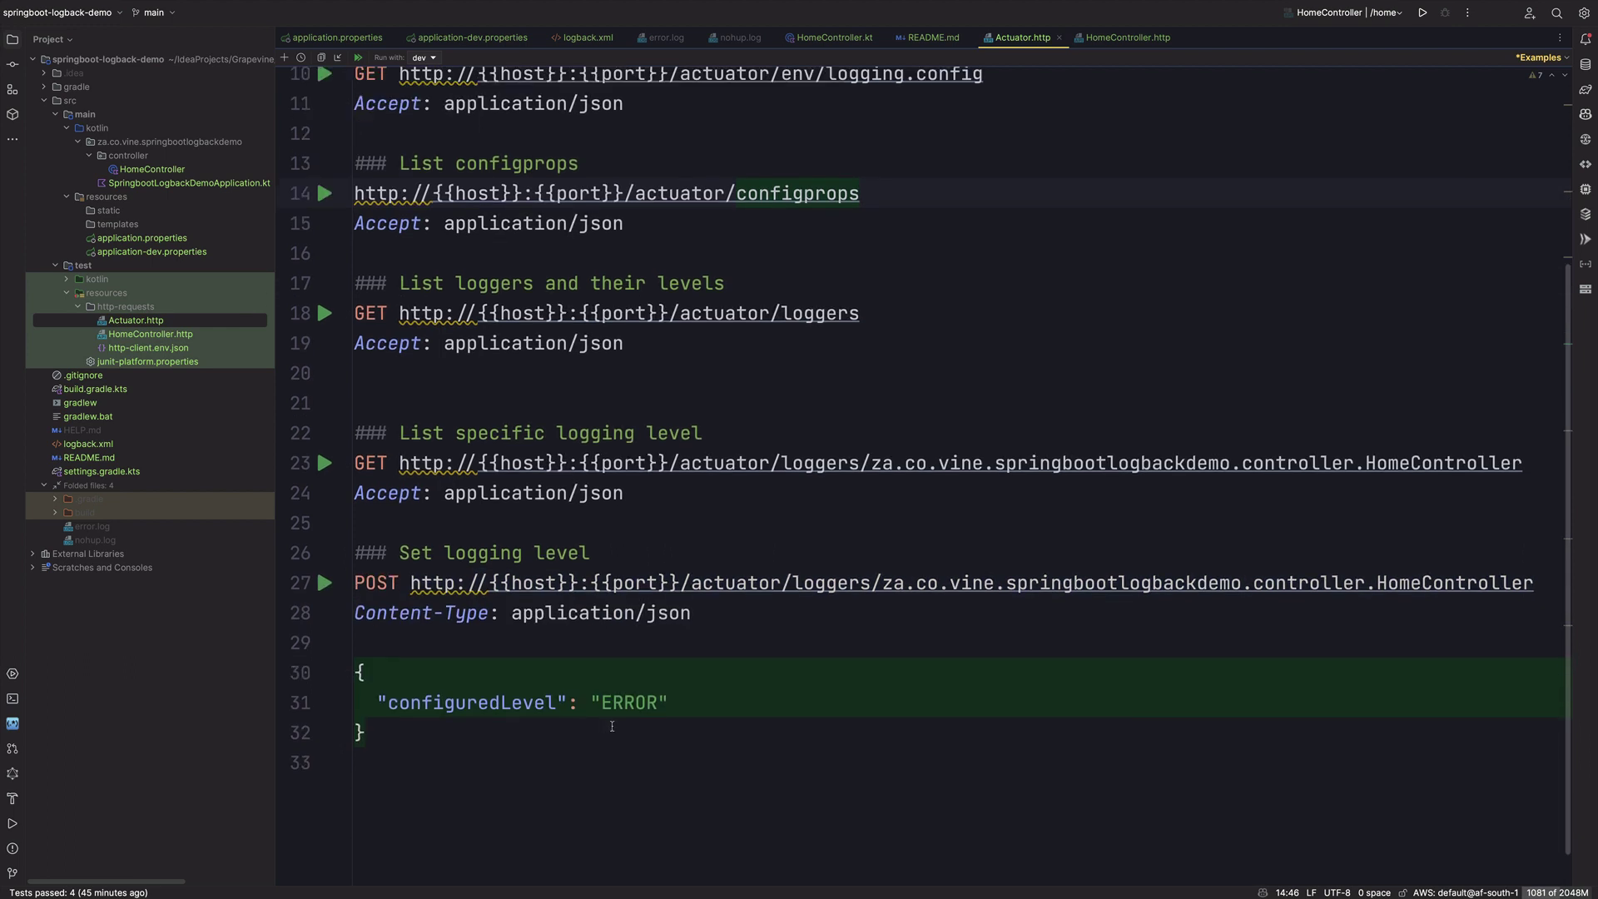
Step: Change the set-level POST body from ERROR to DEBUG and send the request
scroll(down, 3)
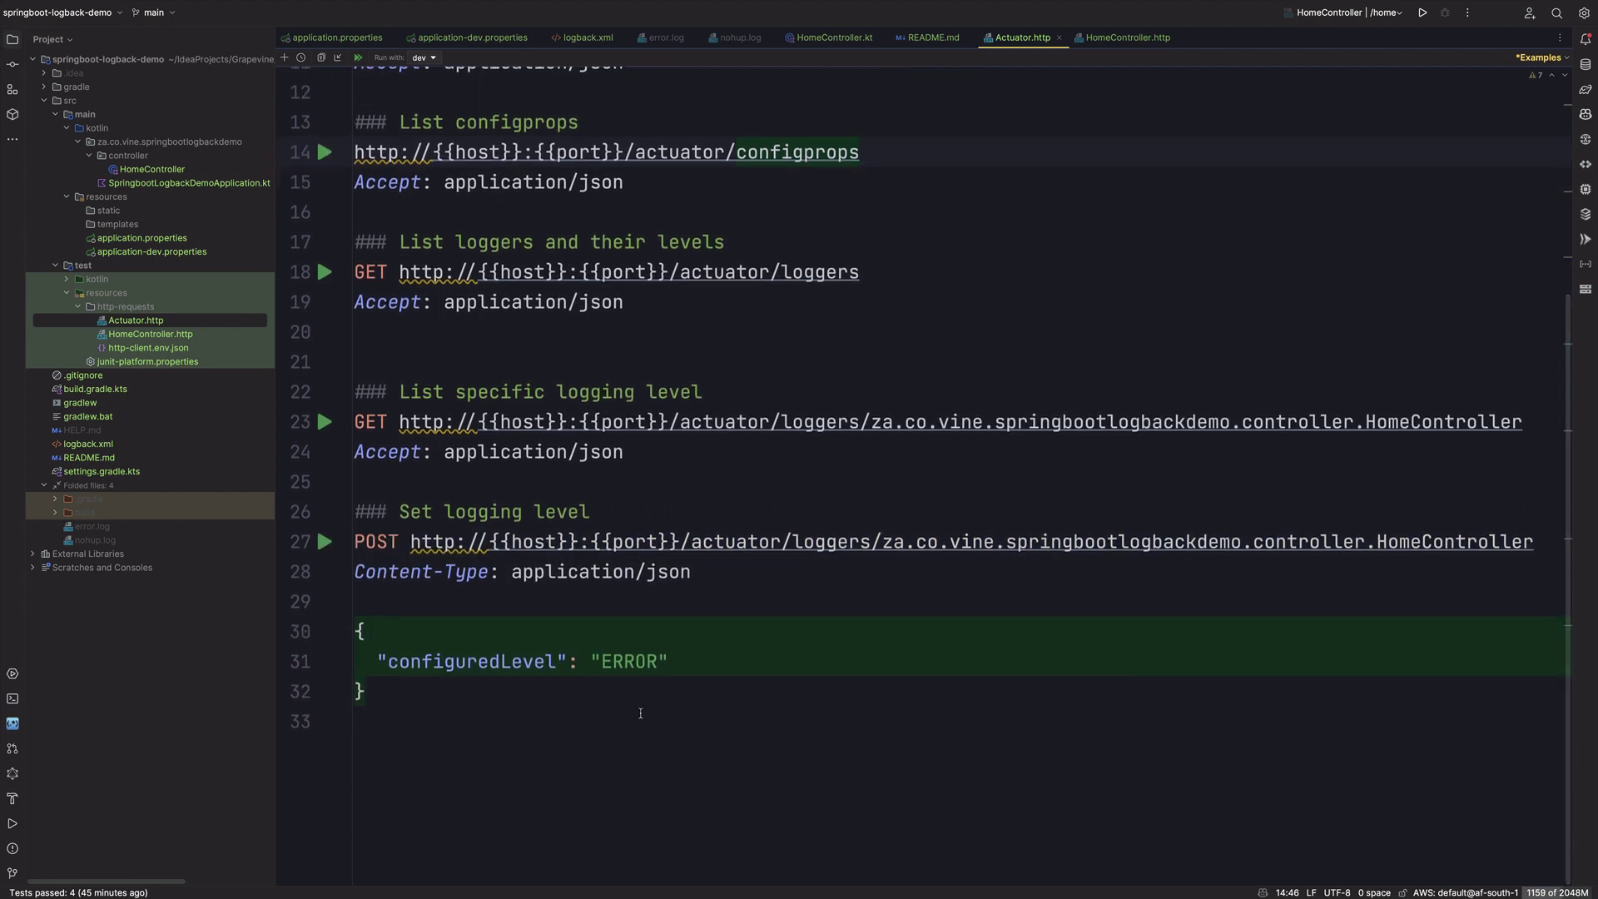
double_click(630, 661)
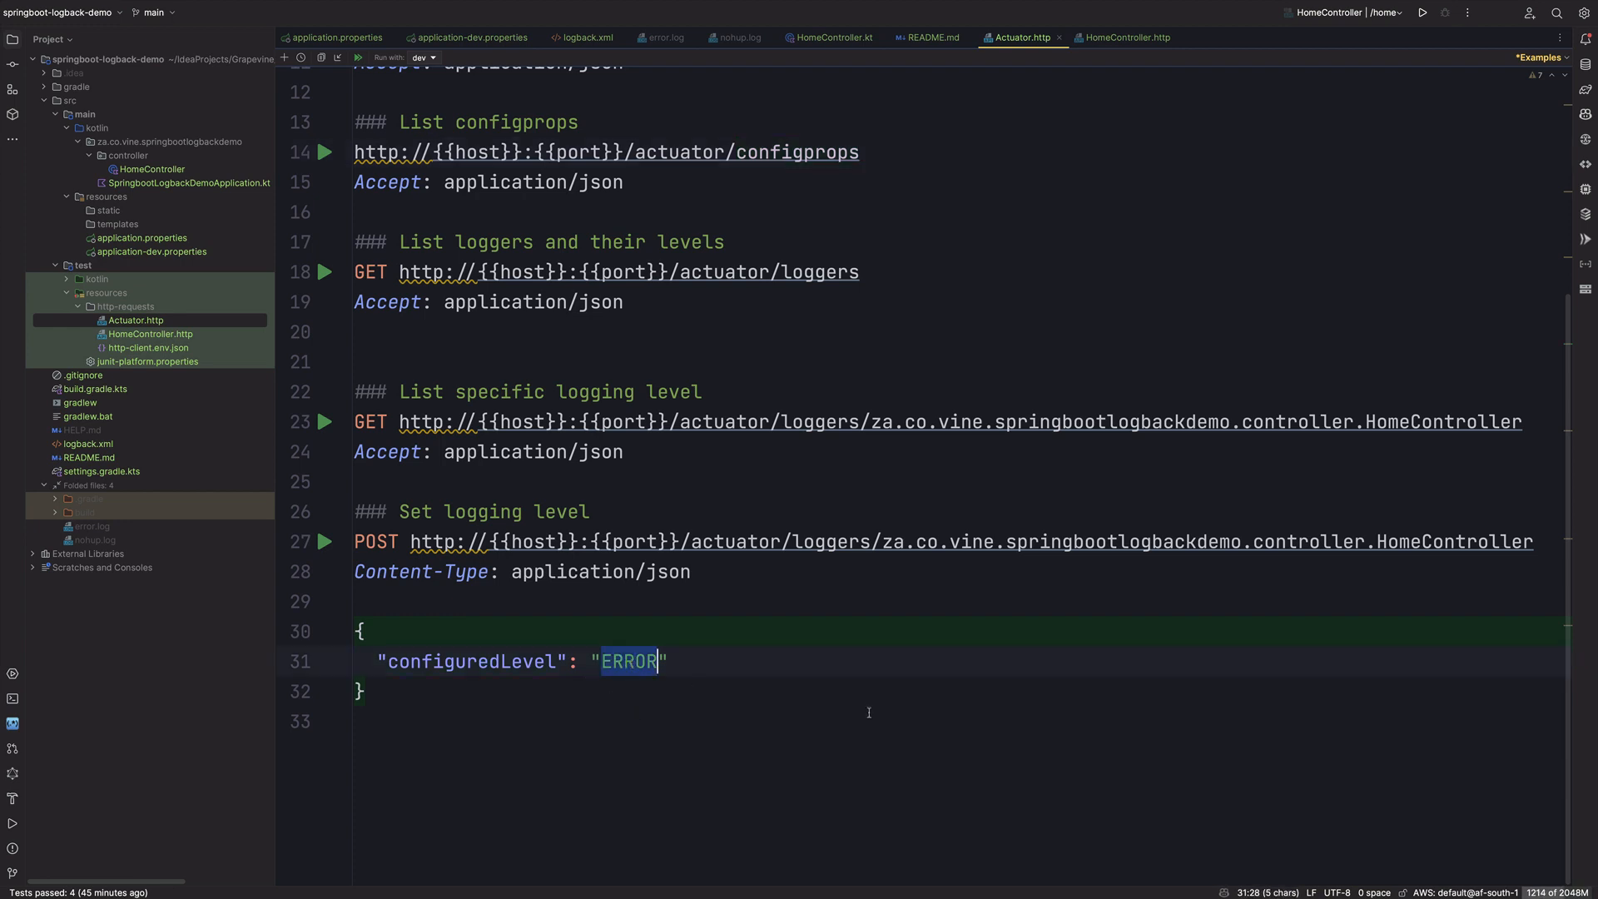
text(DEBUG)
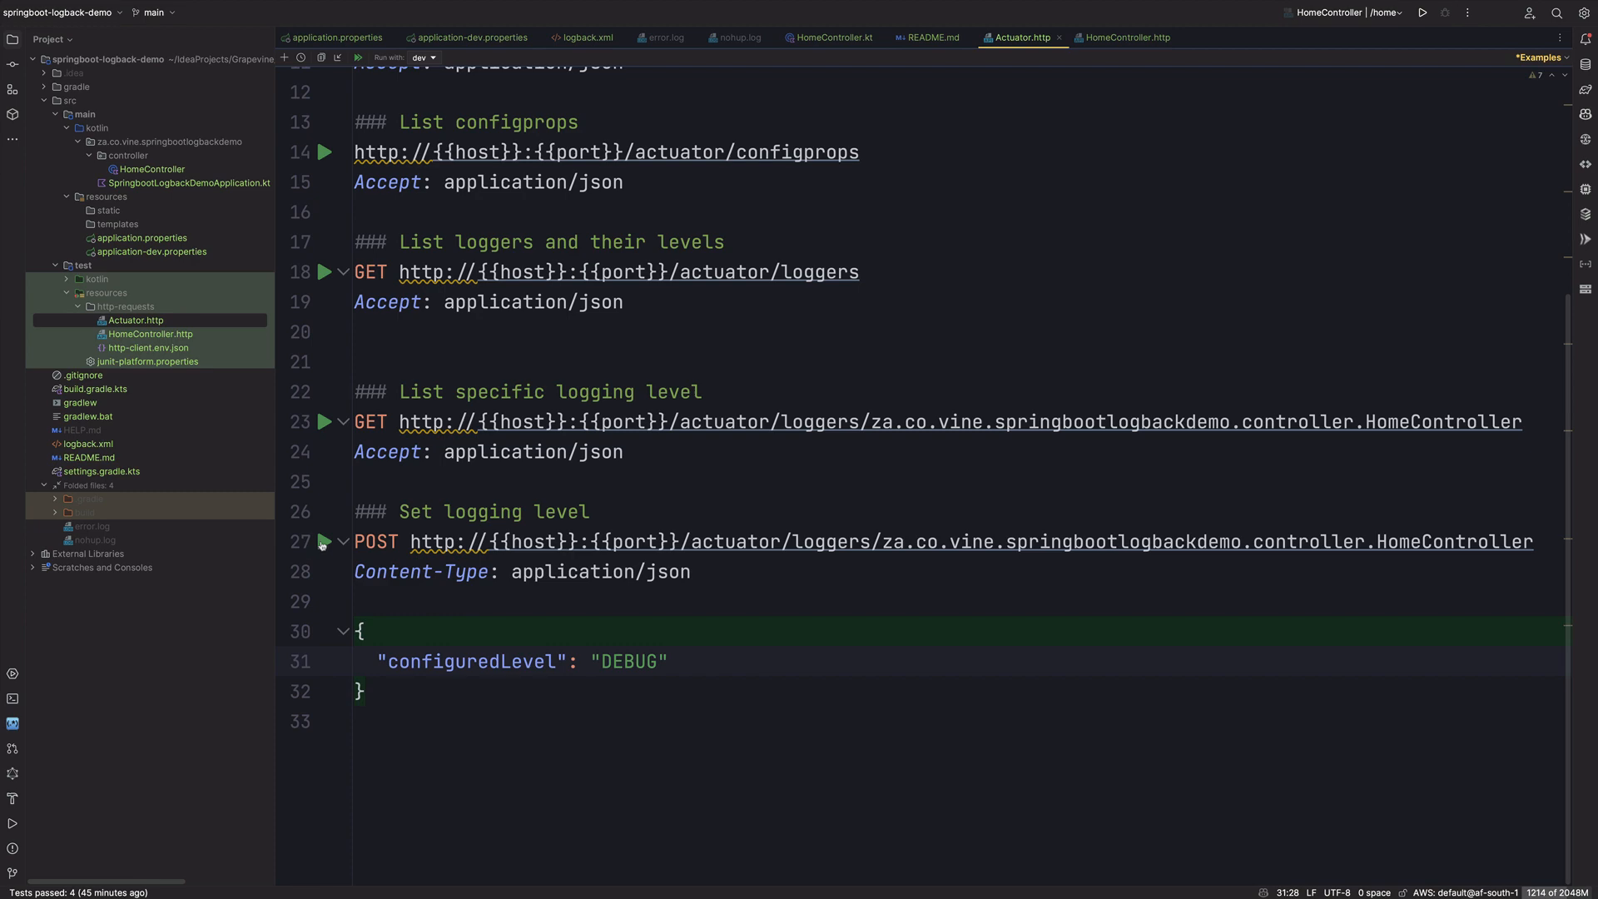
click(324, 541)
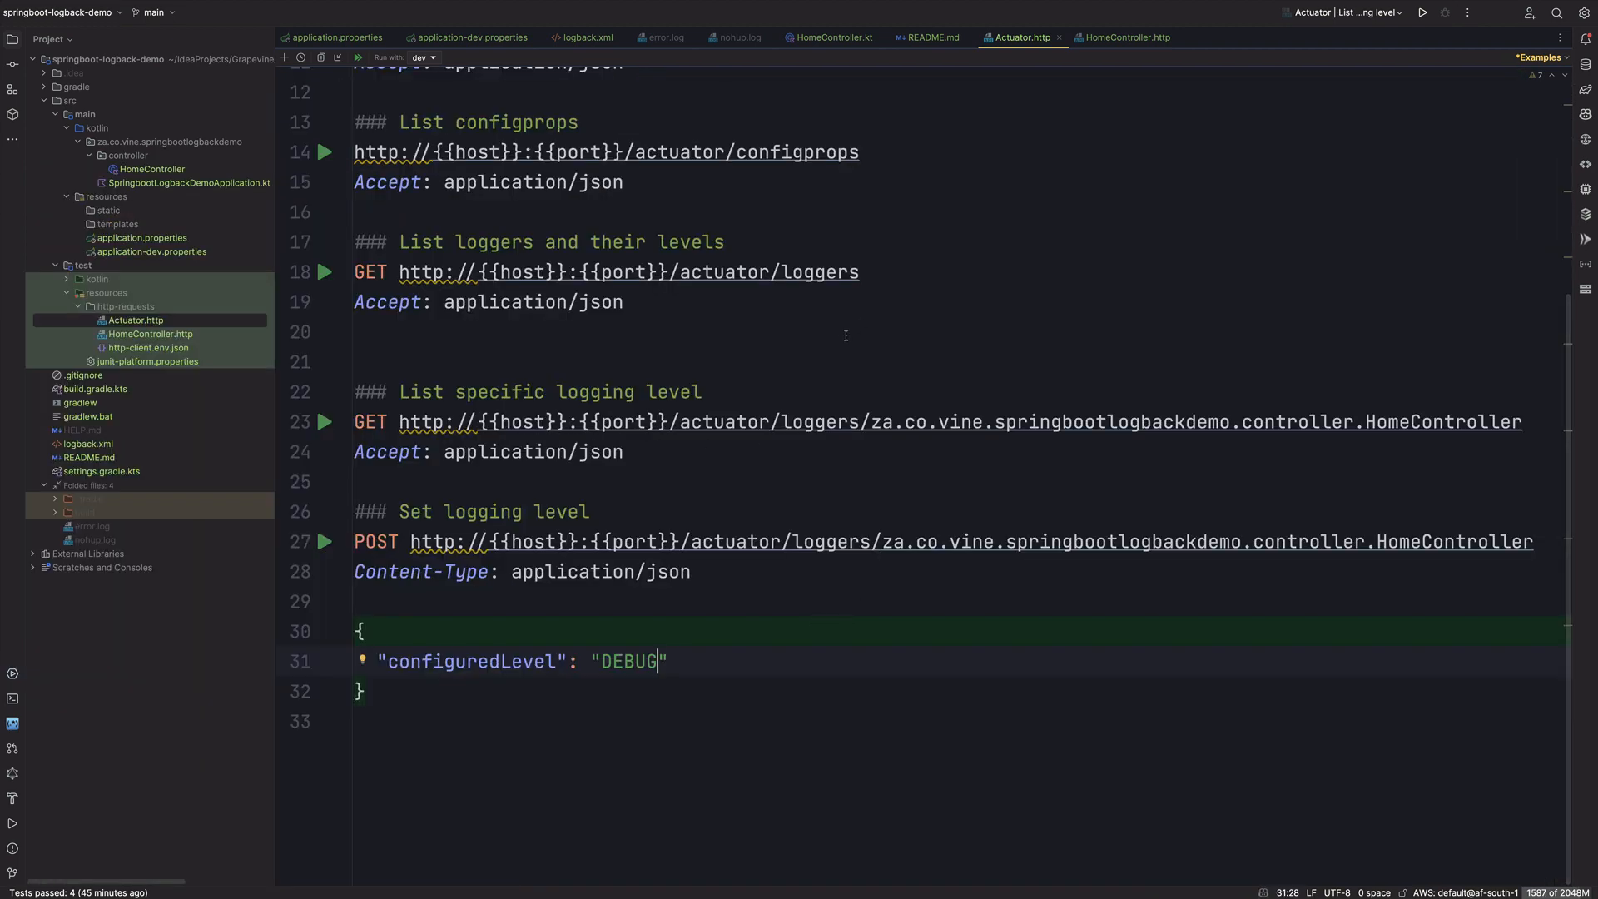
mouse_move(1123, 57)
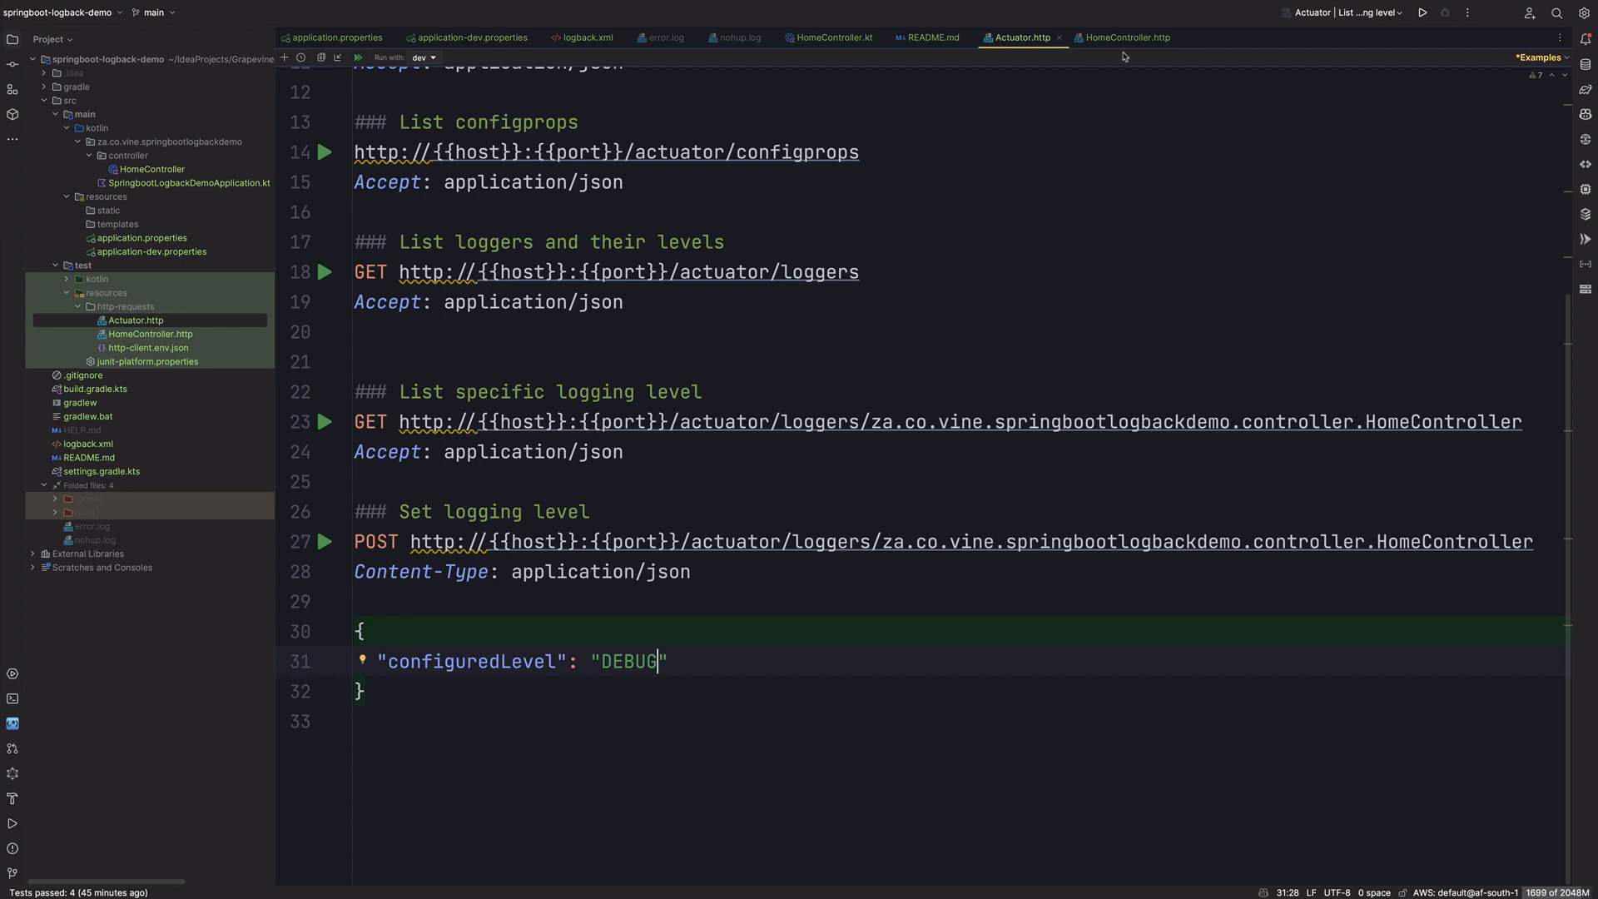
Step: Send /home, spot the DEBUG 'Request to home' line in nohup.log, and find error.log empty
click(1129, 37)
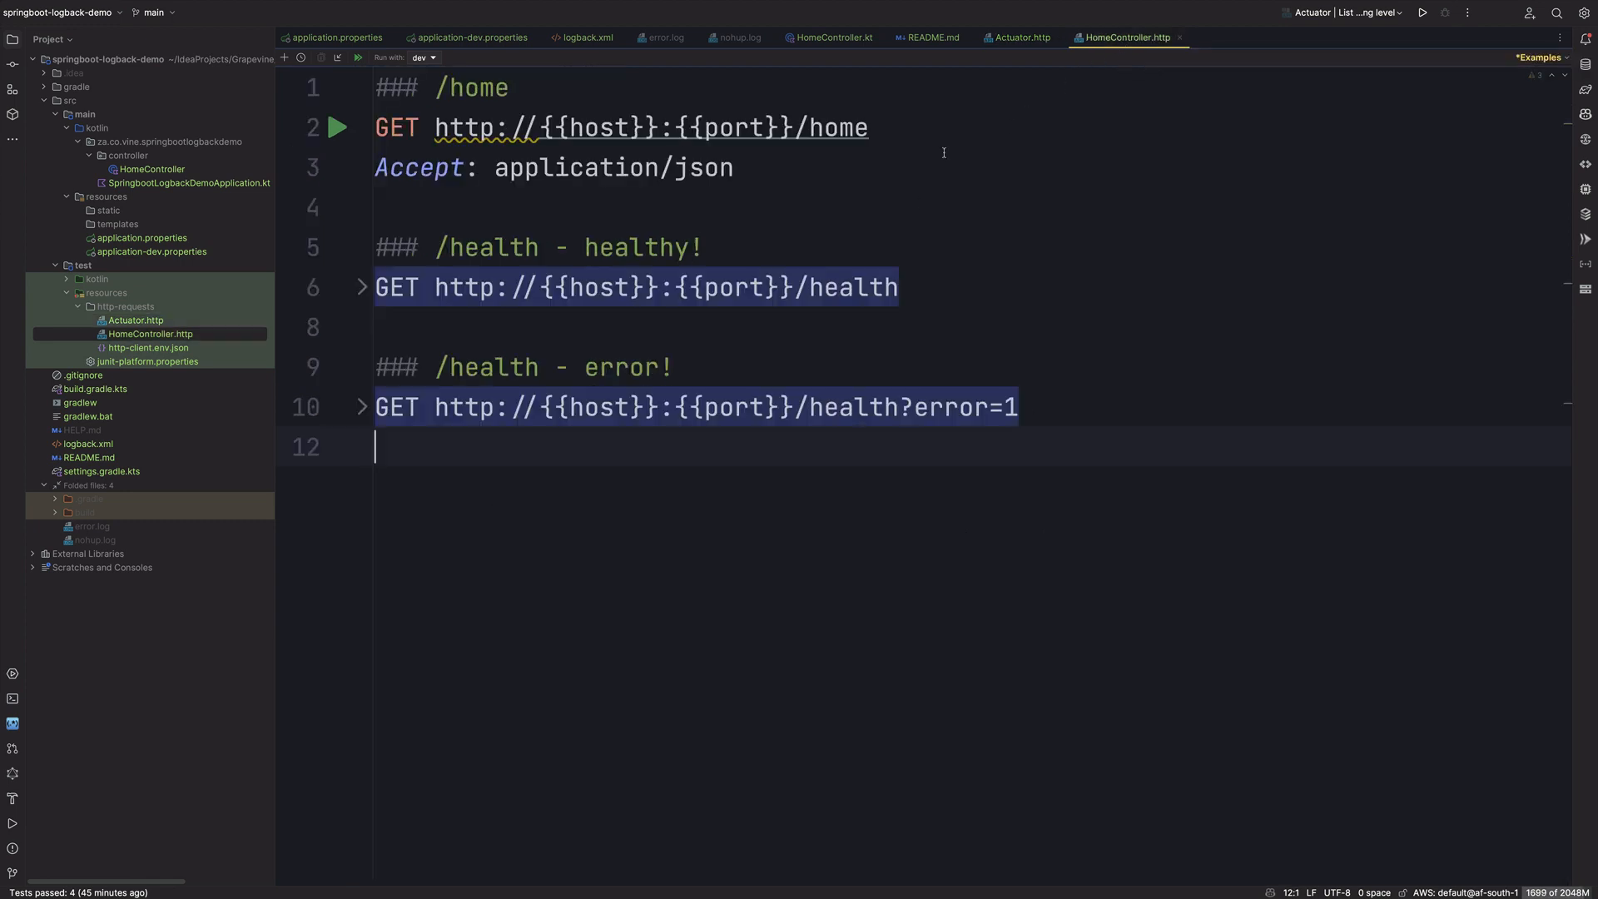
click(336, 127)
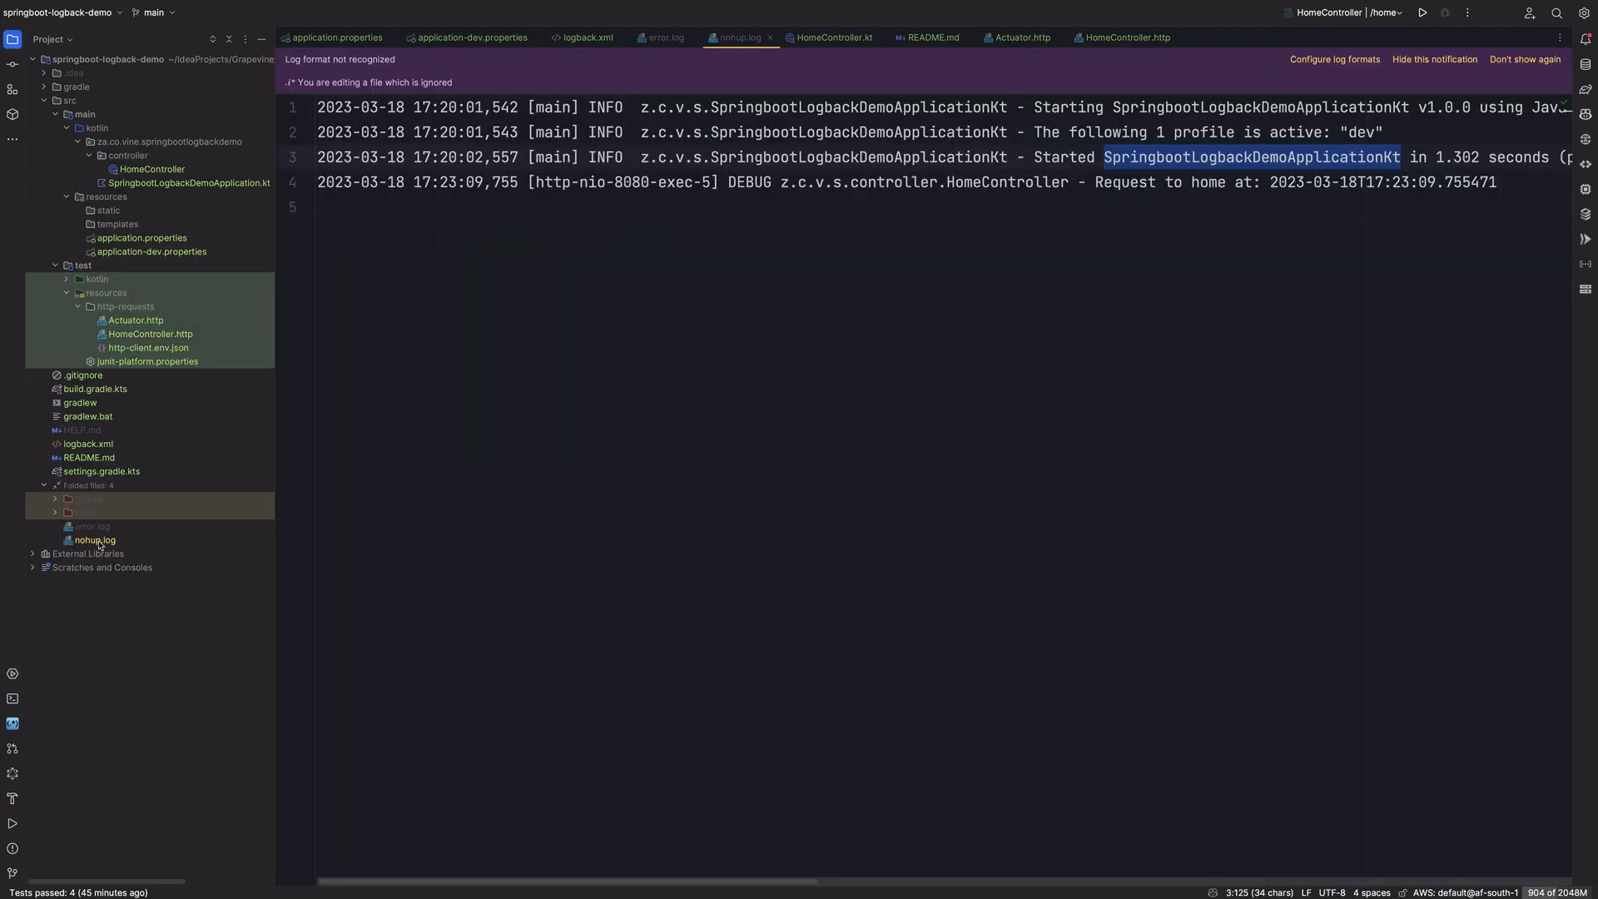
double_click(749, 182)
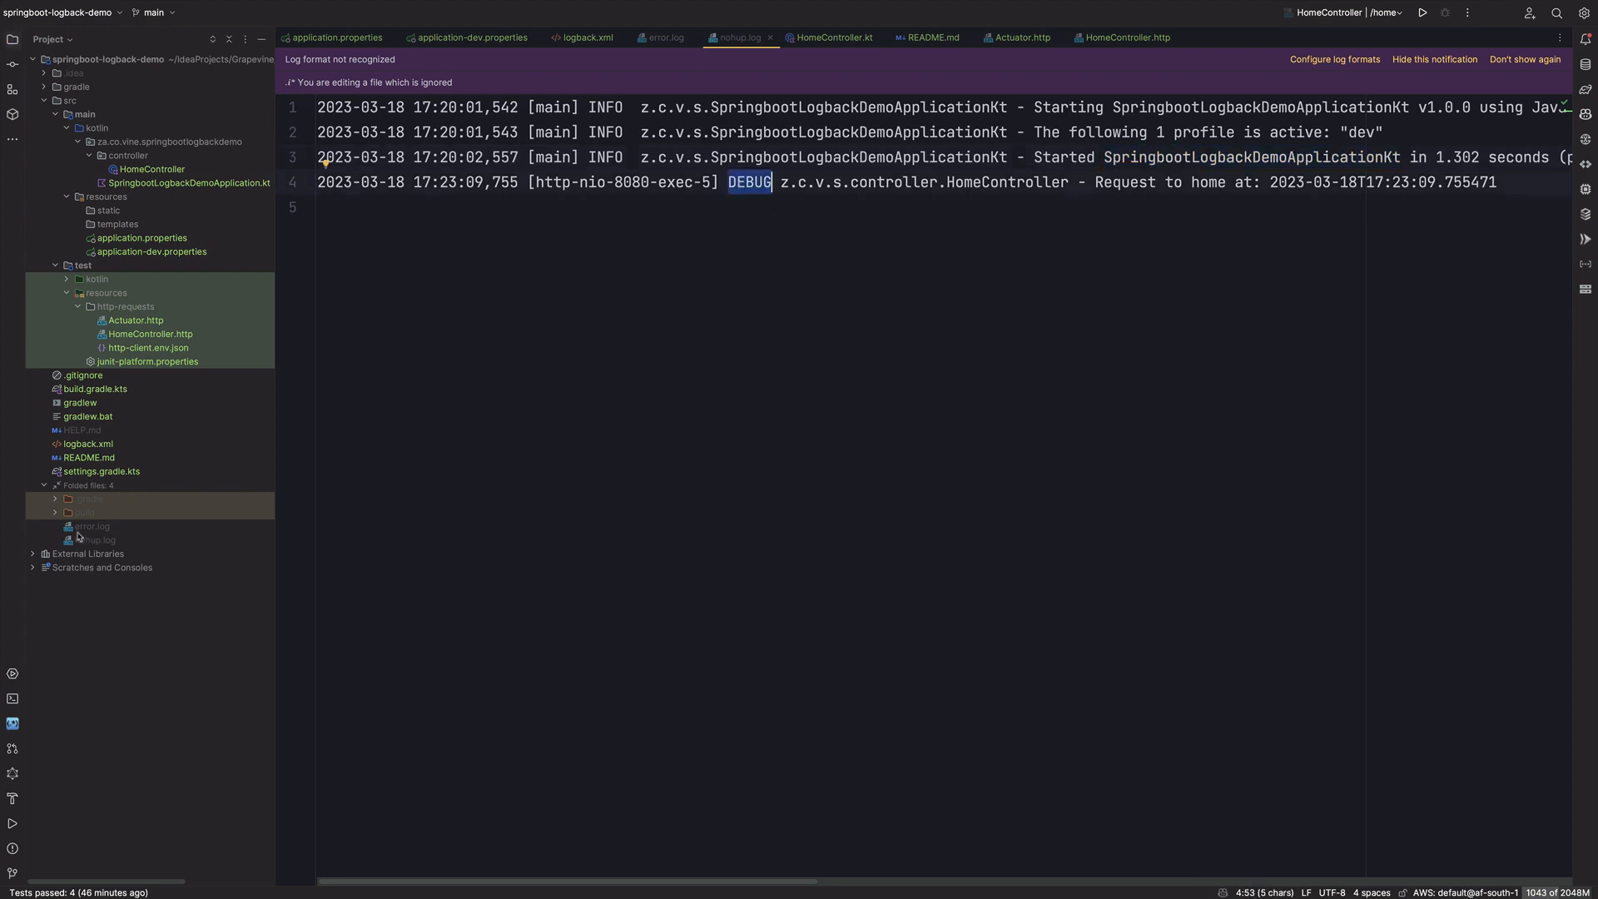
click(665, 38)
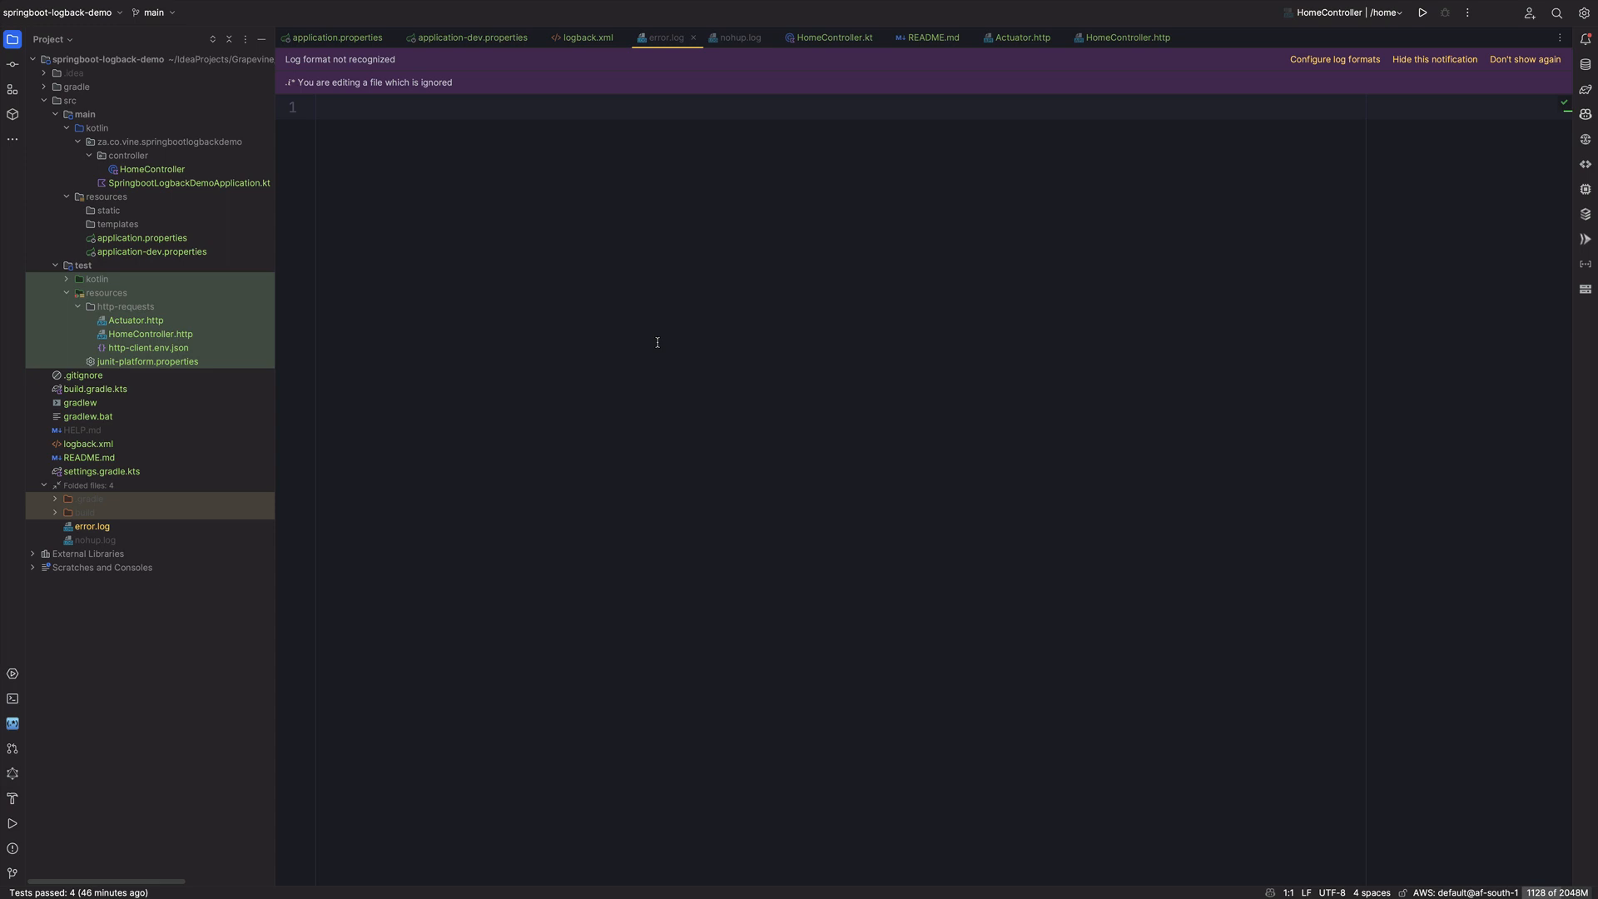
mouse_move(197, 538)
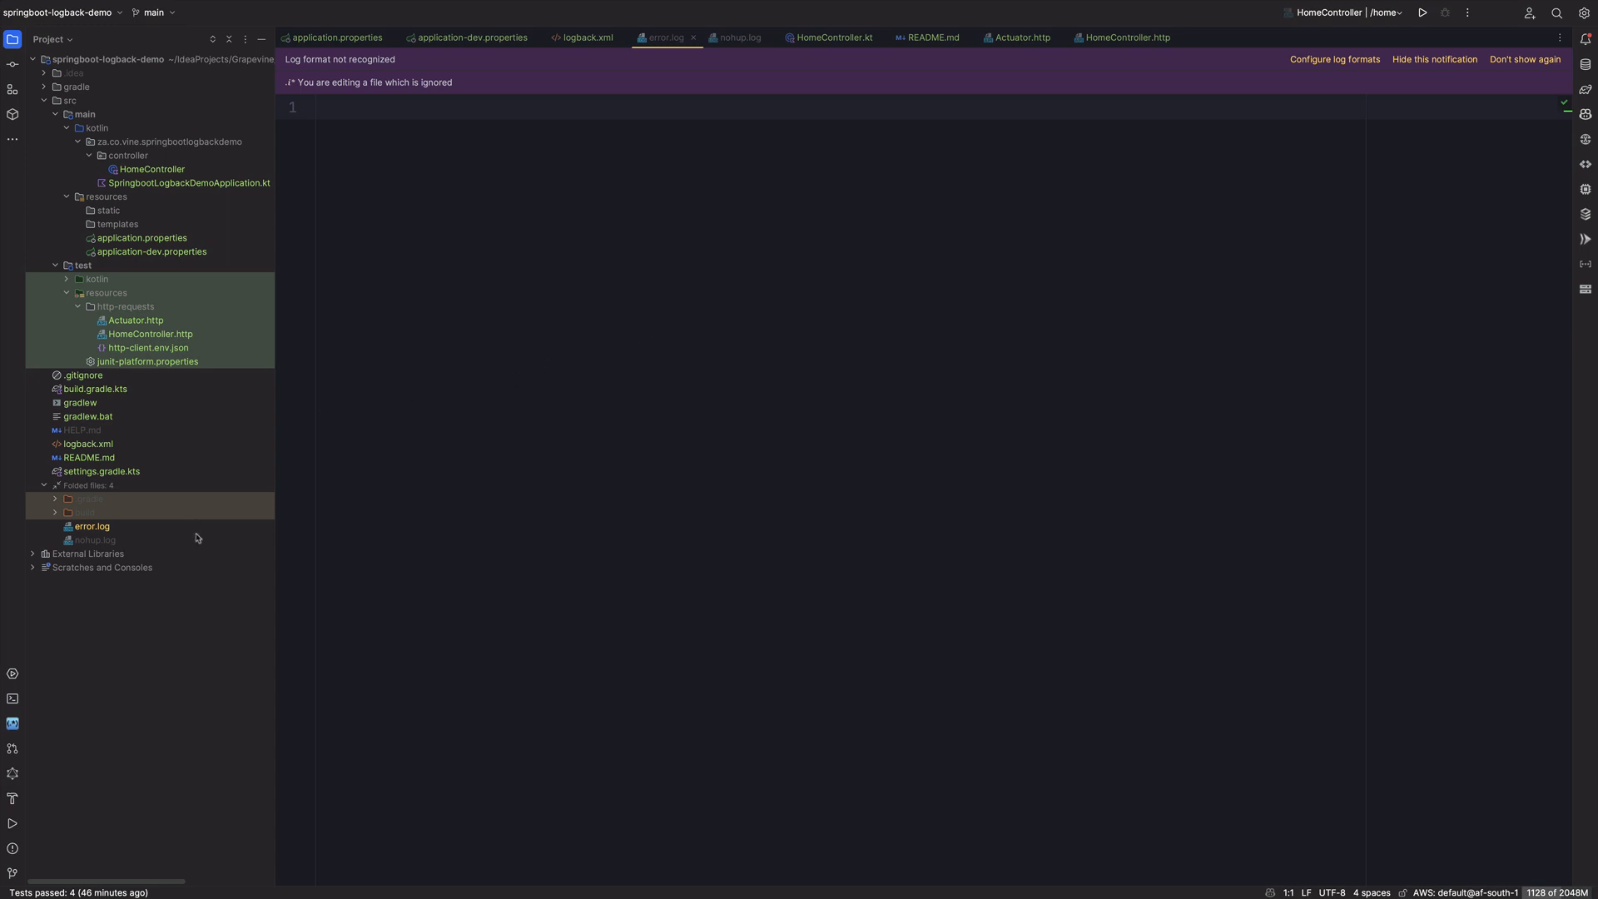
mouse_move(1101, 5)
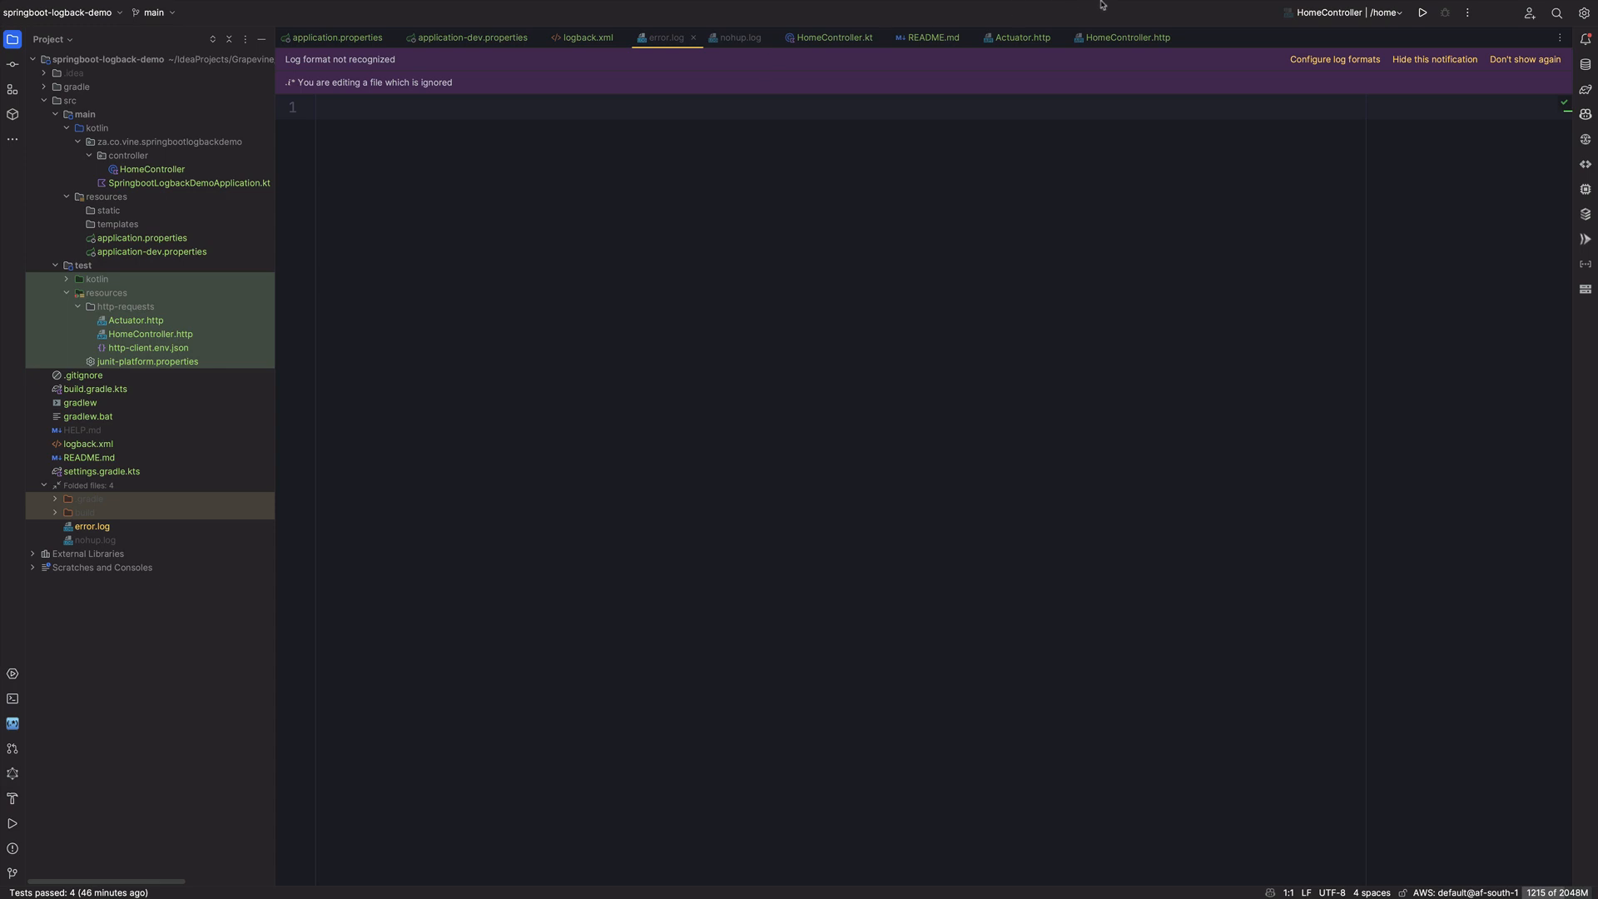
click(1127, 38)
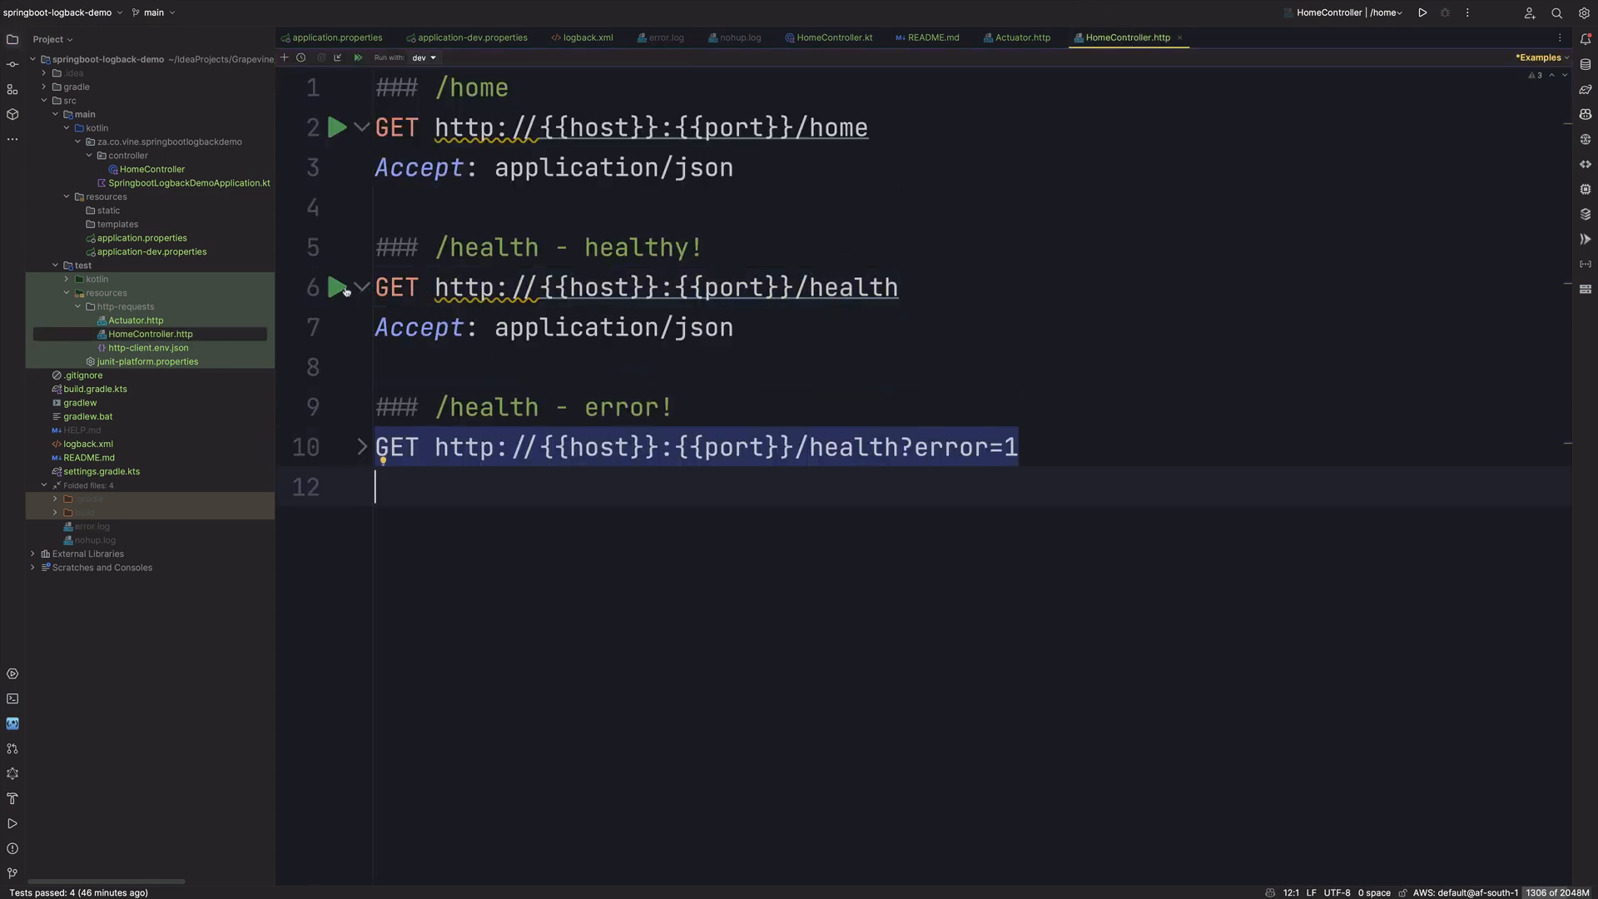
Step: Send /health, get status UP, and find nohup.log's new INFO entry with error.log empty
click(336, 288)
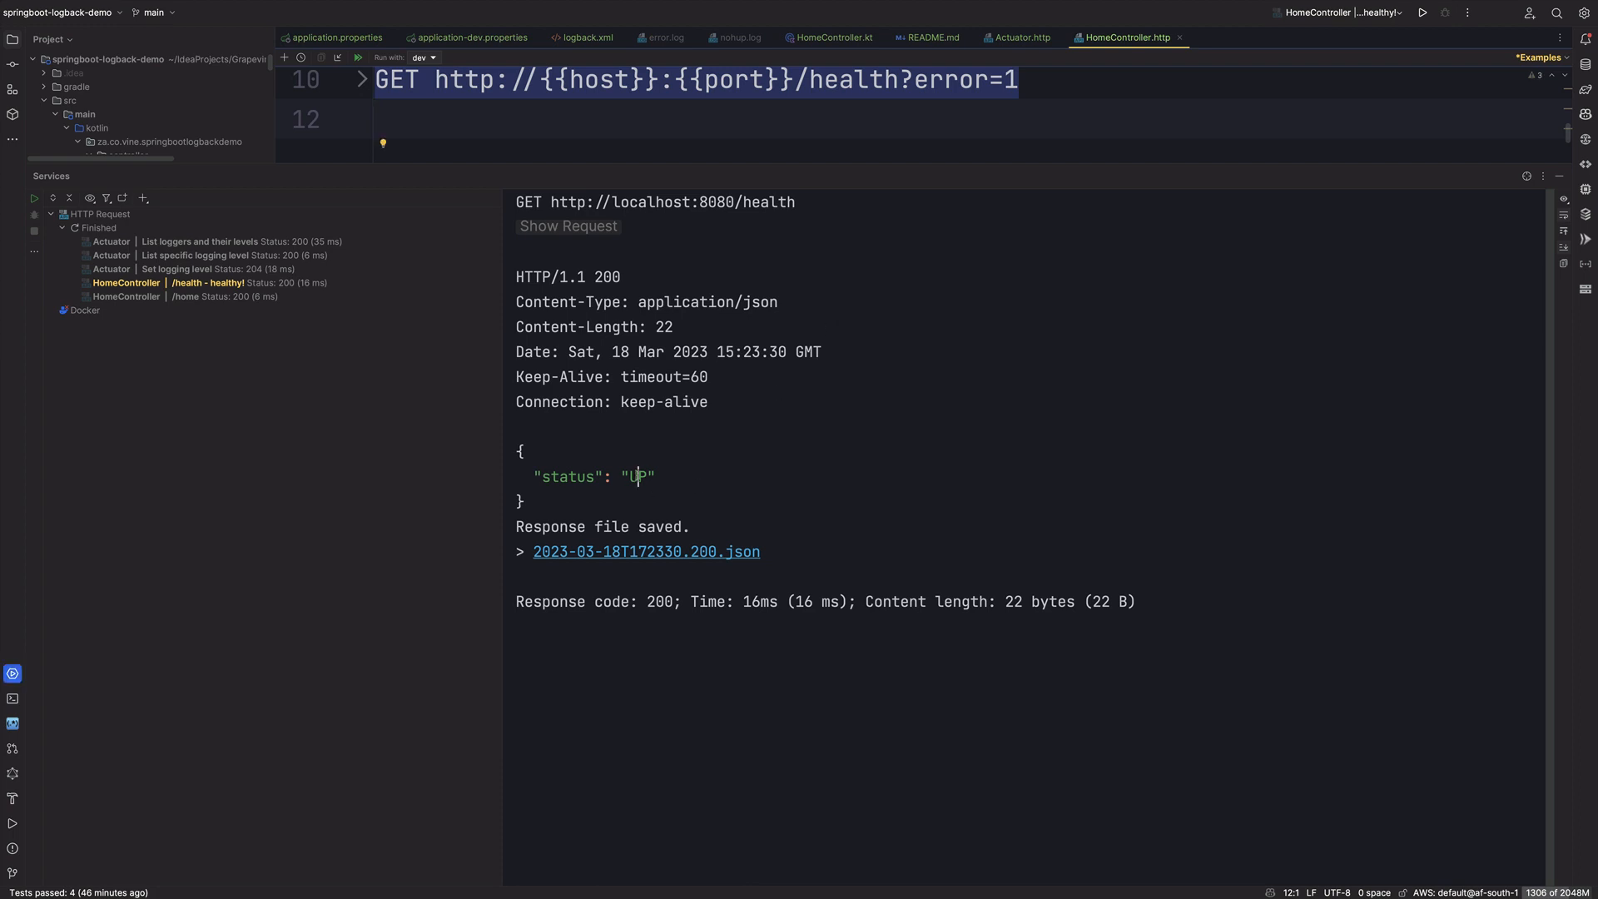
double_click(603, 277)
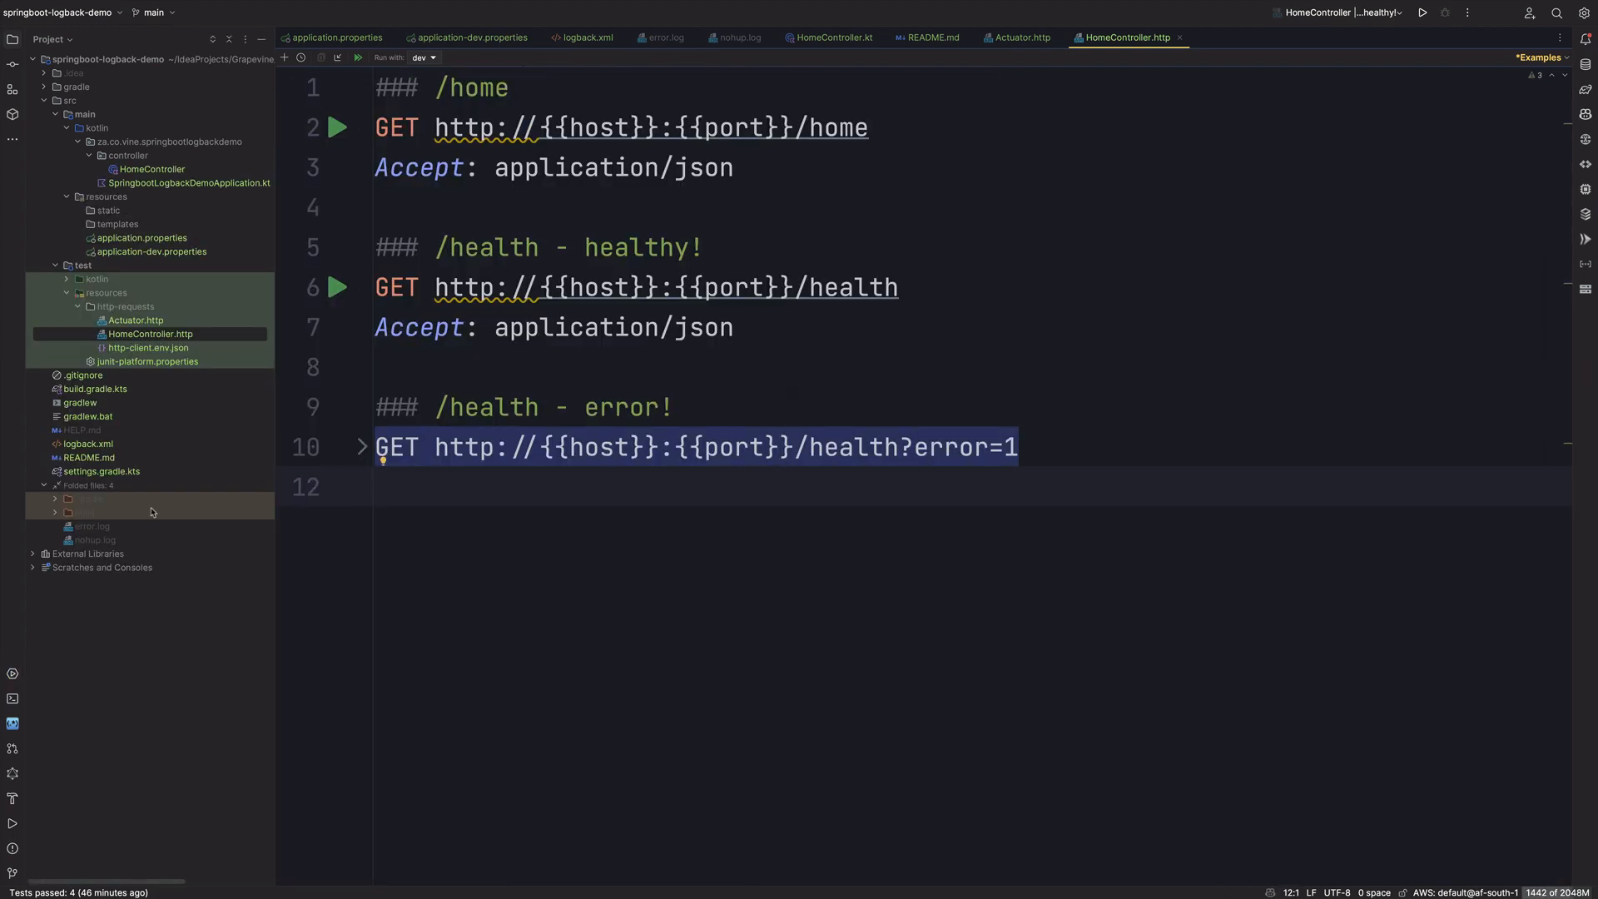
click(740, 37)
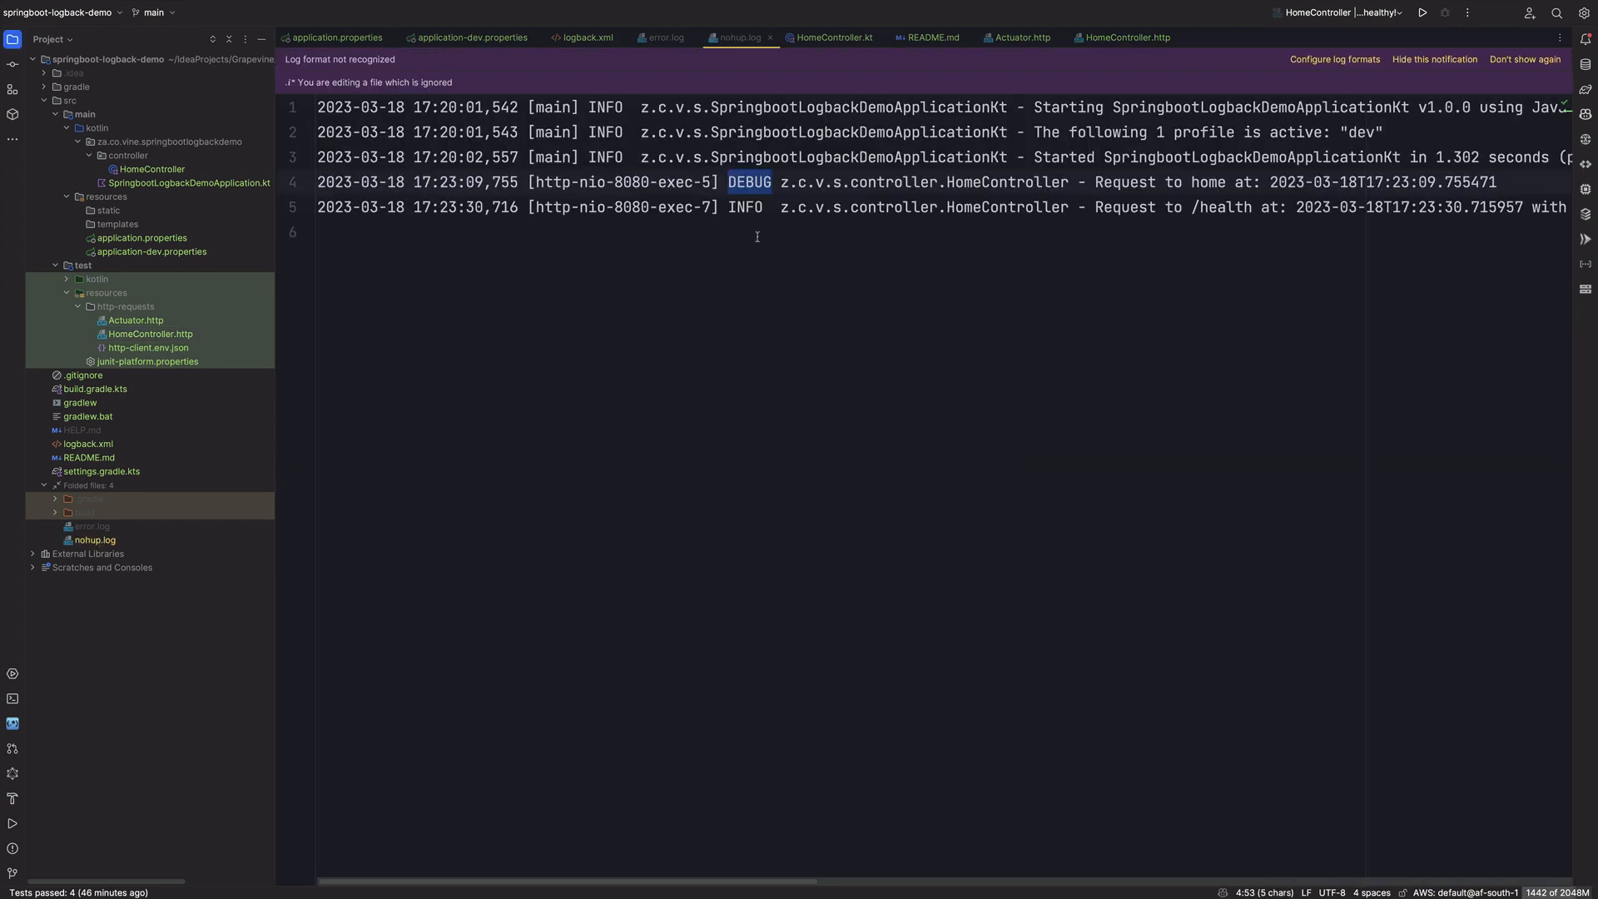
double_click(746, 207)
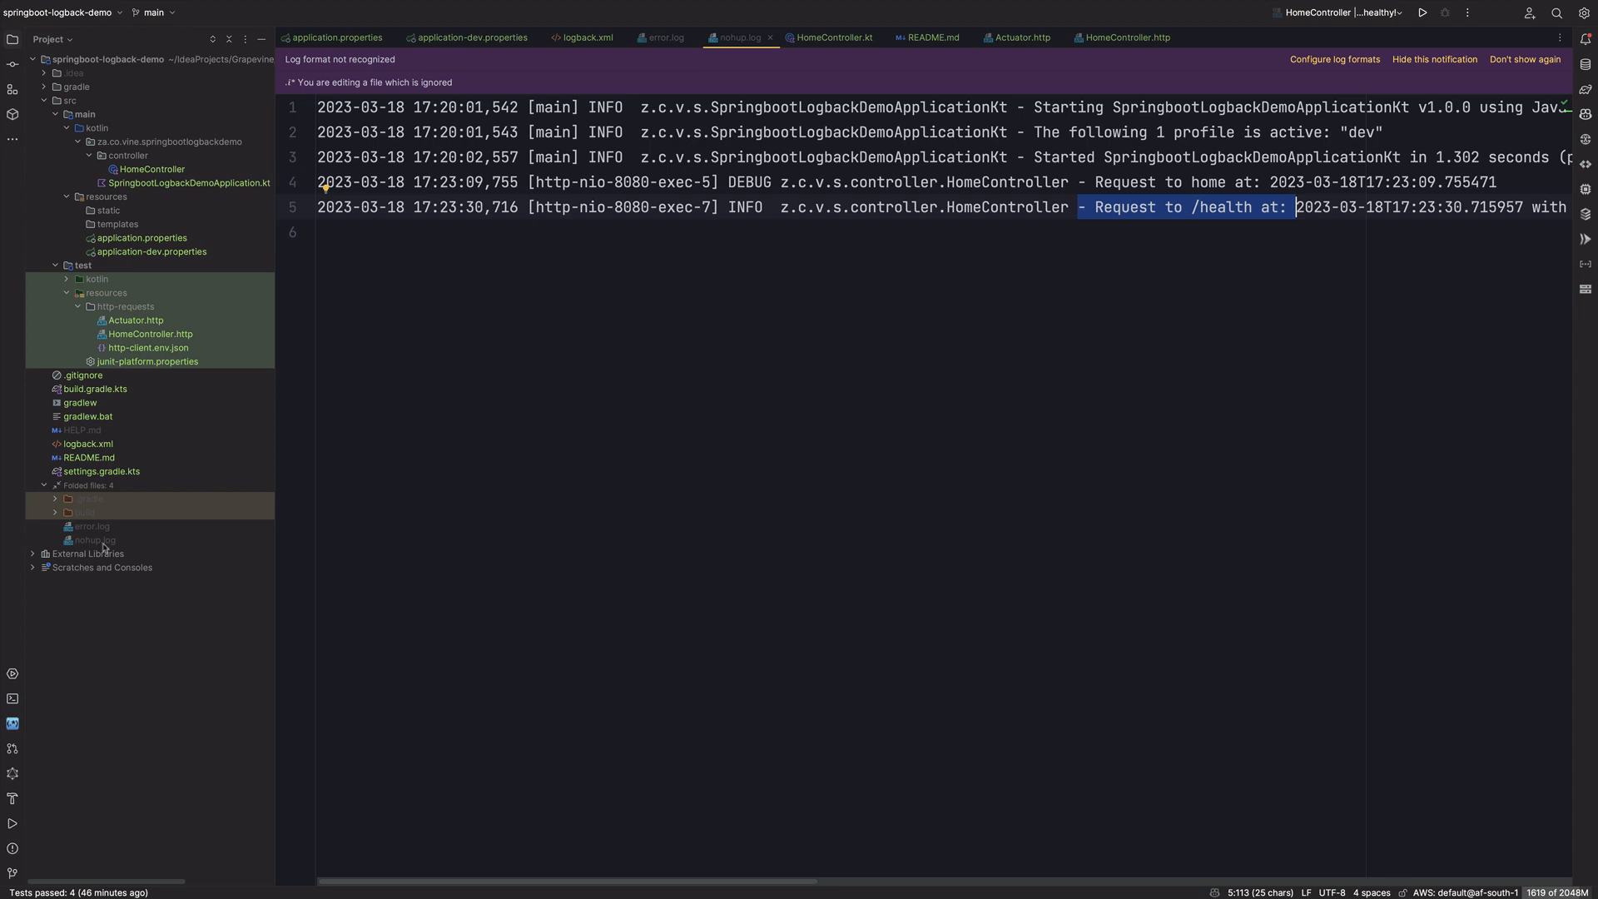
click(666, 37)
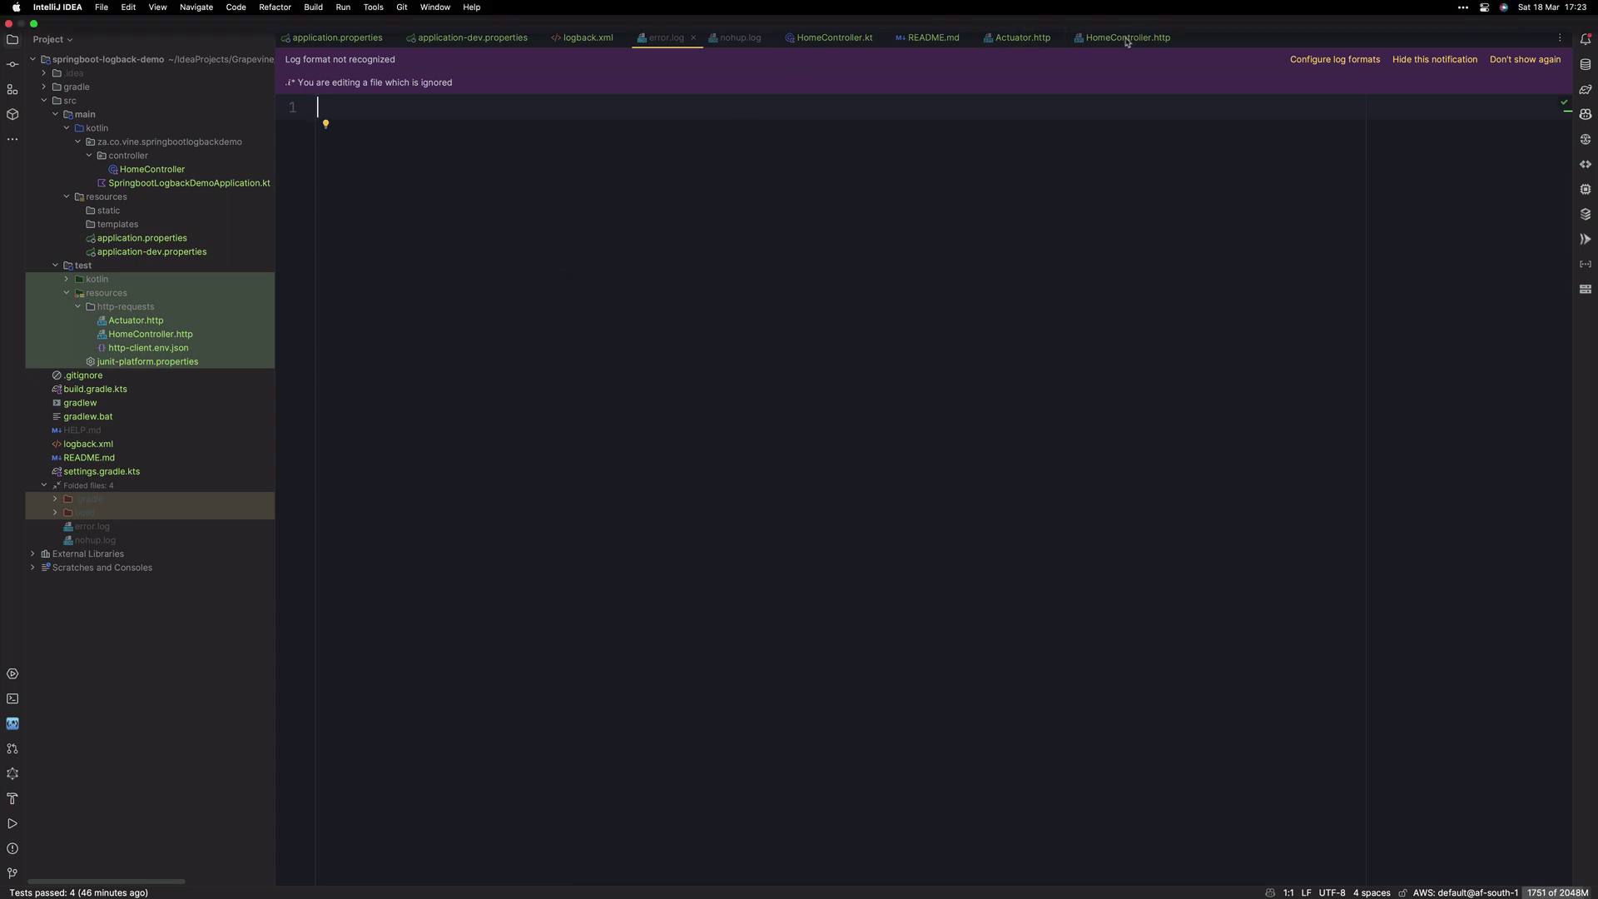
Step: Add an 'Accept: application/json' header to the error health request and send it
click(1129, 38)
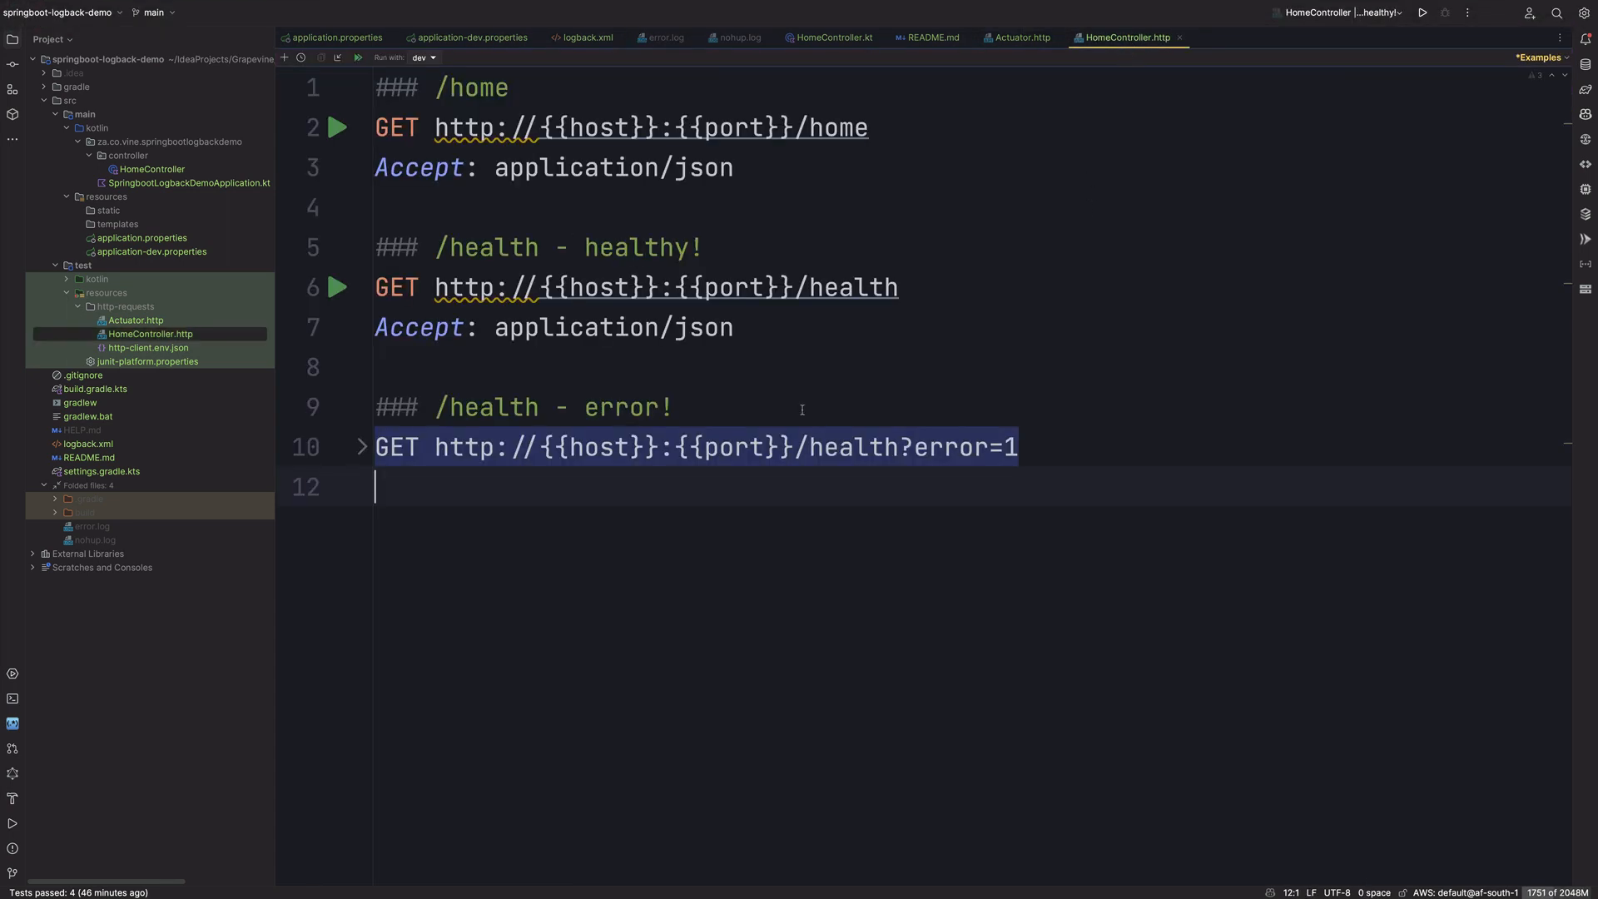
text(Accept: application/json)
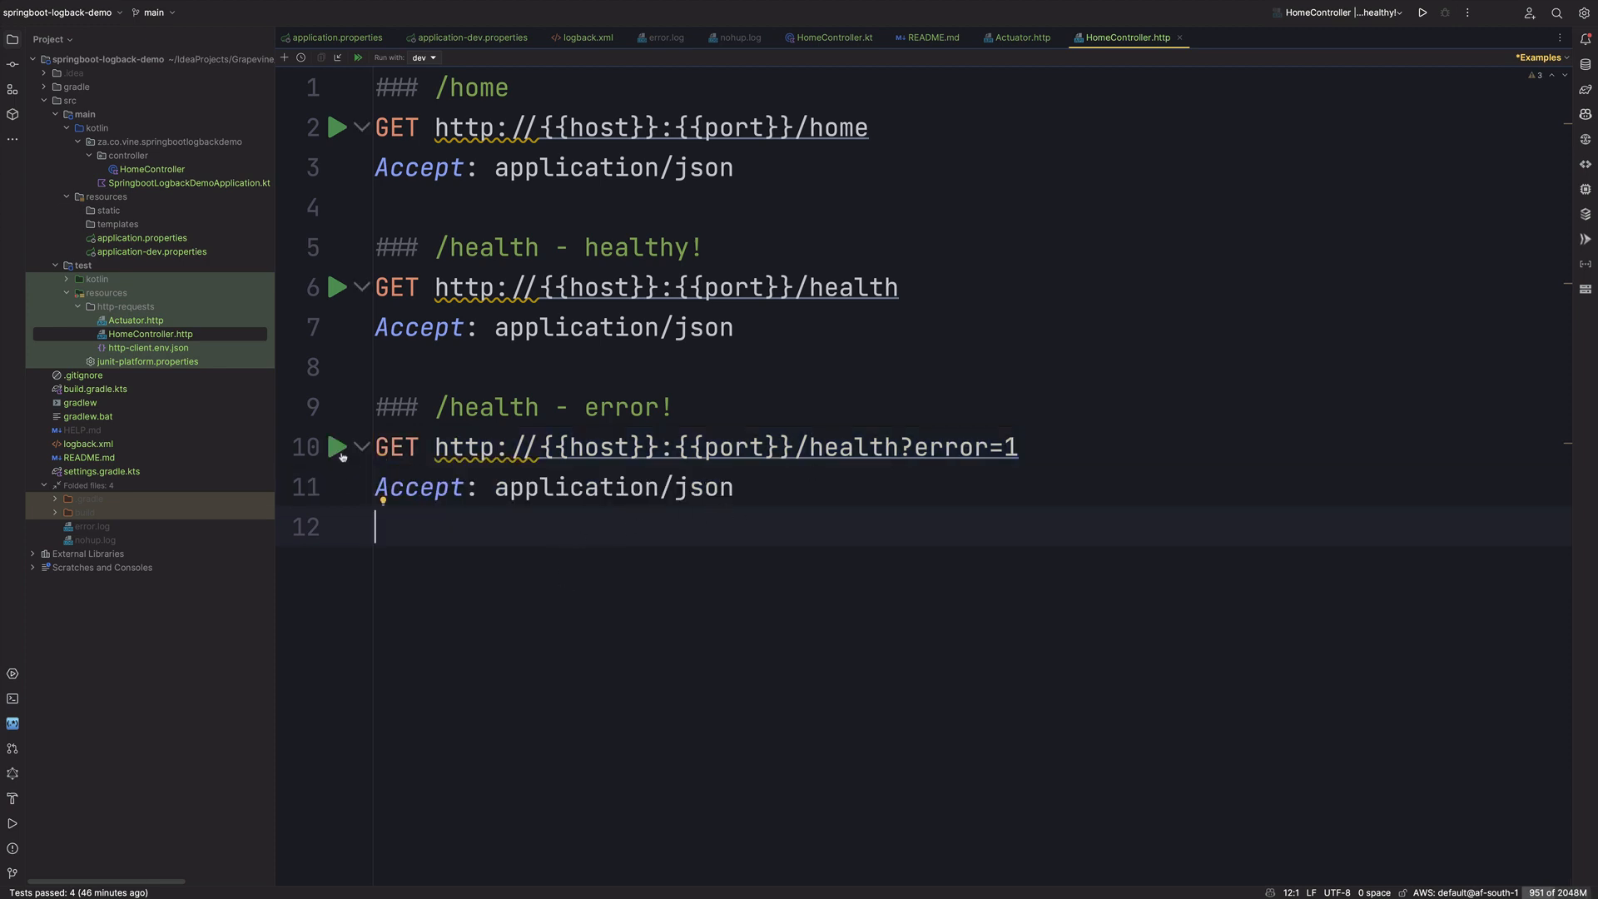
click(337, 448)
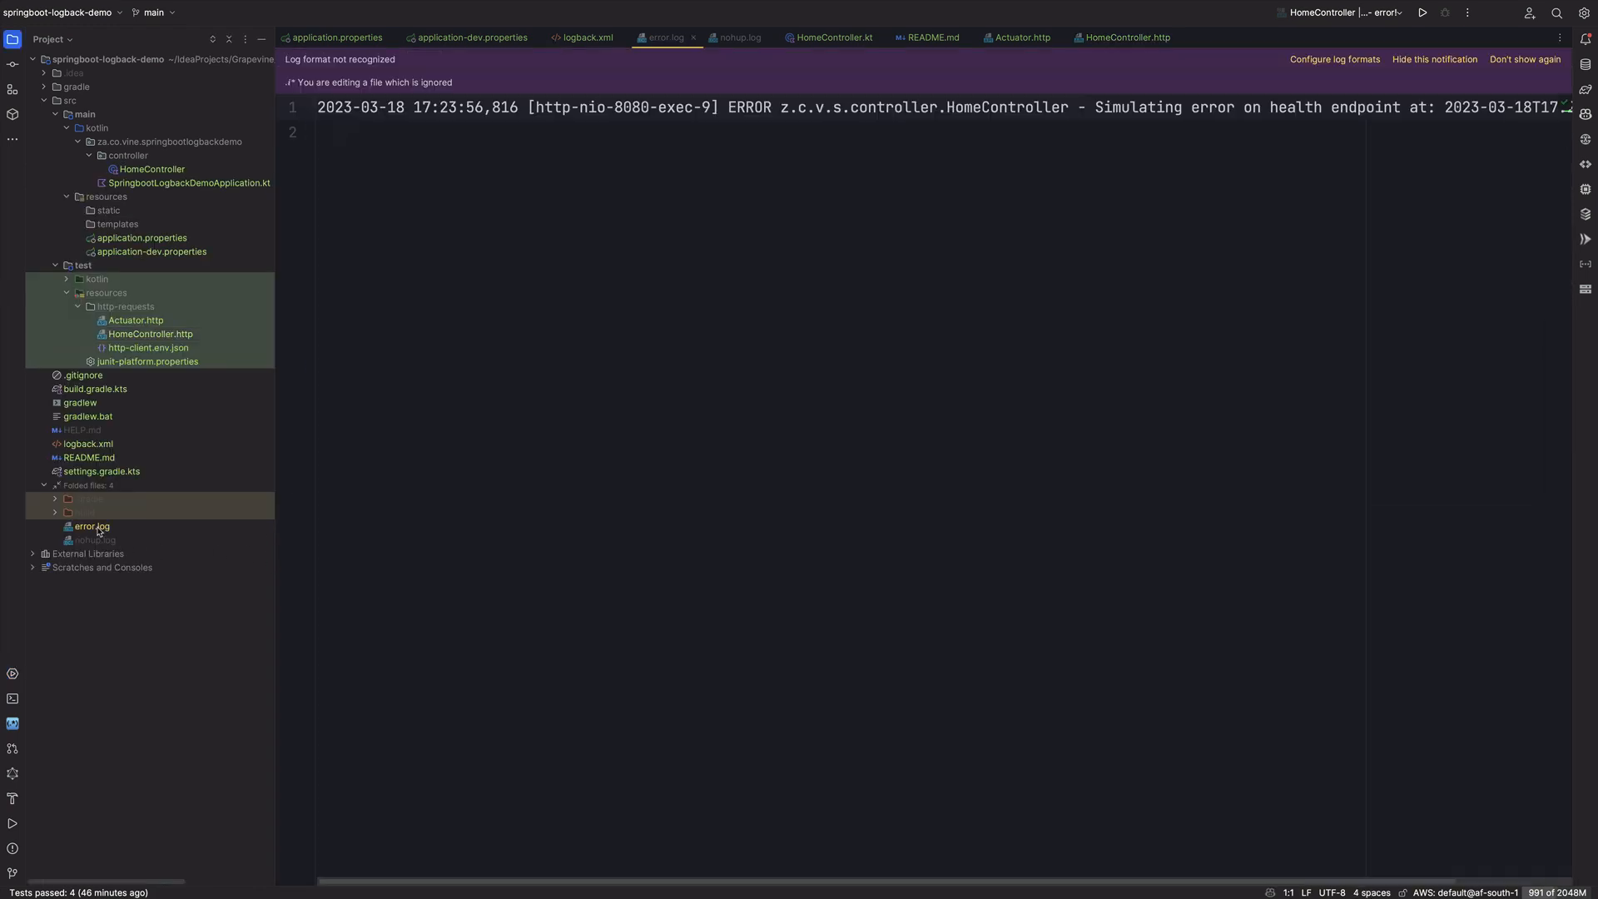
mouse_move(729, 136)
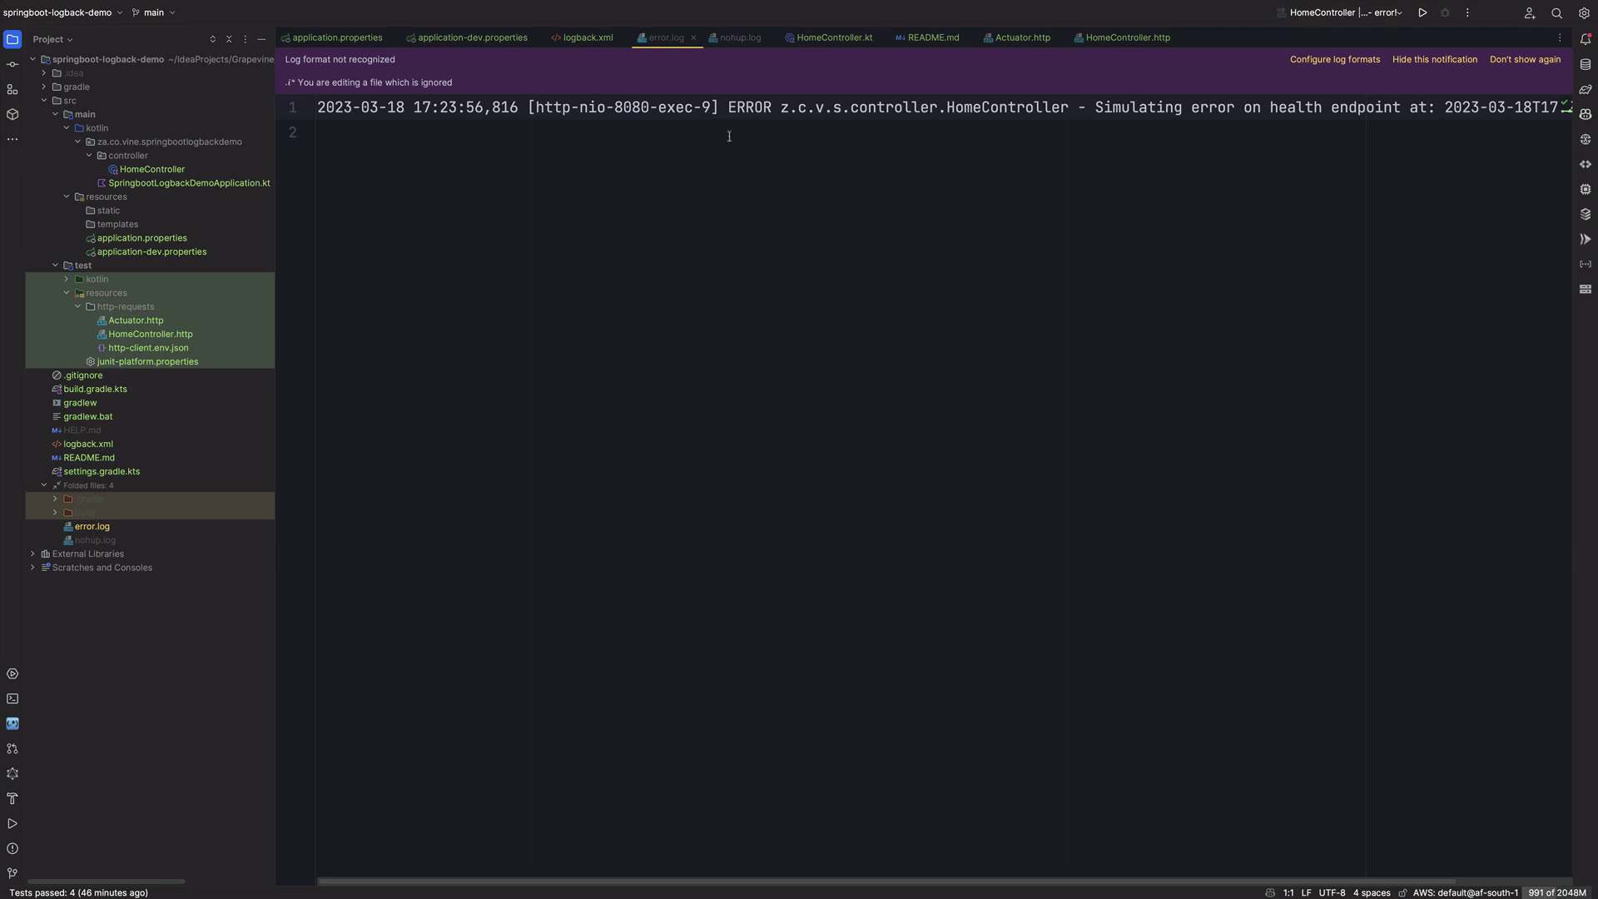
Step: Find the 'Simulating error on health endpoint' ERROR in error.log and compare nohup.log
double_click(752, 108)
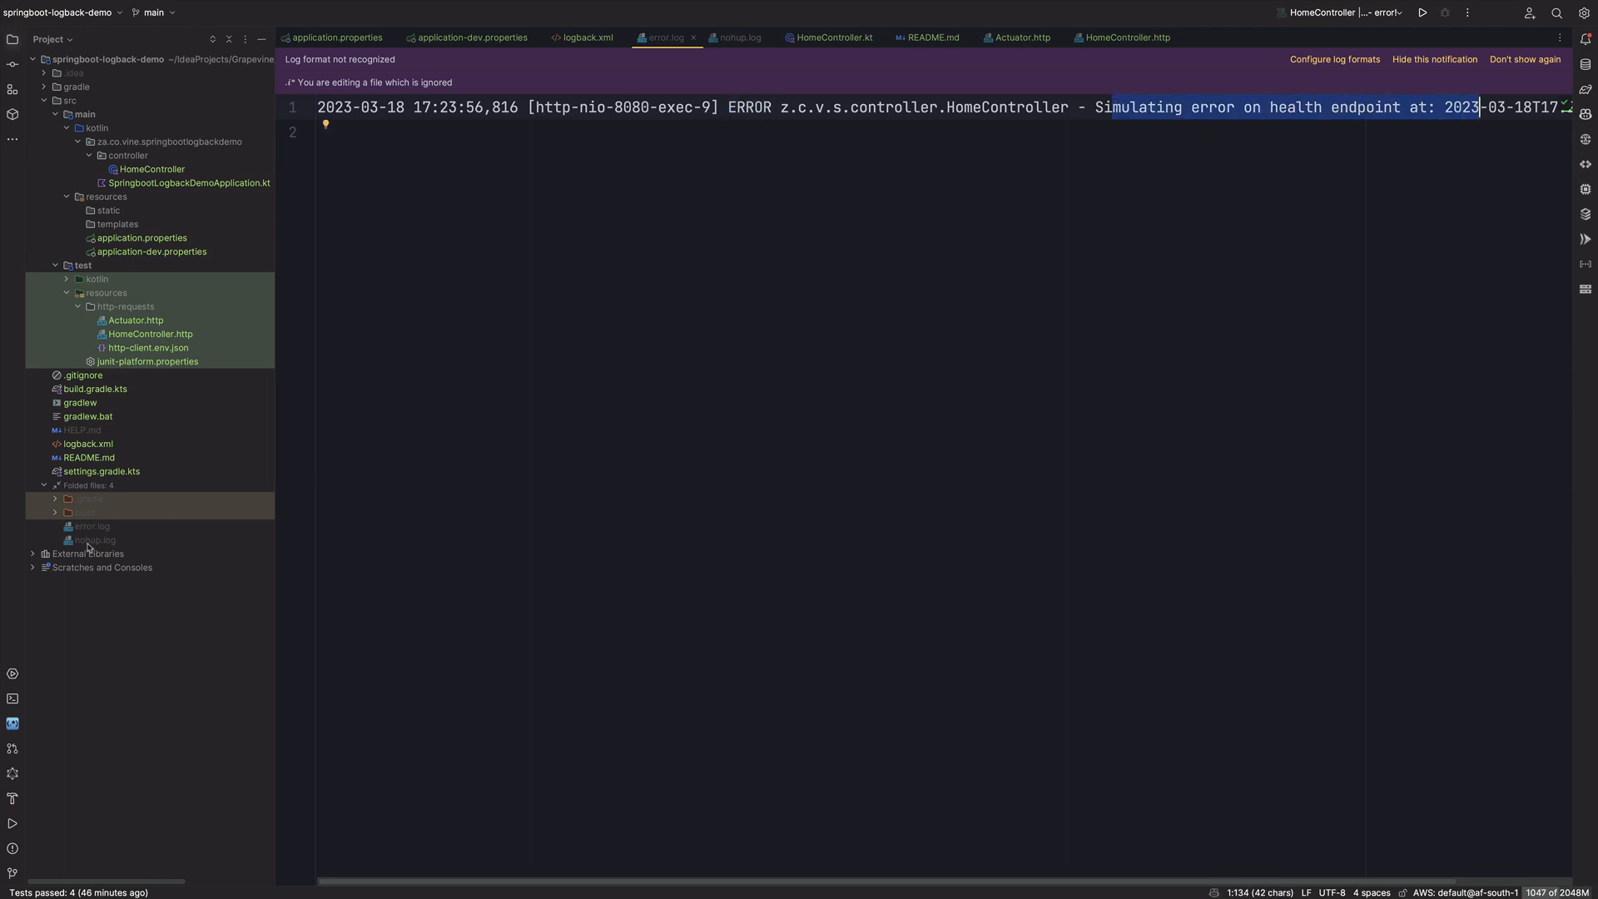
click(737, 38)
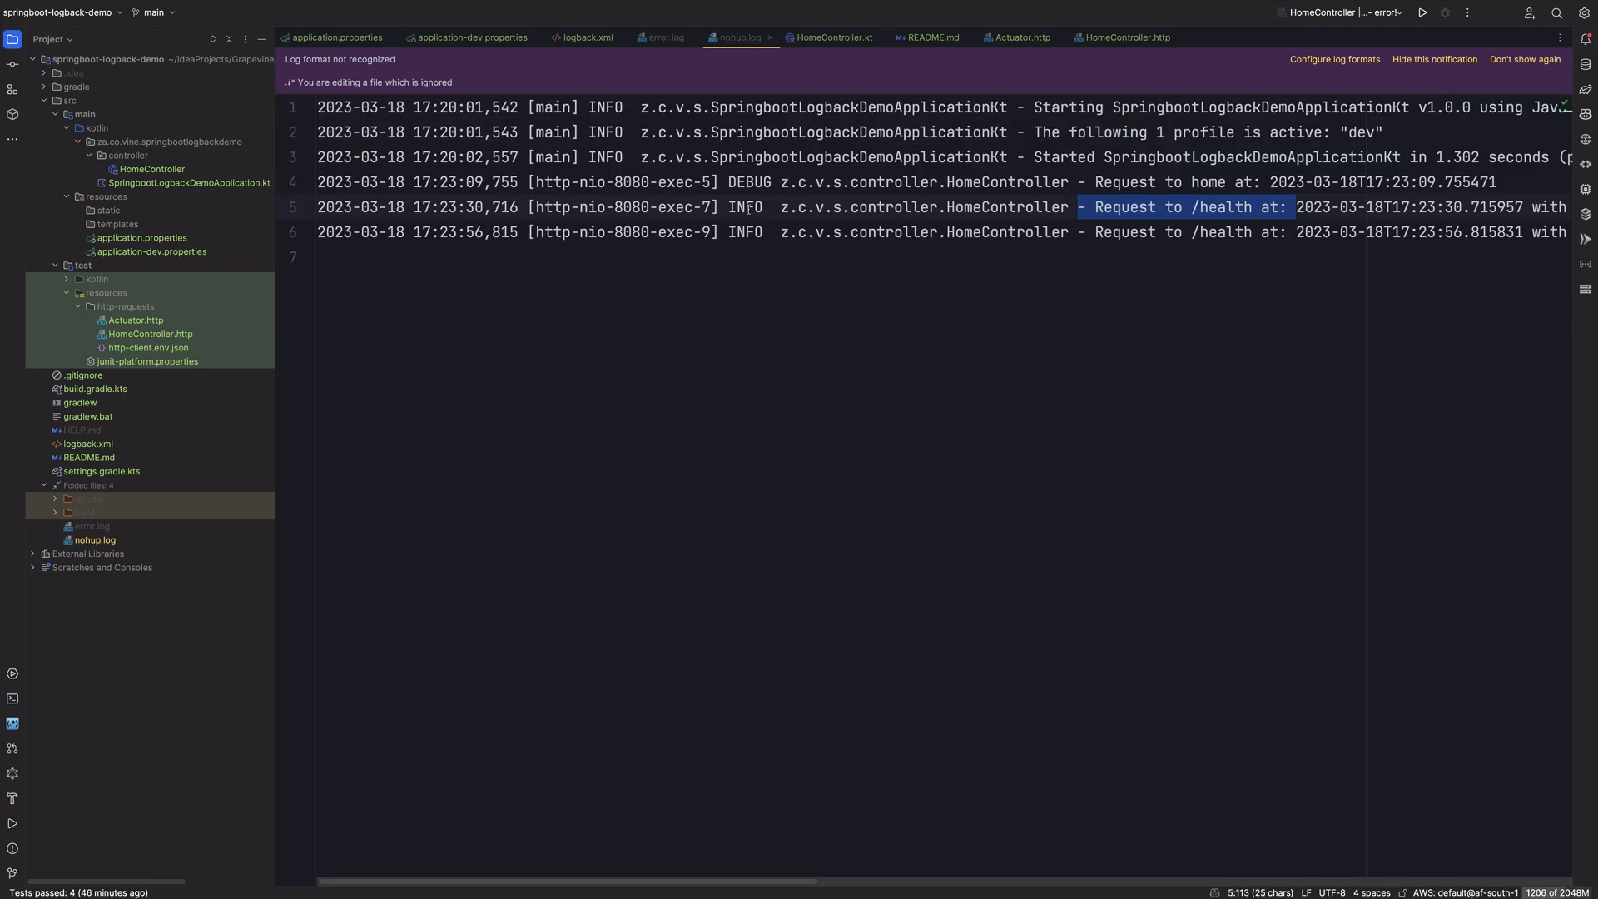
double_click(746, 232)
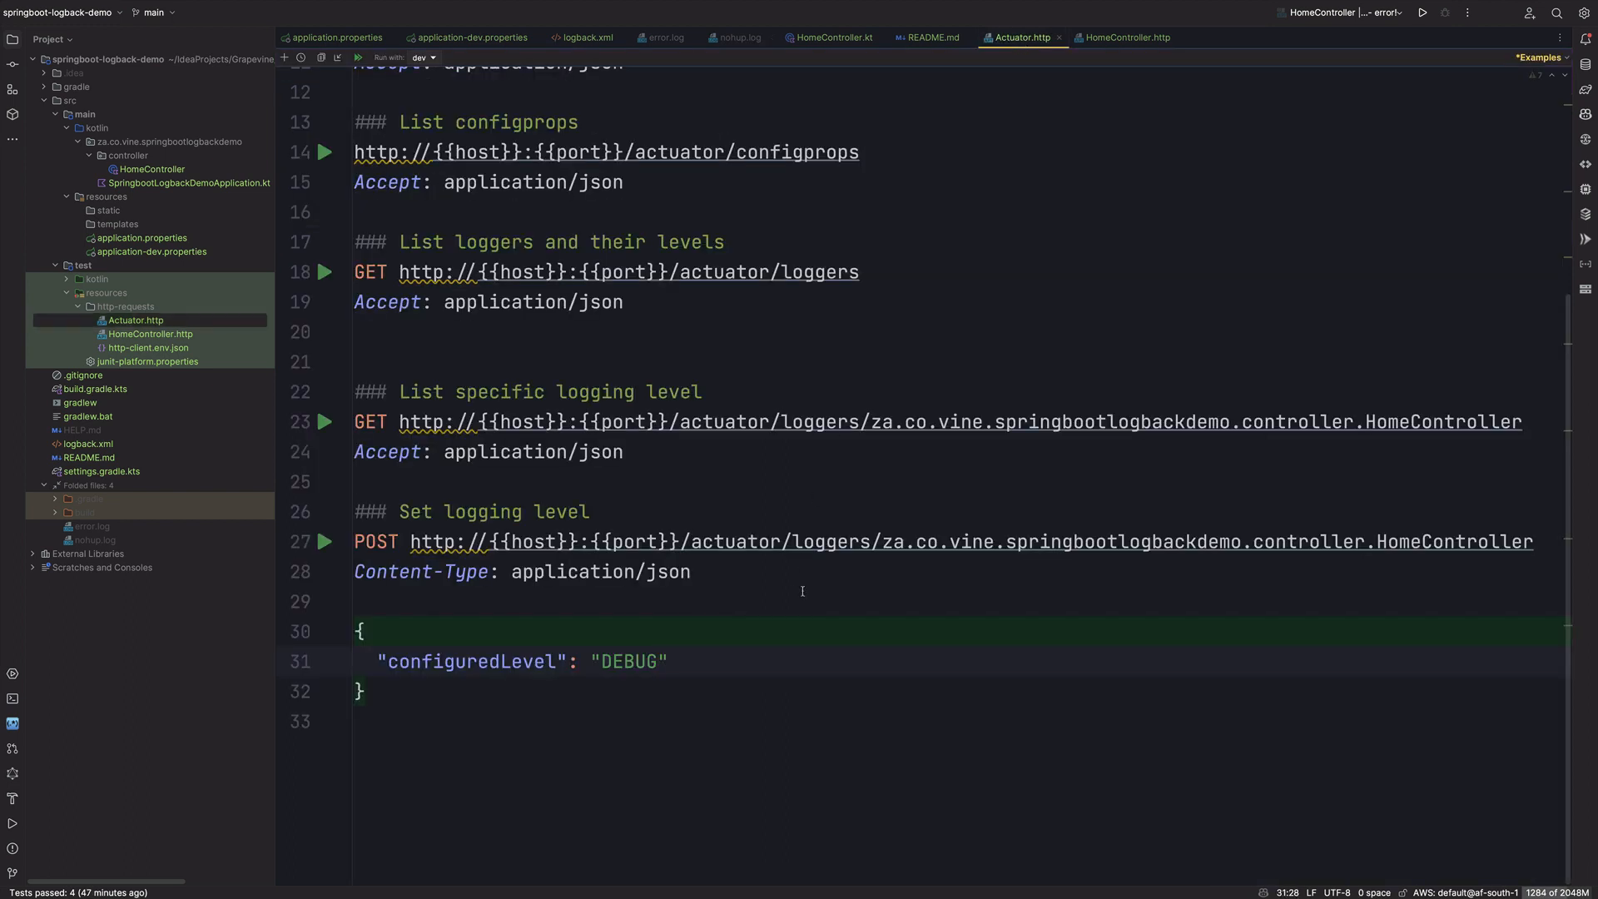
Step: Replace DEBUG with ERROR in the Actuator.http set-level request body
double_click(628, 662)
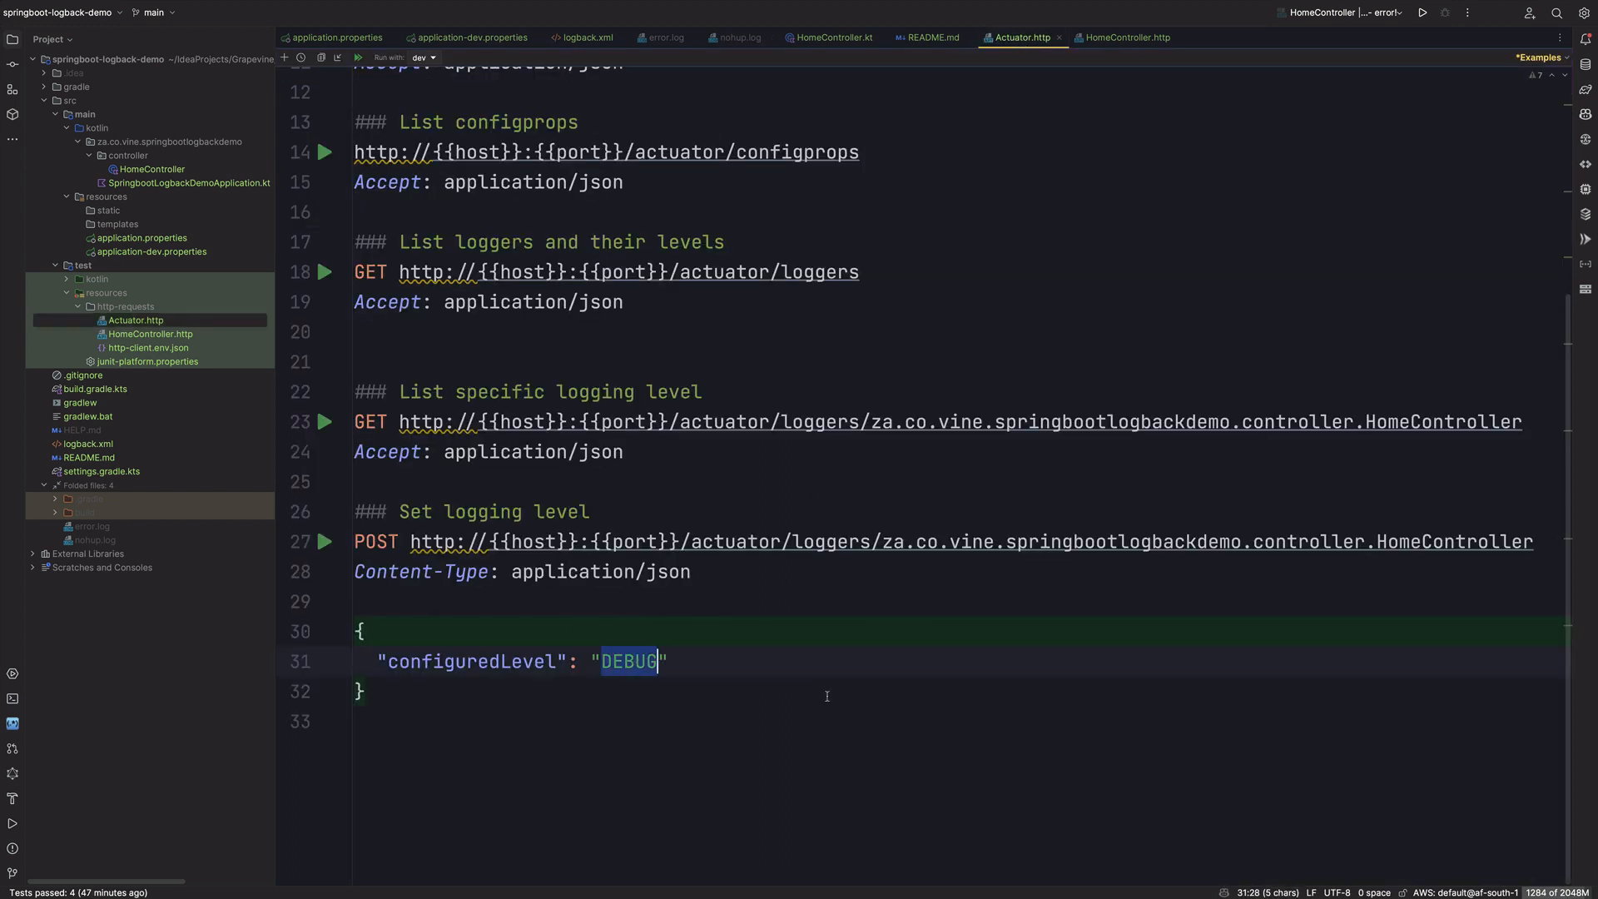
text(ERROR)
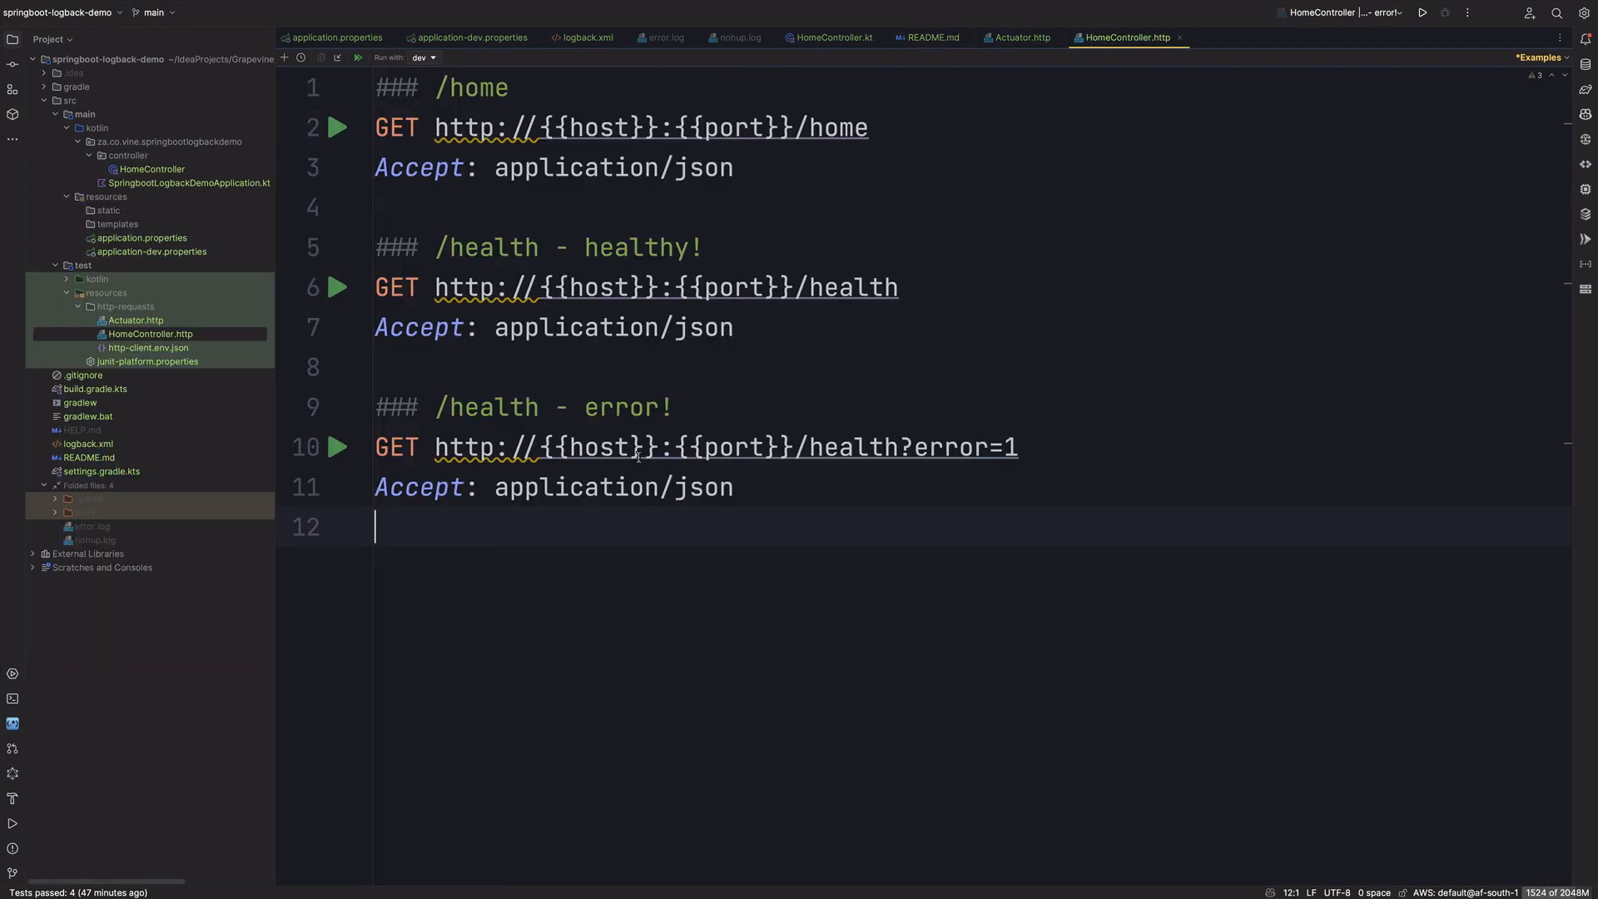
Step: Spot the second simulated-error ERROR line in error.log, then compare nohup.log for new entries
click(669, 38)
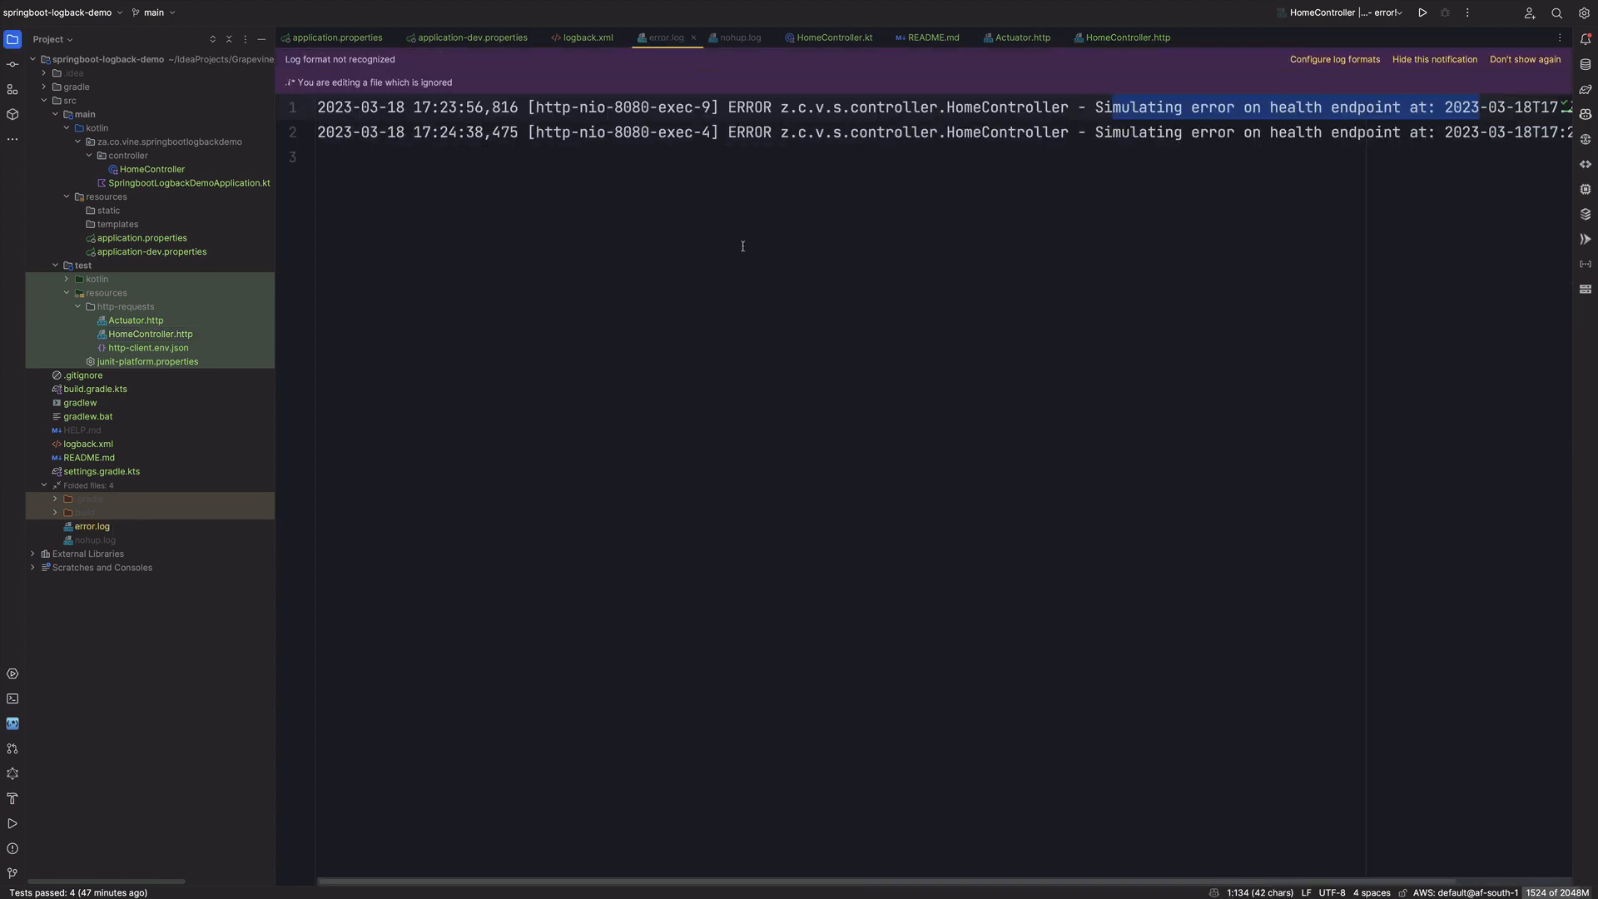
double_click(749, 132)
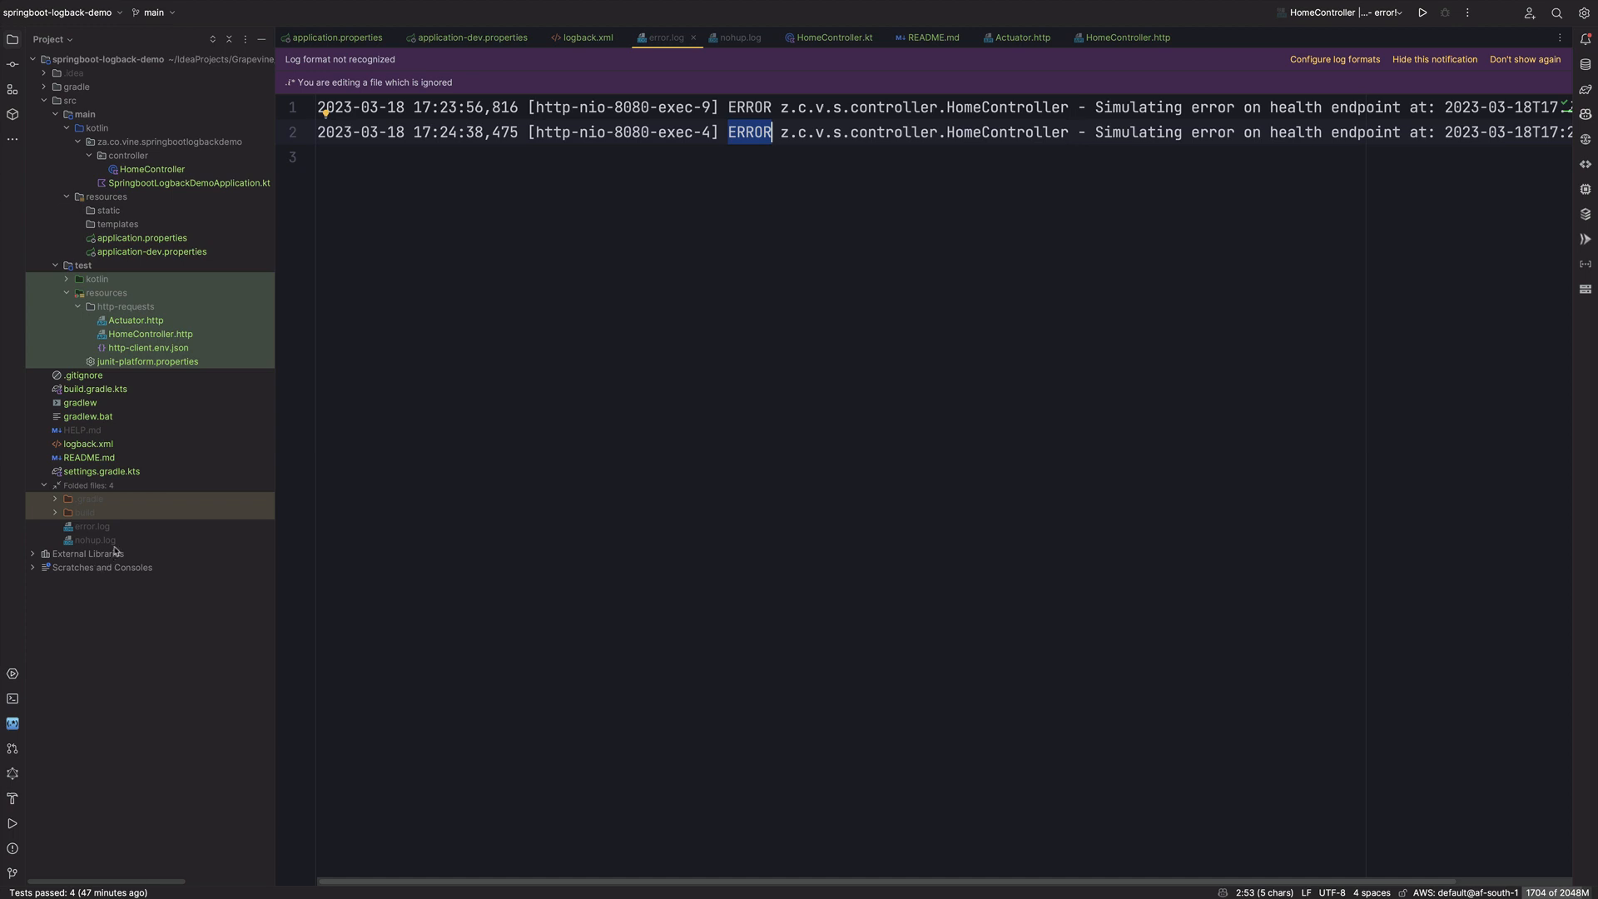
click(737, 37)
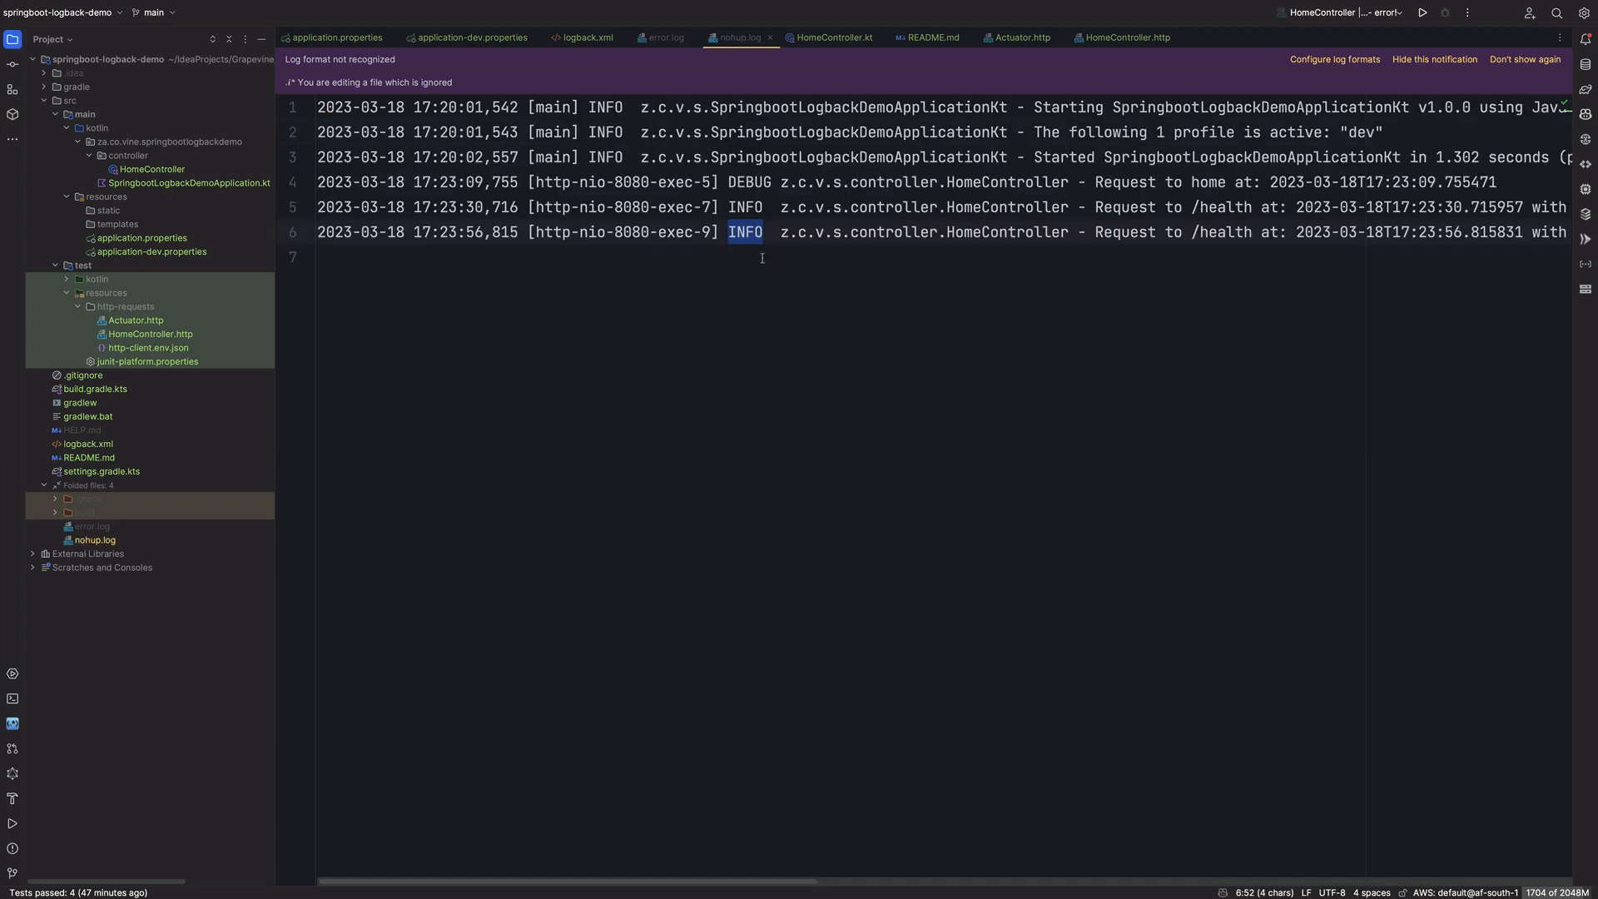